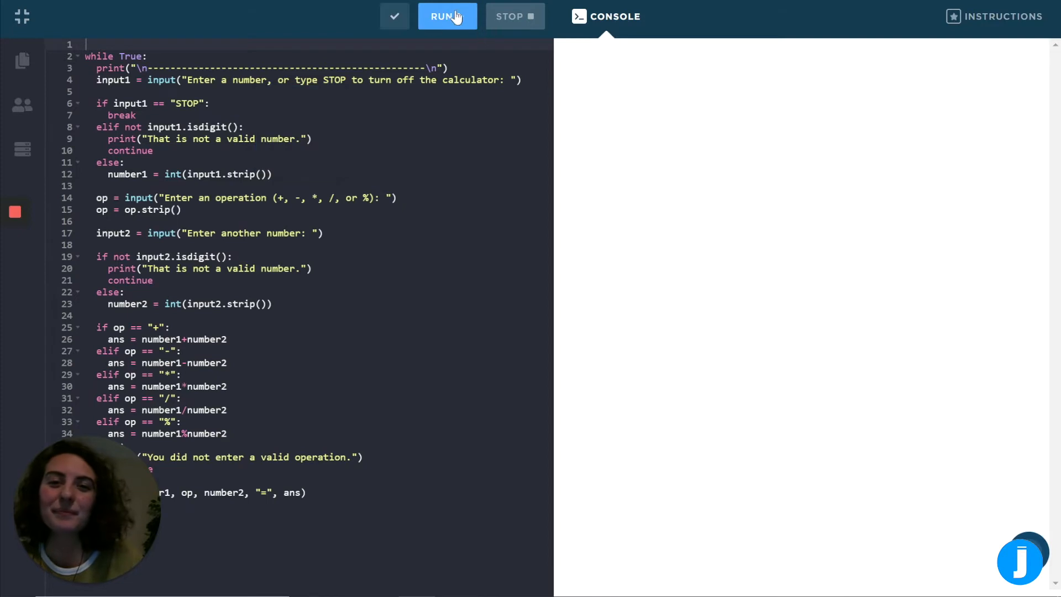
# Run the calculator script so the console prompts for a number or STOP.
pyautogui.click(447, 16)
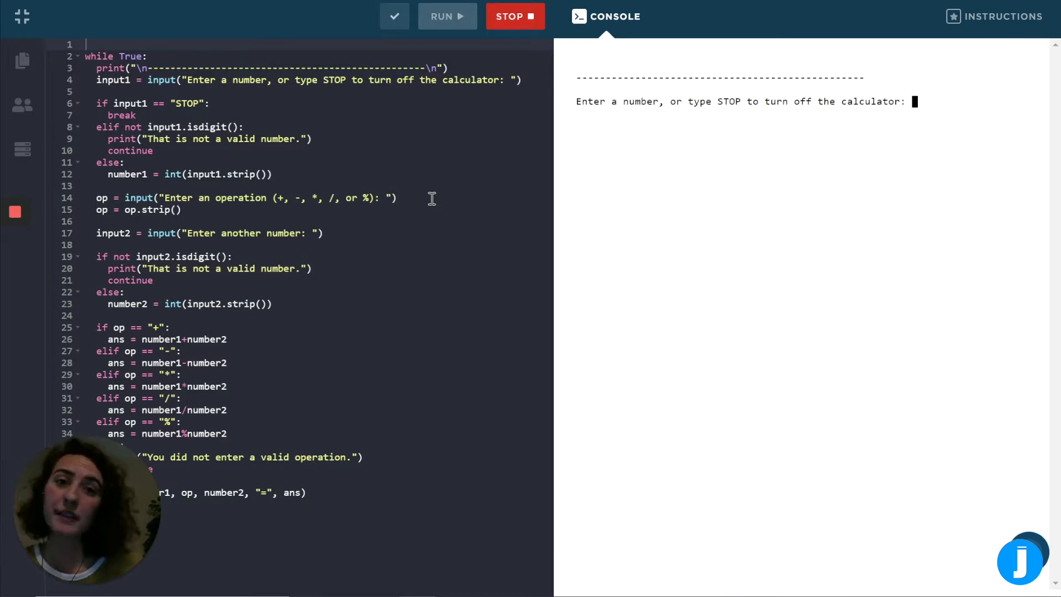
pyautogui.moveTo(962, 135)
pyautogui.write('17')
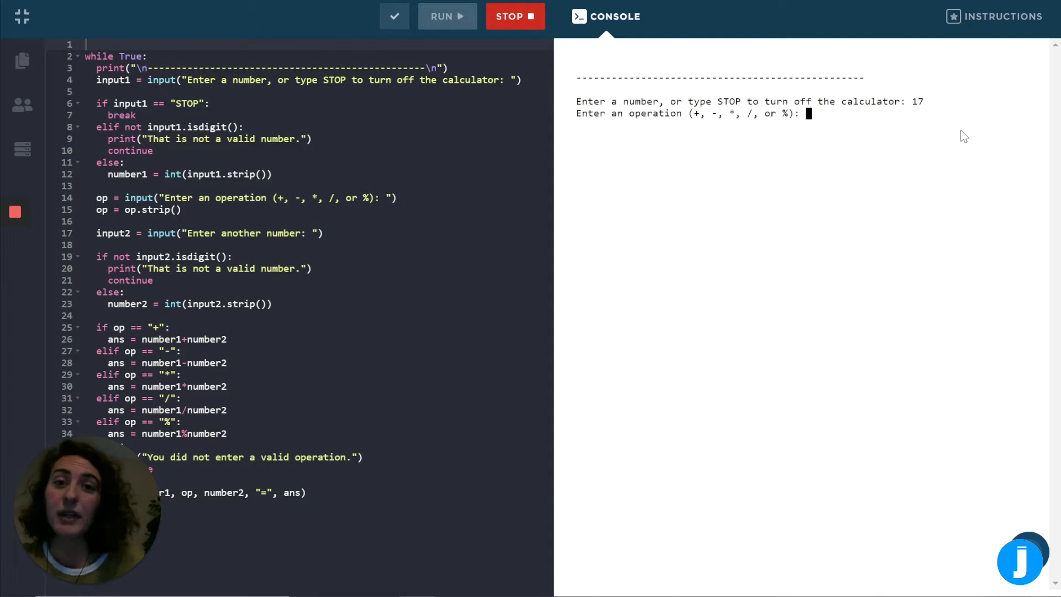
# Complete 17 + 13 = 30 in the console, then enter 15 % 4 = 3.
pyautogui.write('+')
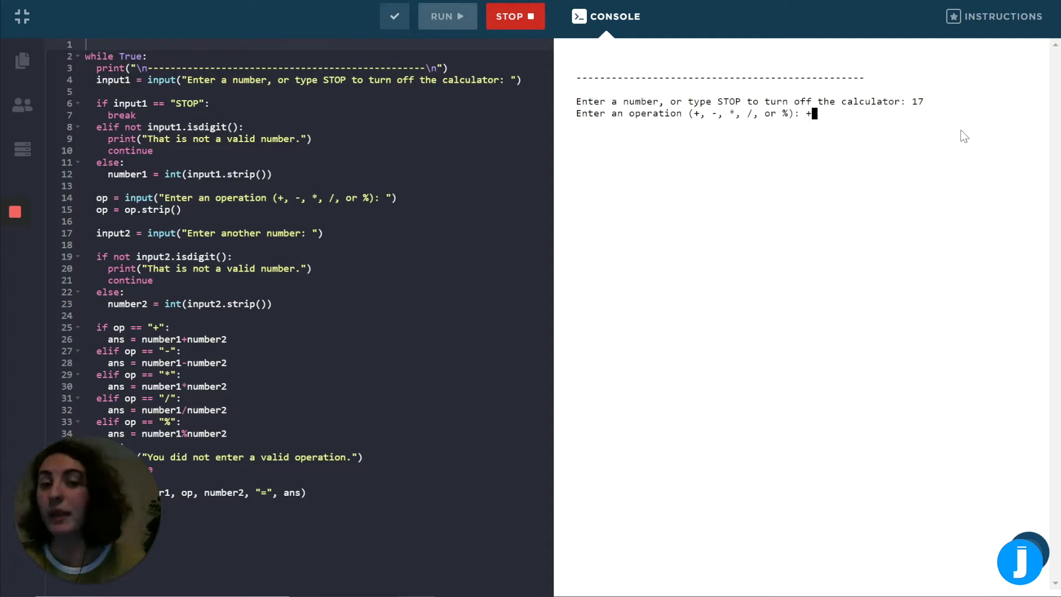
pyautogui.press('Enter')
pyautogui.write('13')
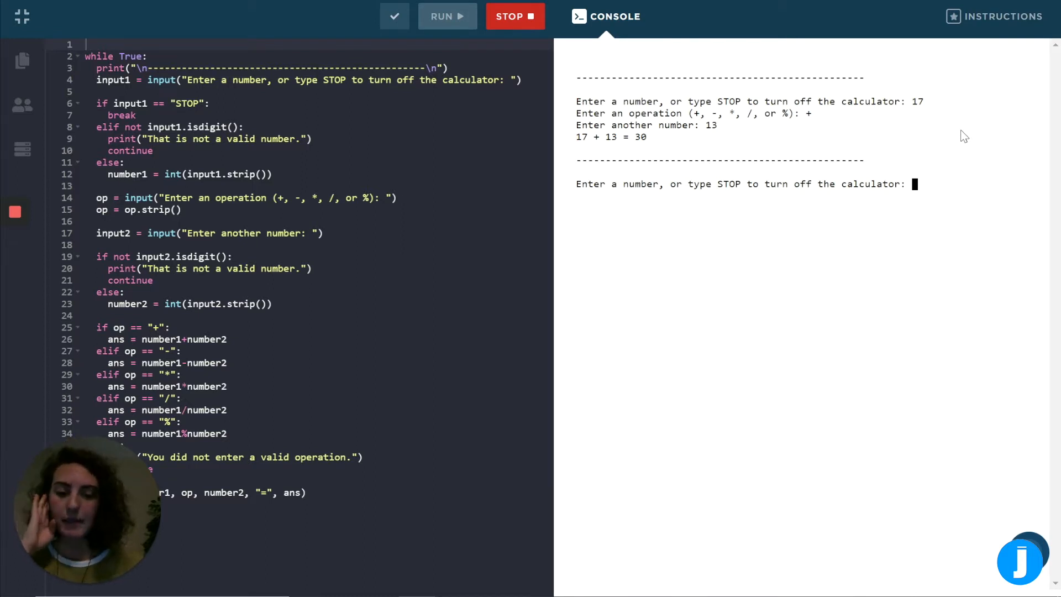
pyautogui.write('15')
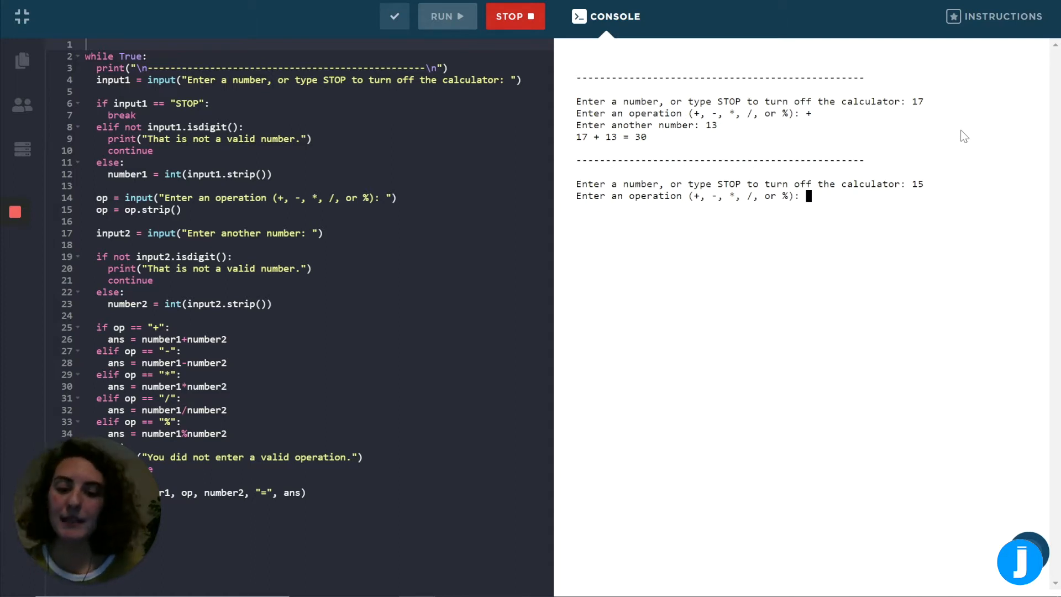
pyautogui.write('%')
pyautogui.write('4')
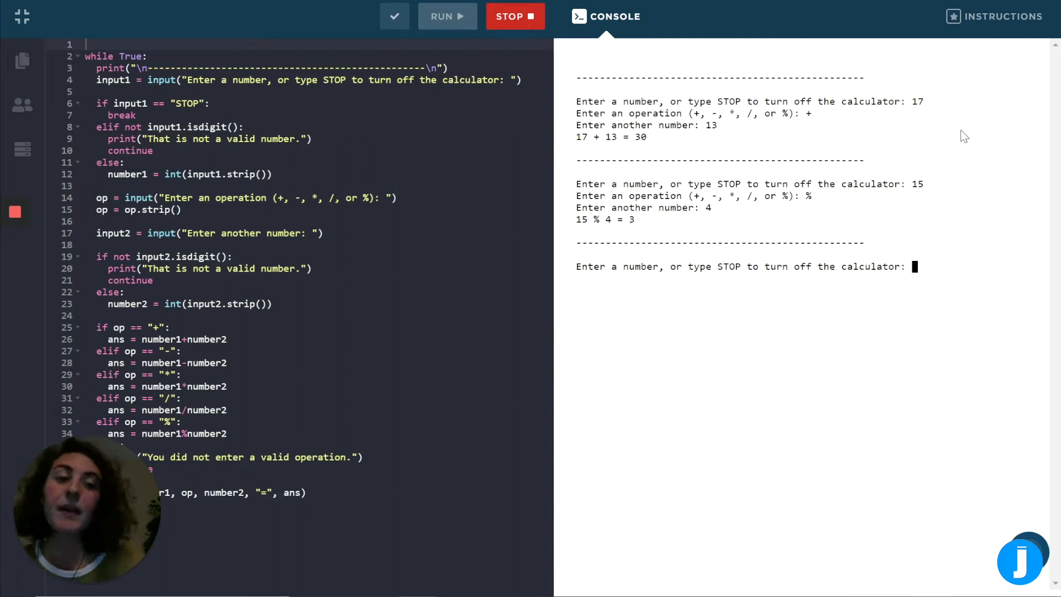
# Enter 13 - 8 in the console to get 5.
pyautogui.write('13')
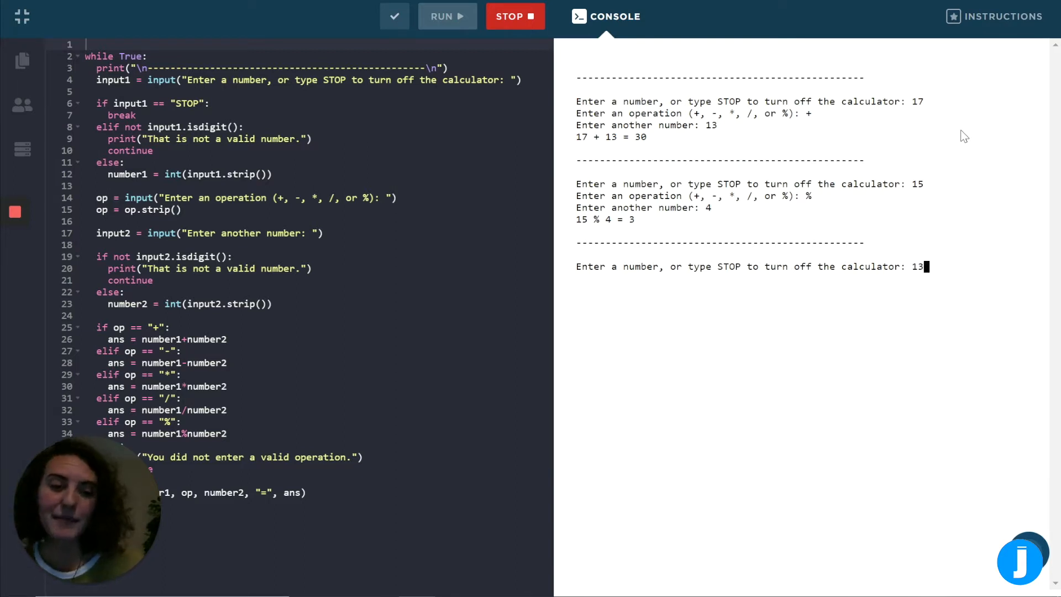
pyautogui.press('Enter')
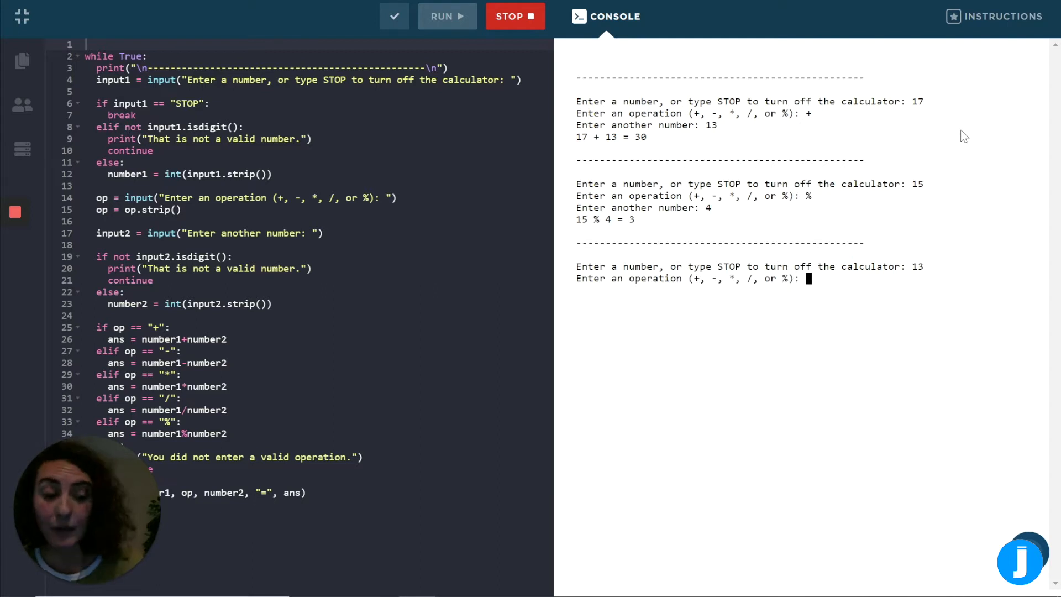
pyautogui.write('-')
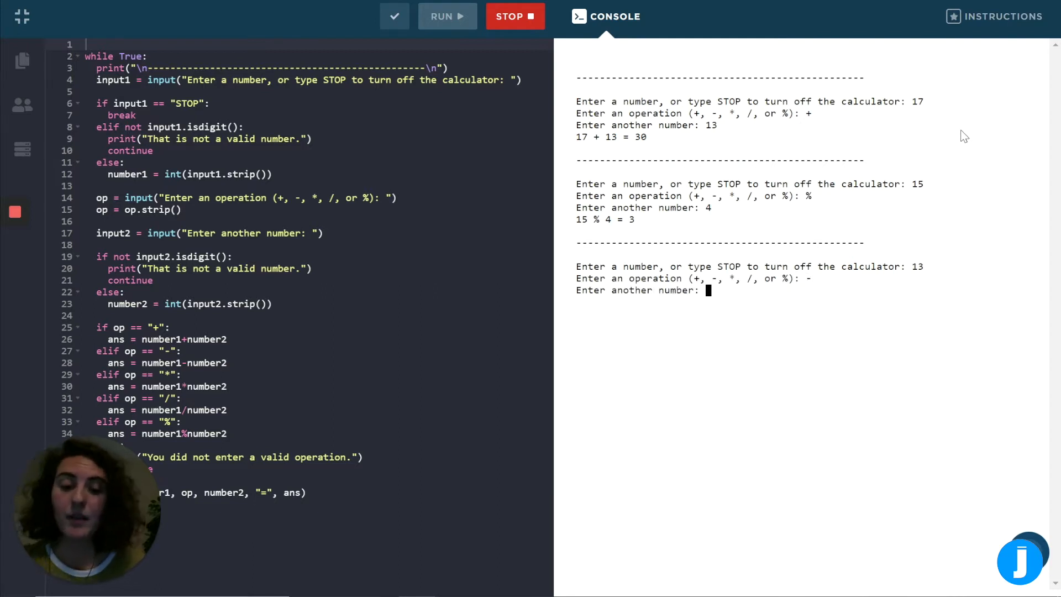
pyautogui.write('8')
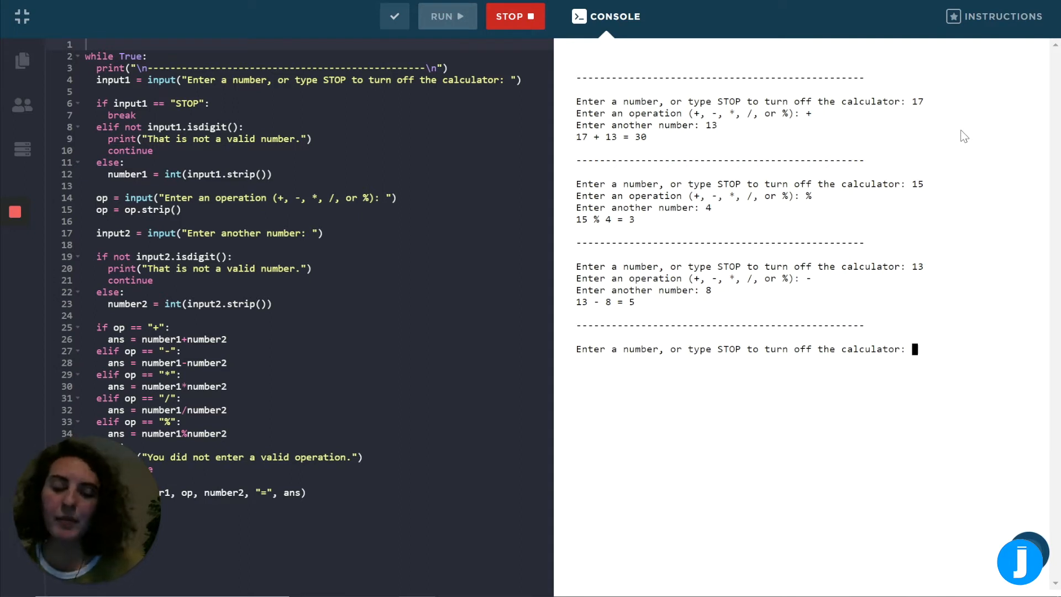
# Enter 'hello' as a number and 'iuh' as the operation on 67 to trigger error messages.
pyautogui.write('hello')
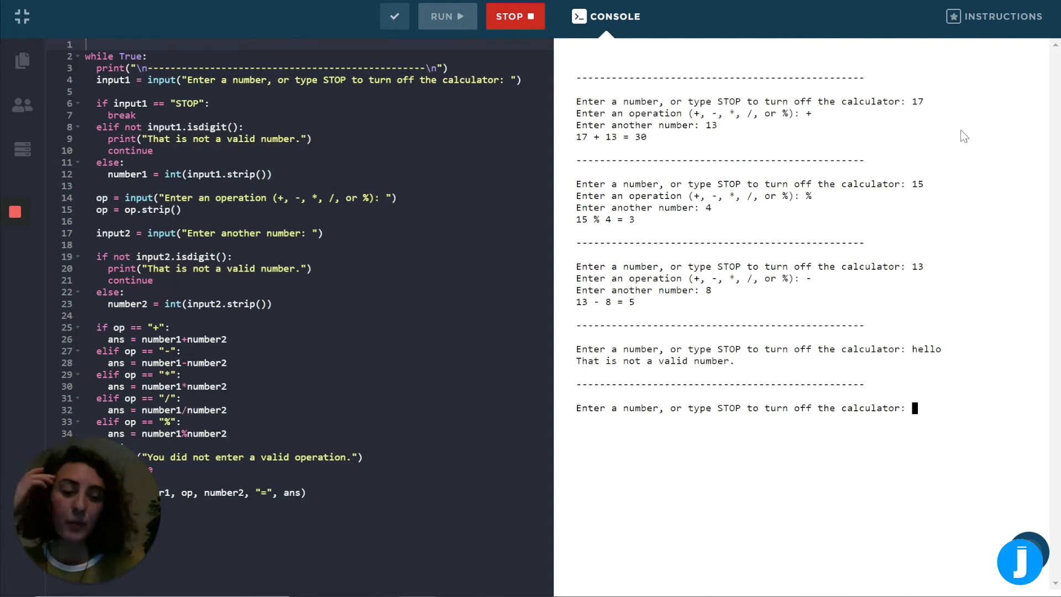
pyautogui.write('67')
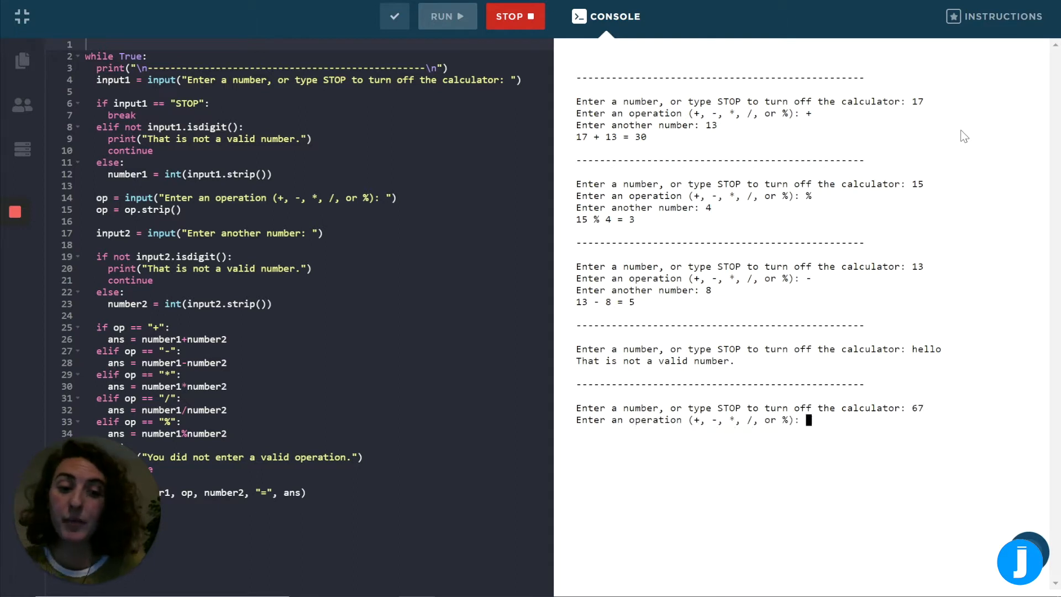
pyautogui.write('iuh')
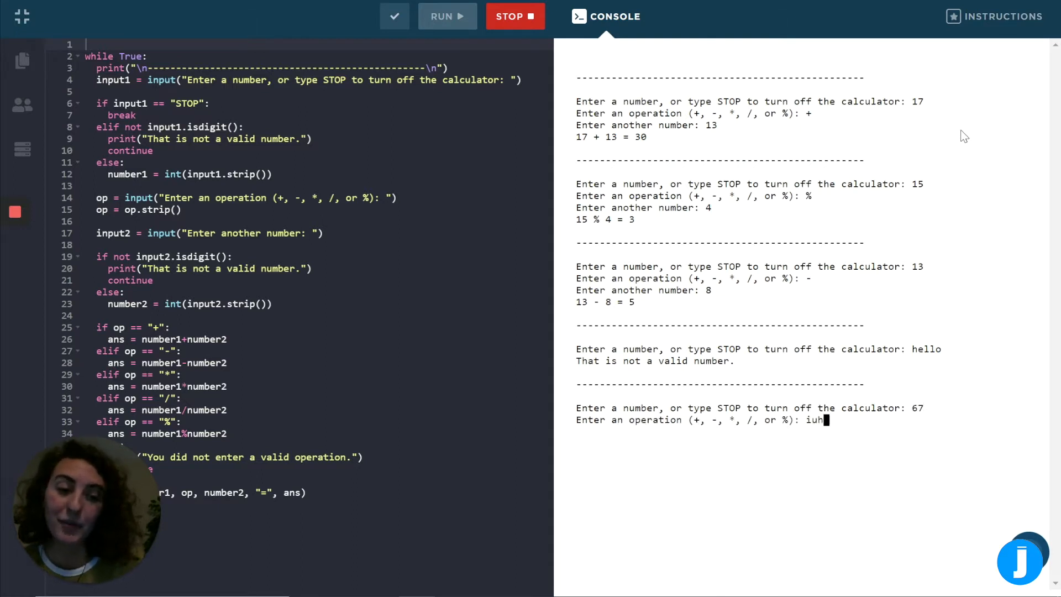
pyautogui.press('enter')
pyautogui.write('67')
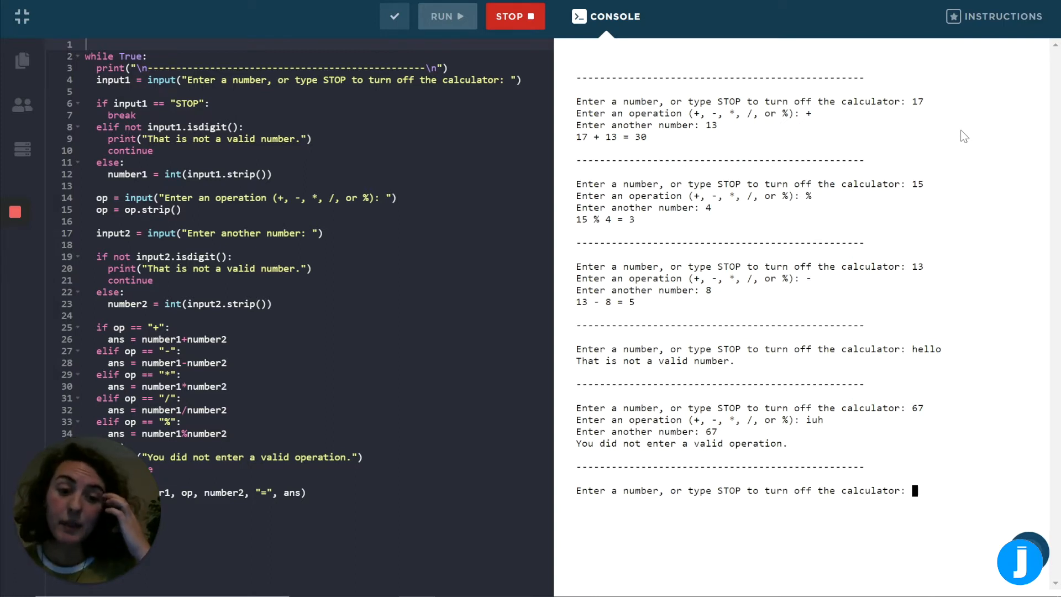
# Enter 89 and the - operation, ready for the invalid second number 'tor'.
pyautogui.write('89')
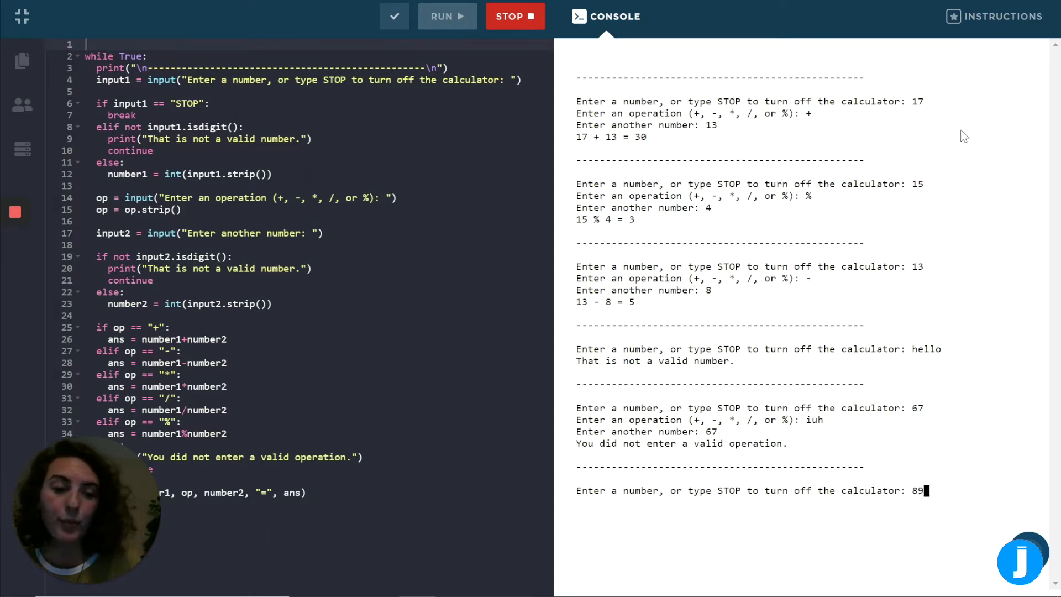
pyautogui.press('Enter')
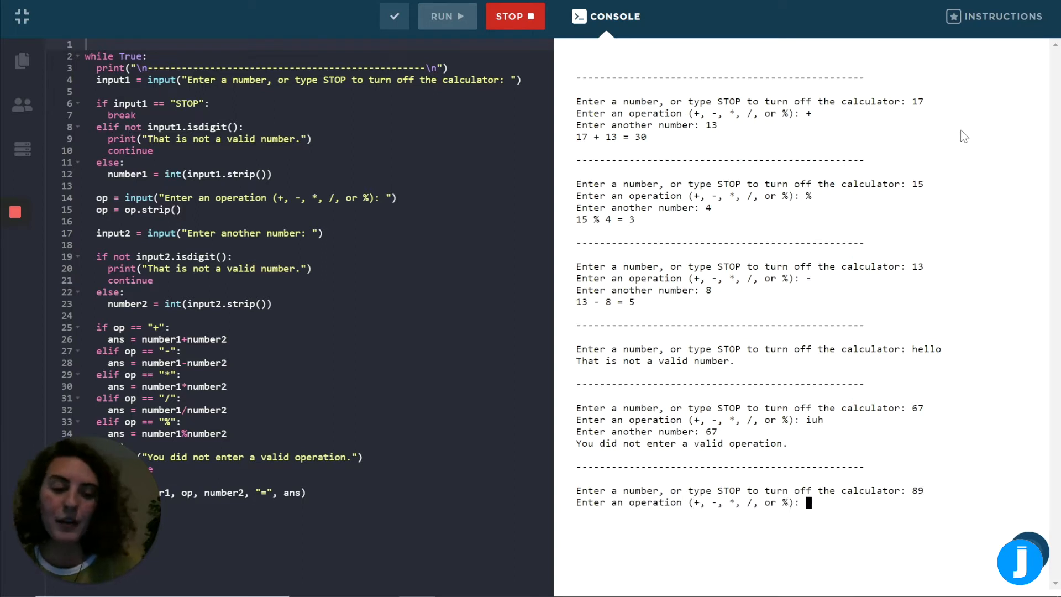
pyautogui.write('-')
pyautogui.write('tor')
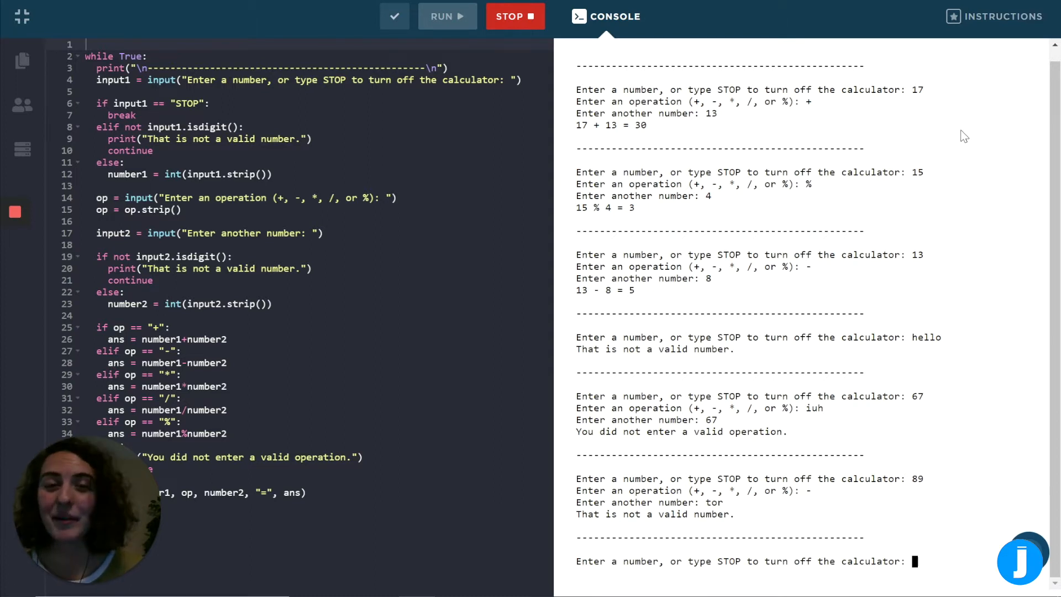
# Enter STOP in the console to end the running calculator.
pyautogui.write('ST')
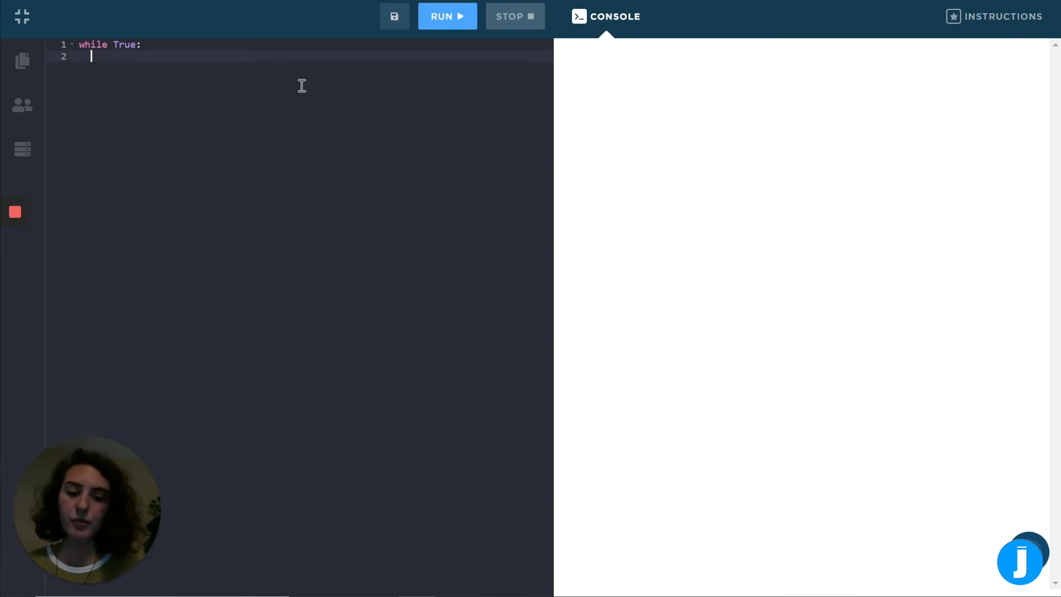
# Add print("\n--------------------\n") inside the loop to output a dashed separator wrapped in newlines.
pyautogui.write('print()')
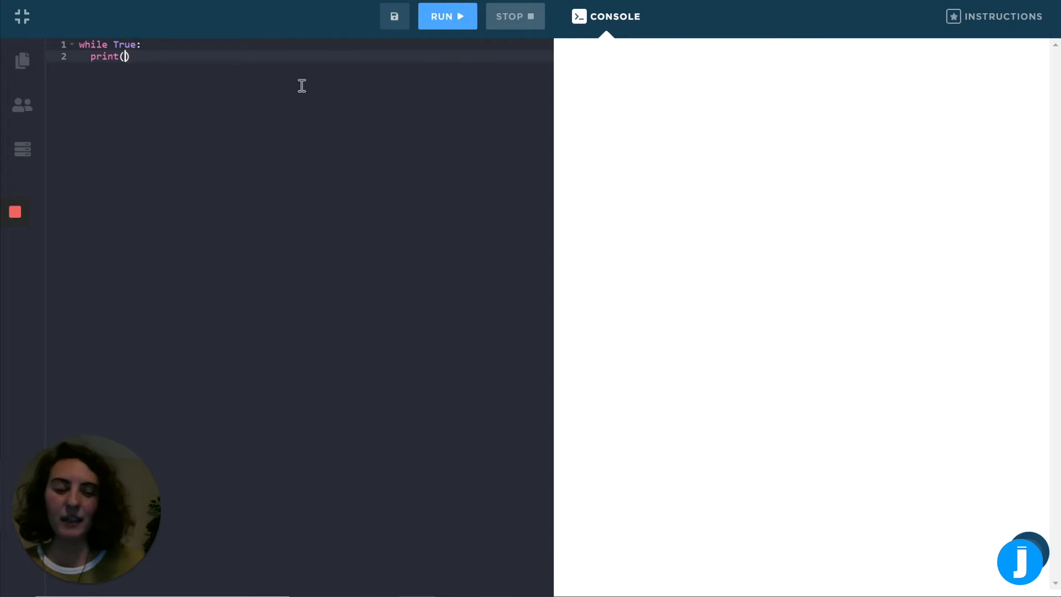
pyautogui.write('"')
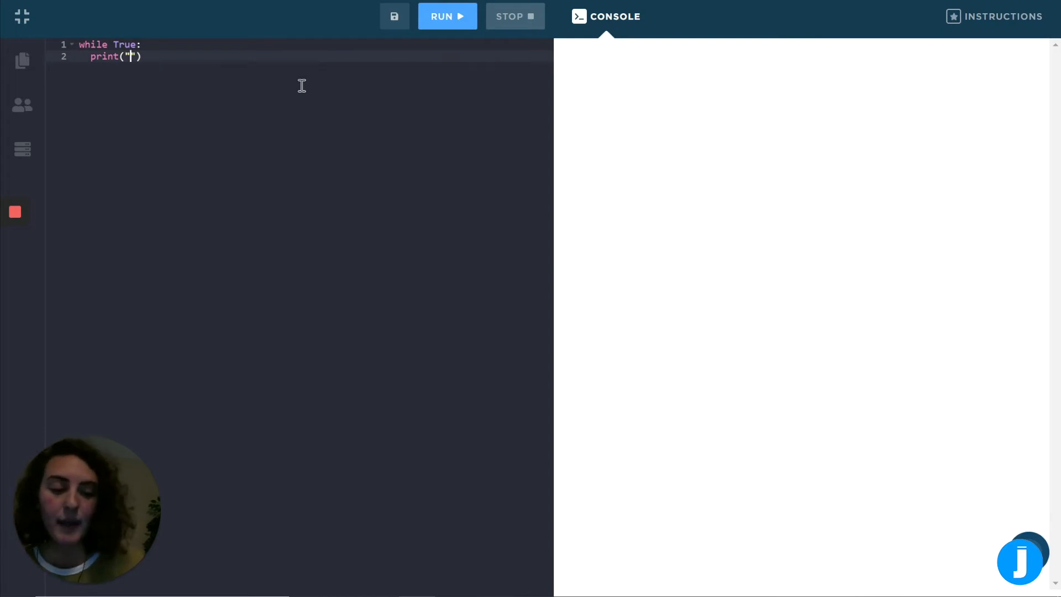
pyautogui.write('--------------------')
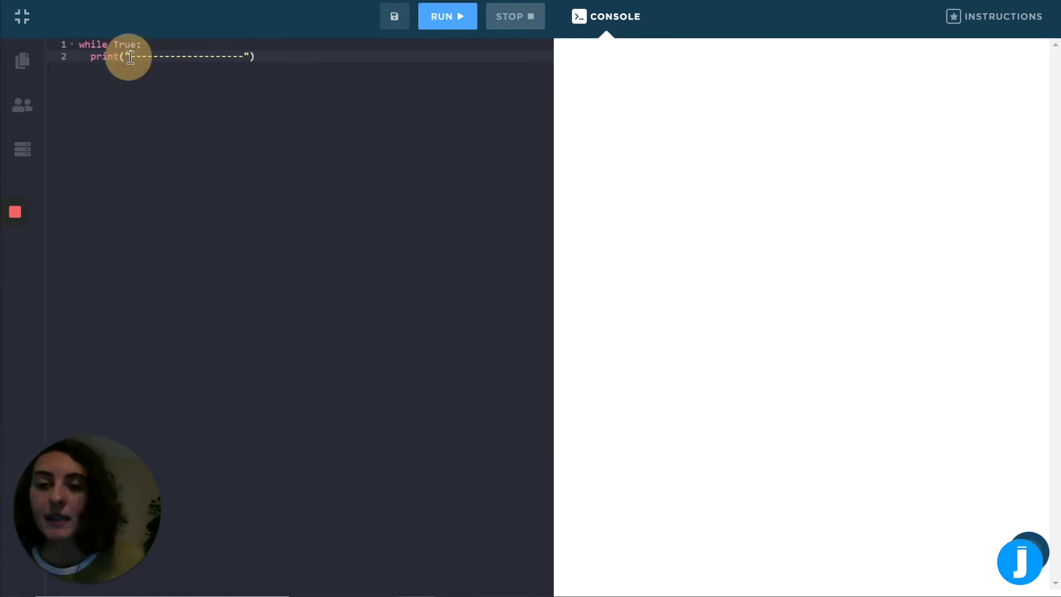
pyautogui.write('\\n')
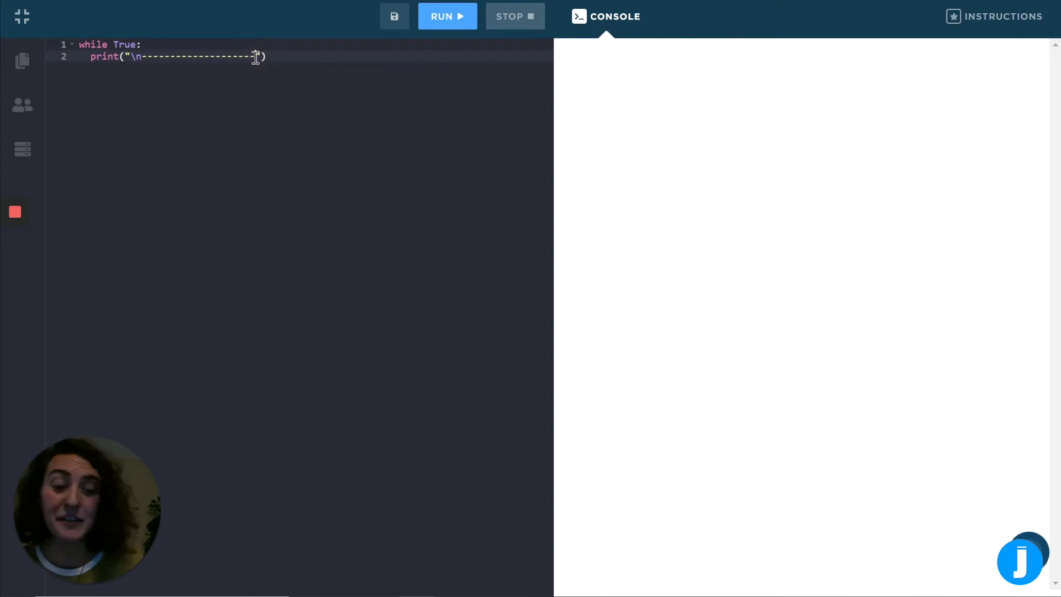
pyautogui.write('n')
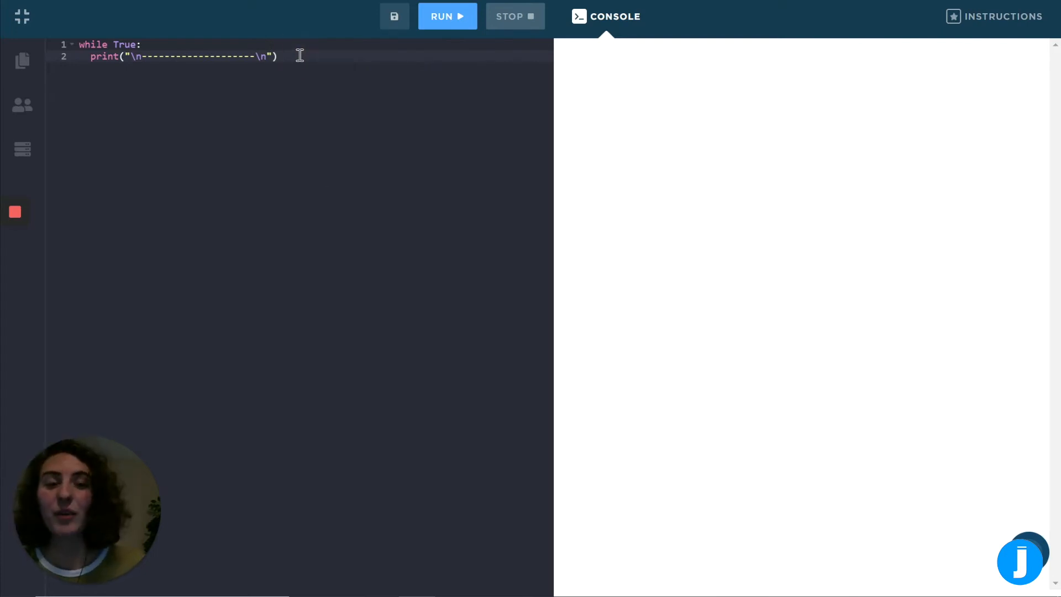
pyautogui.press('Enter')
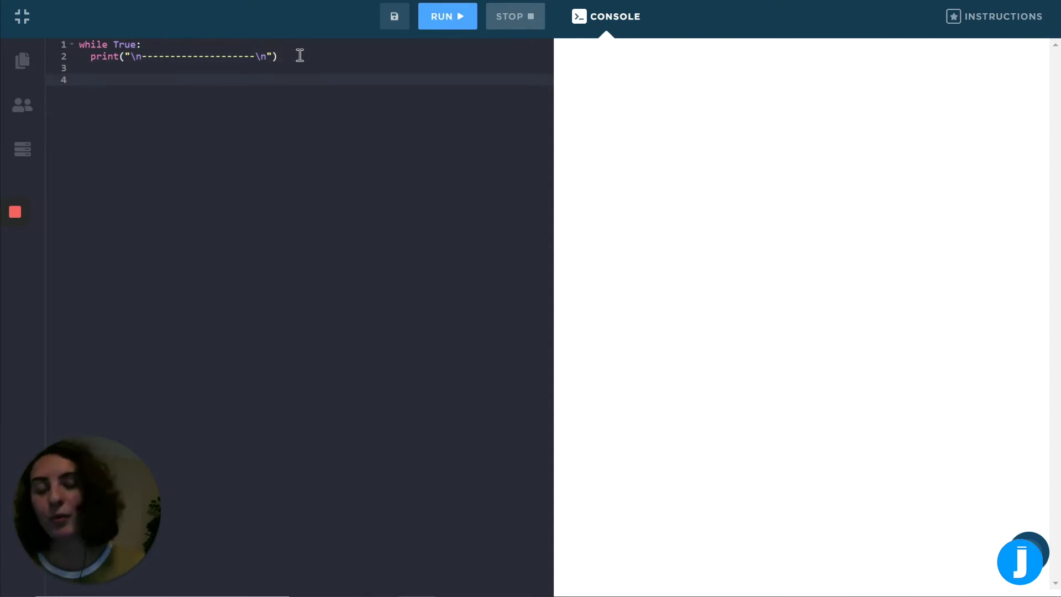
# Read input1 with a prompt to enter a number or type STOP to end the calculator.
pyautogui.write('input1 =')
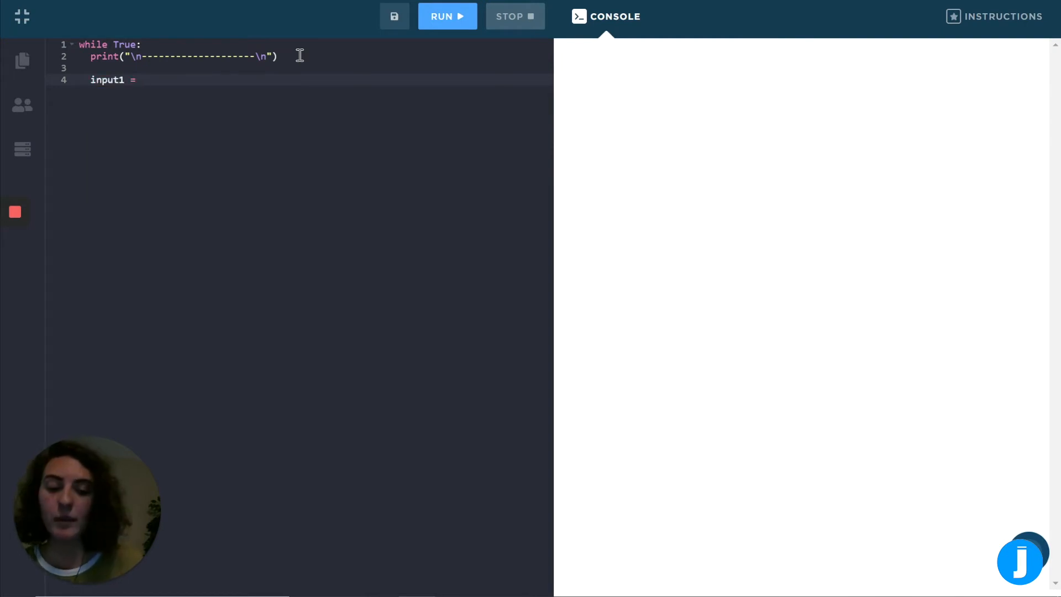
pyautogui.write('input()')
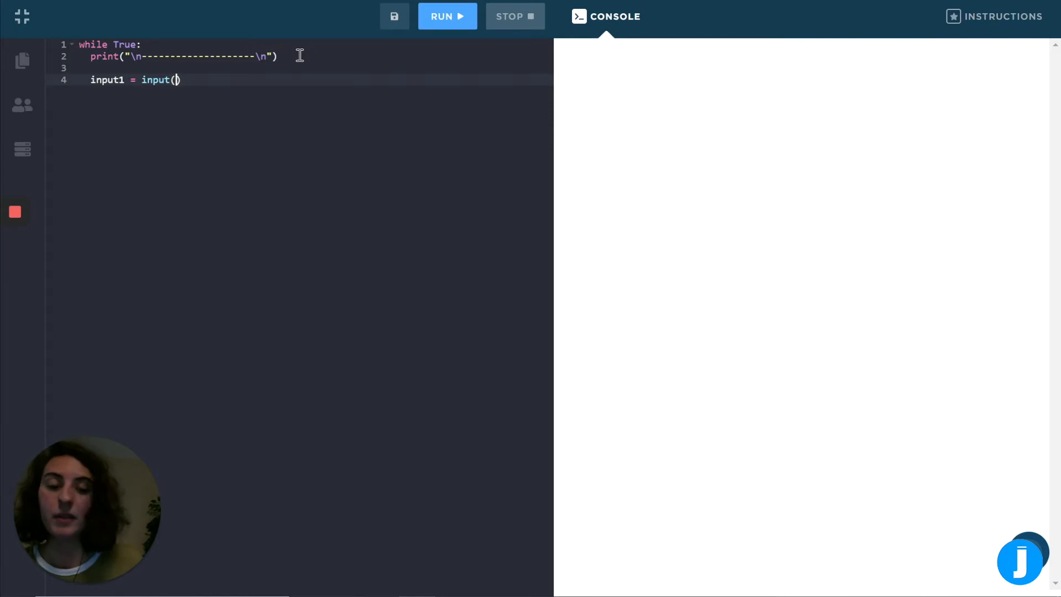
pyautogui.write('""')
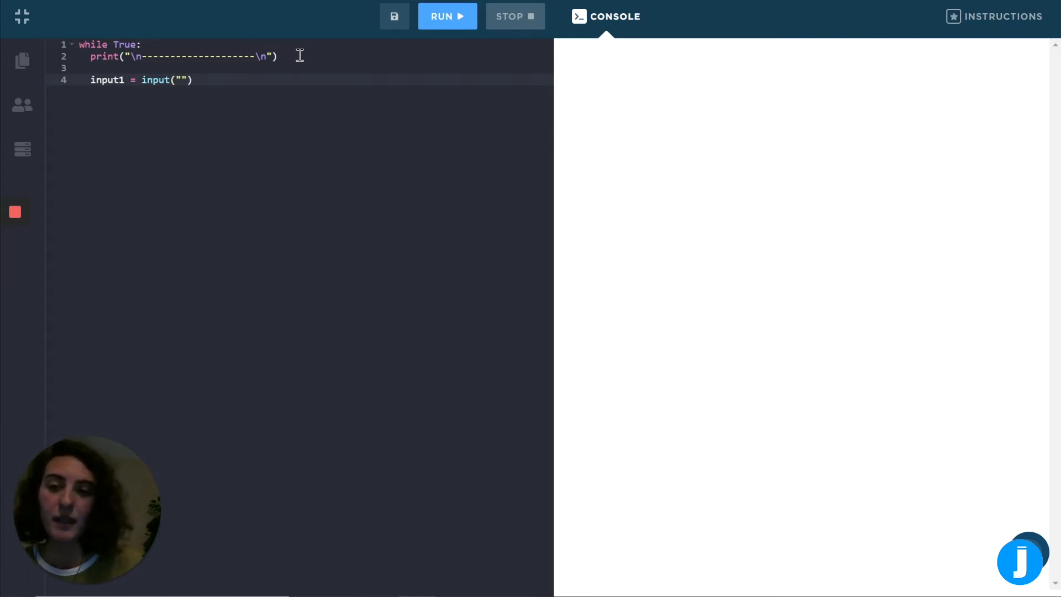
pyautogui.write('Enter')
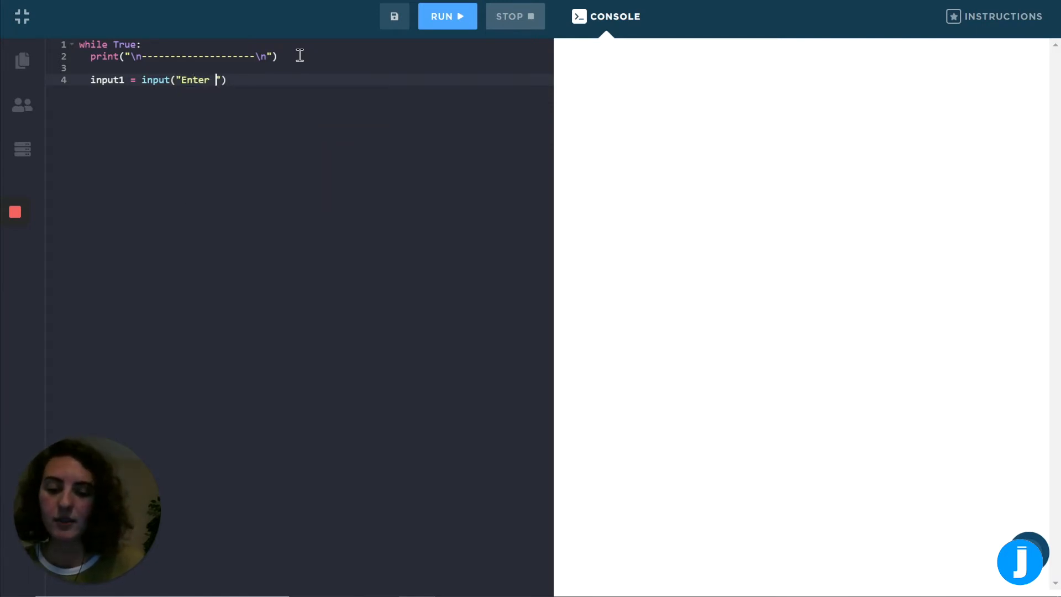
pyautogui.write('a number, or')
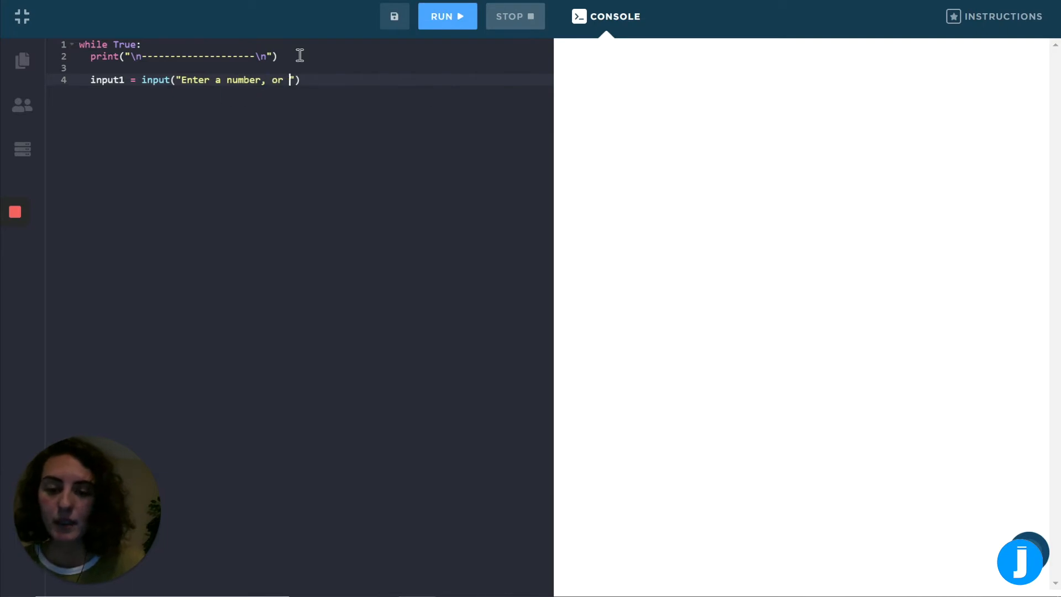
pyautogui.write('type STOP to turn off the ca')
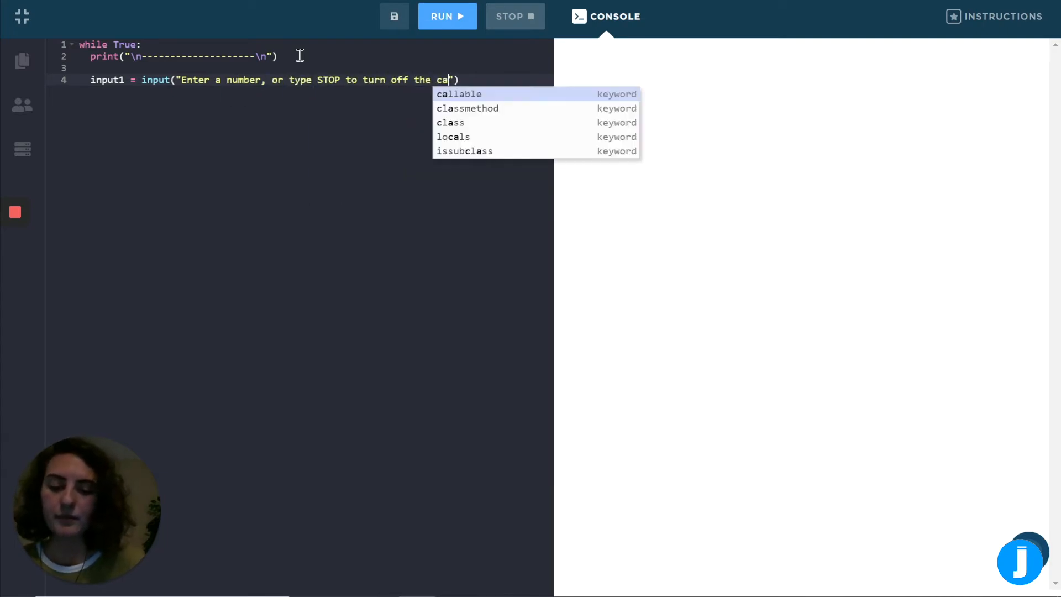
pyautogui.write('lculator:')
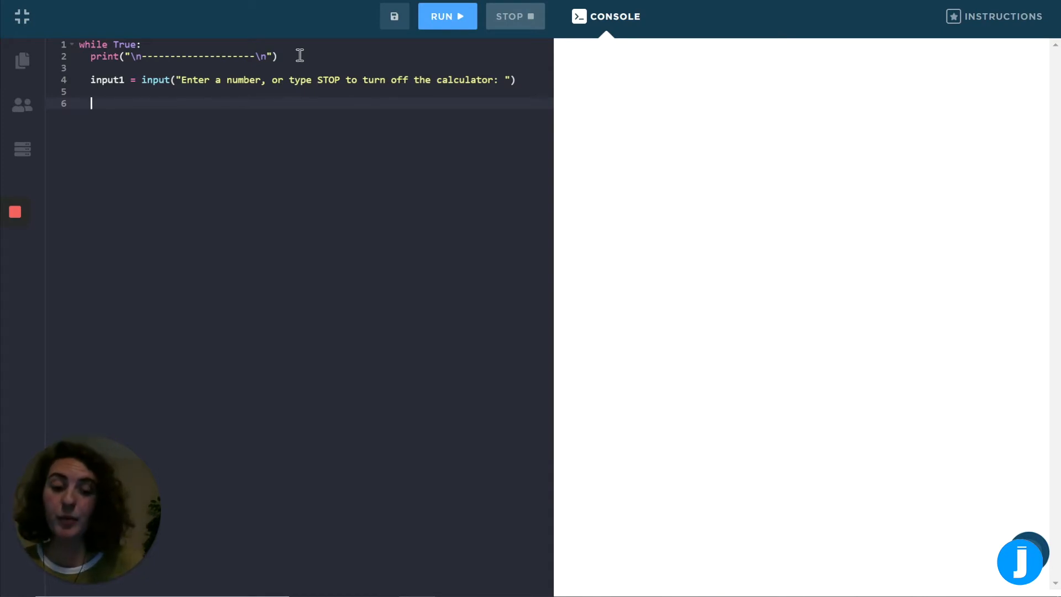
# Begin the if input1 == "STOP": condition inside the loop.
pyautogui.write('if')
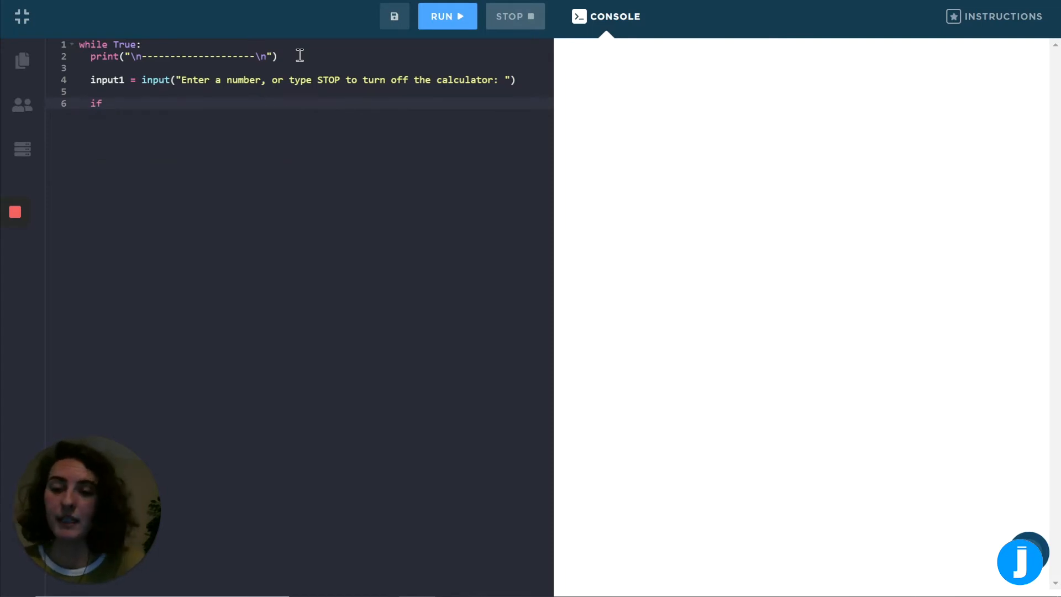
pyautogui.write('input')
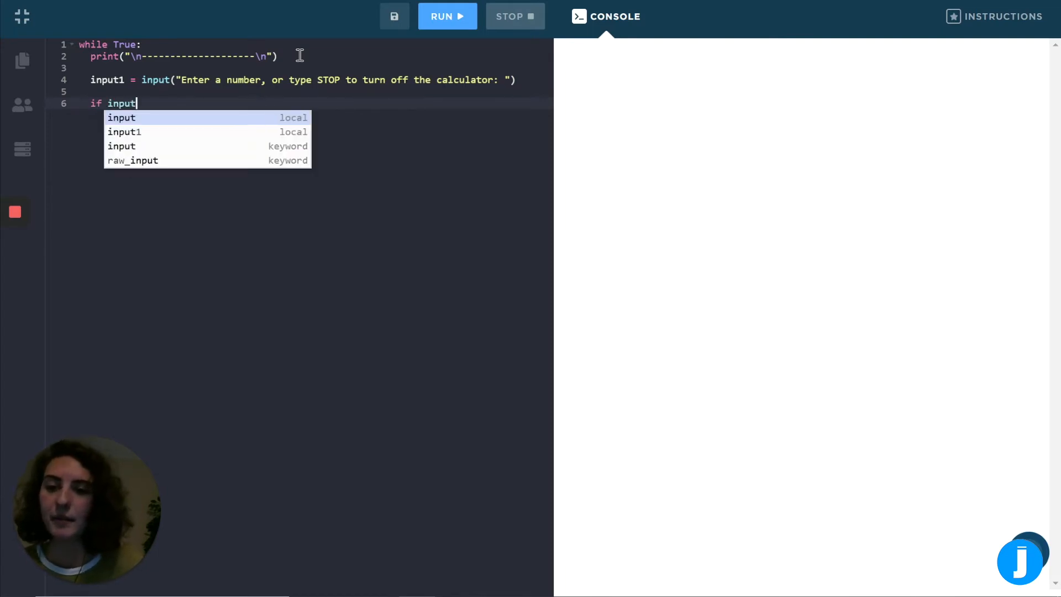
pyautogui.write('1 ==')
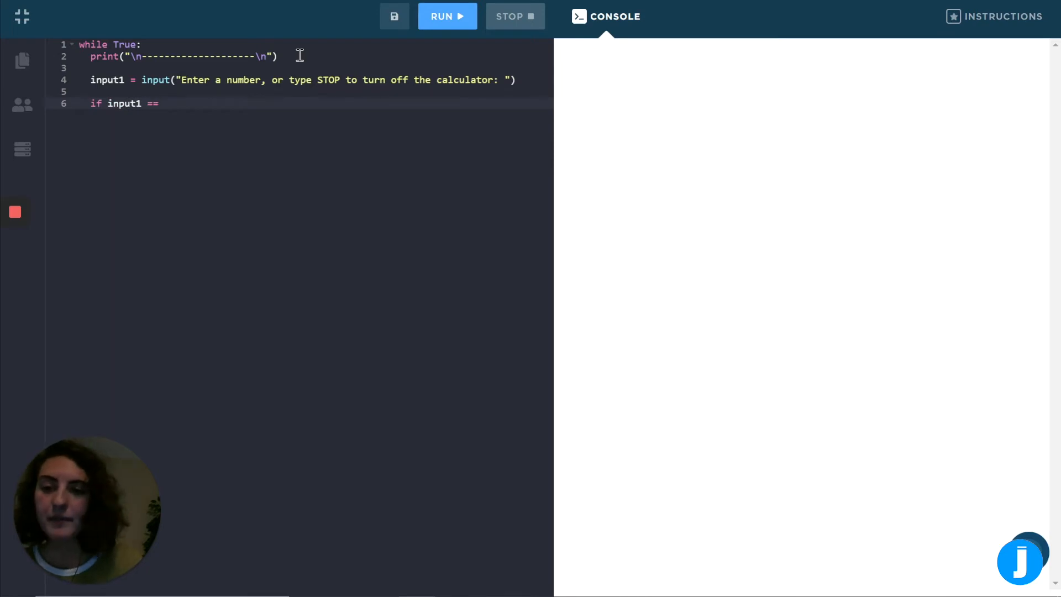
pyautogui.write('"STOP":')
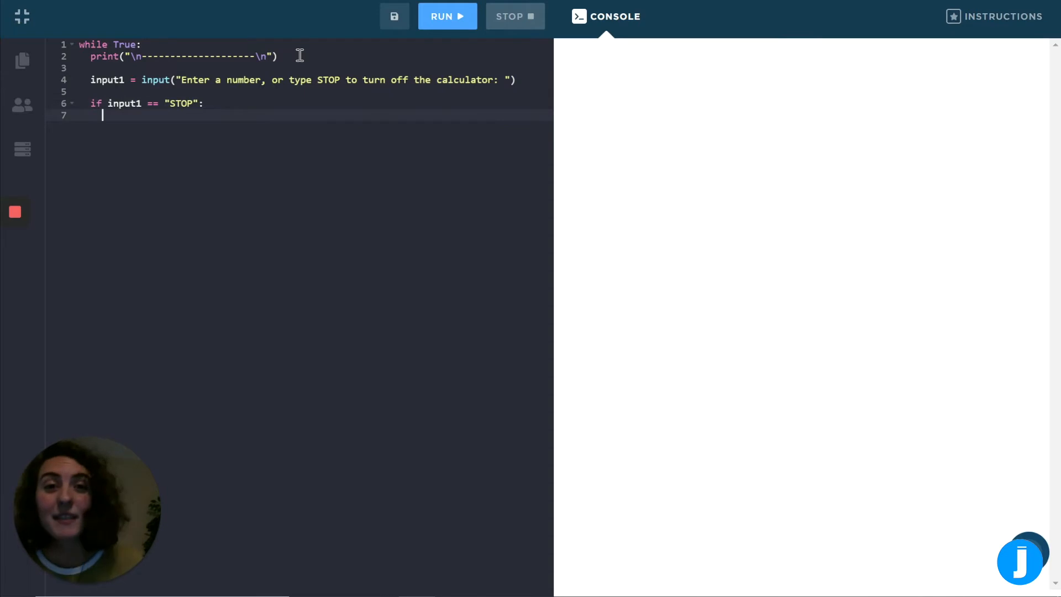
# Break on STOP and start an elif not input1.isdigit(): branch.
pyautogui.write('break')
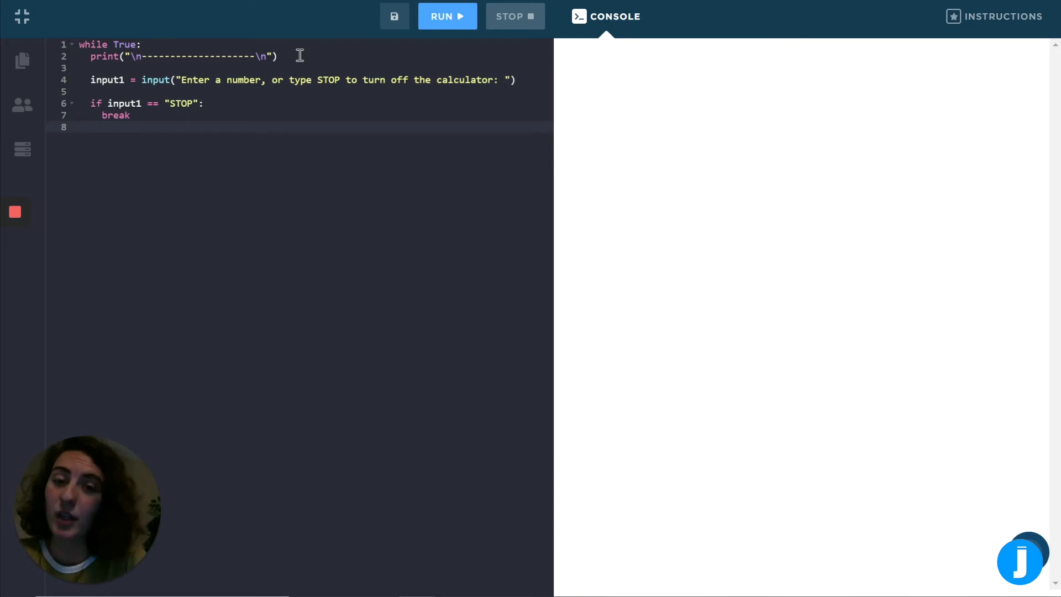
pyautogui.write('eli')
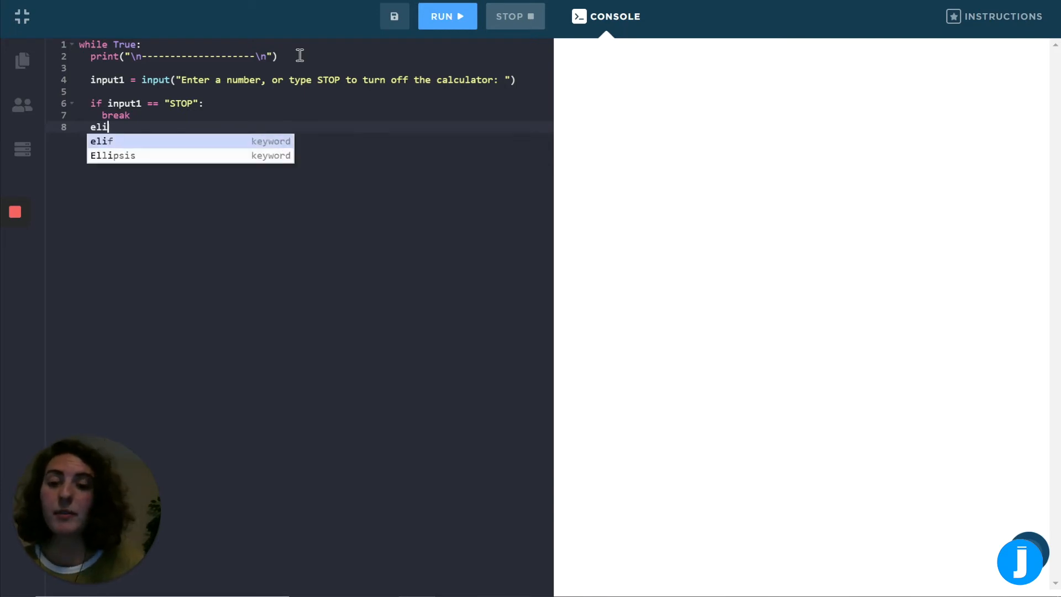
pyautogui.write('f')
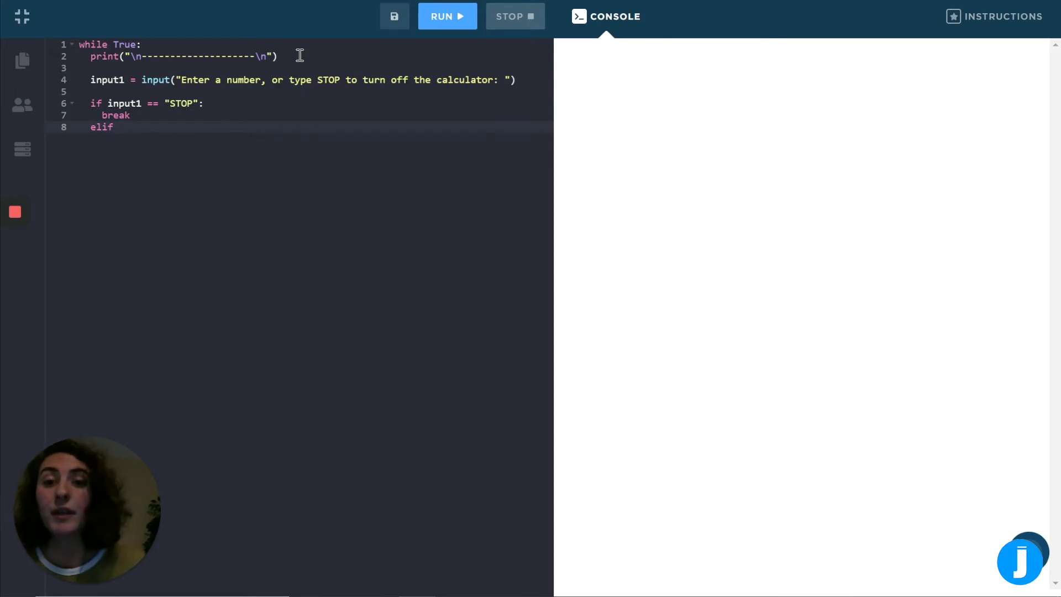
pyautogui.write('not')
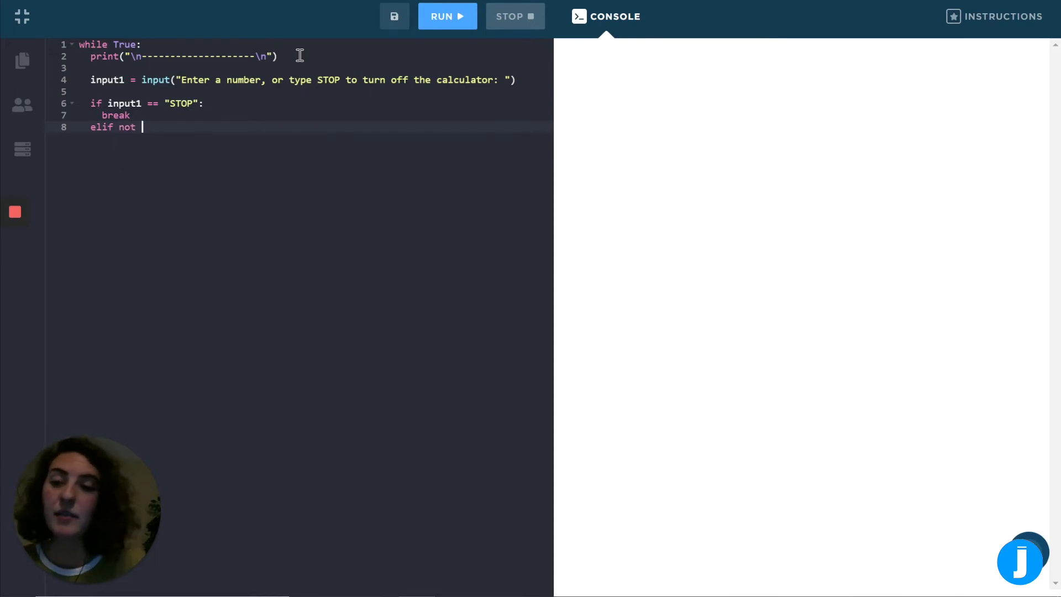
pyautogui.write('input1')
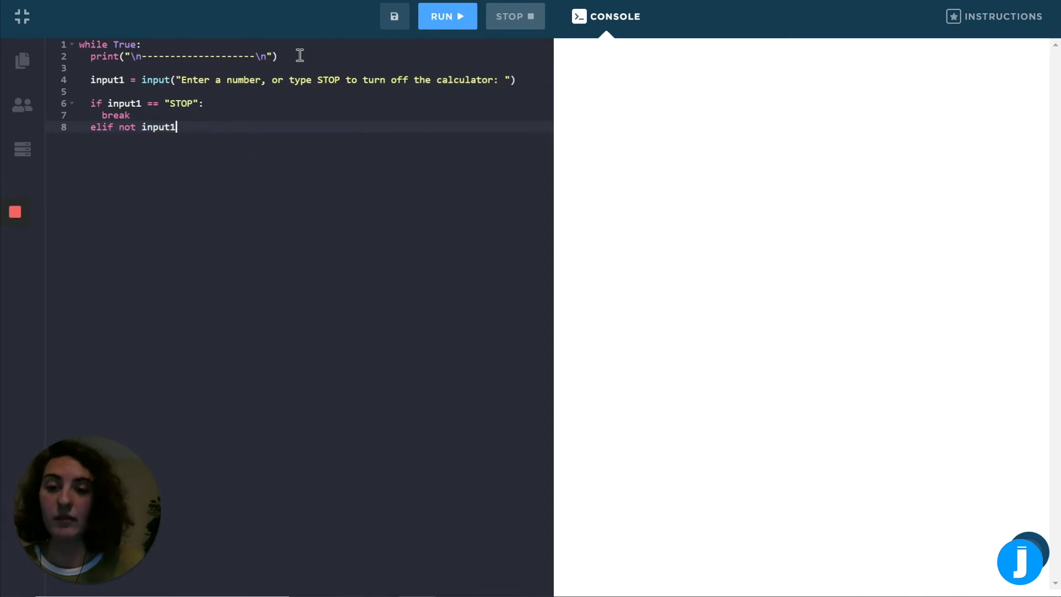
pyautogui.write('.isdigit')
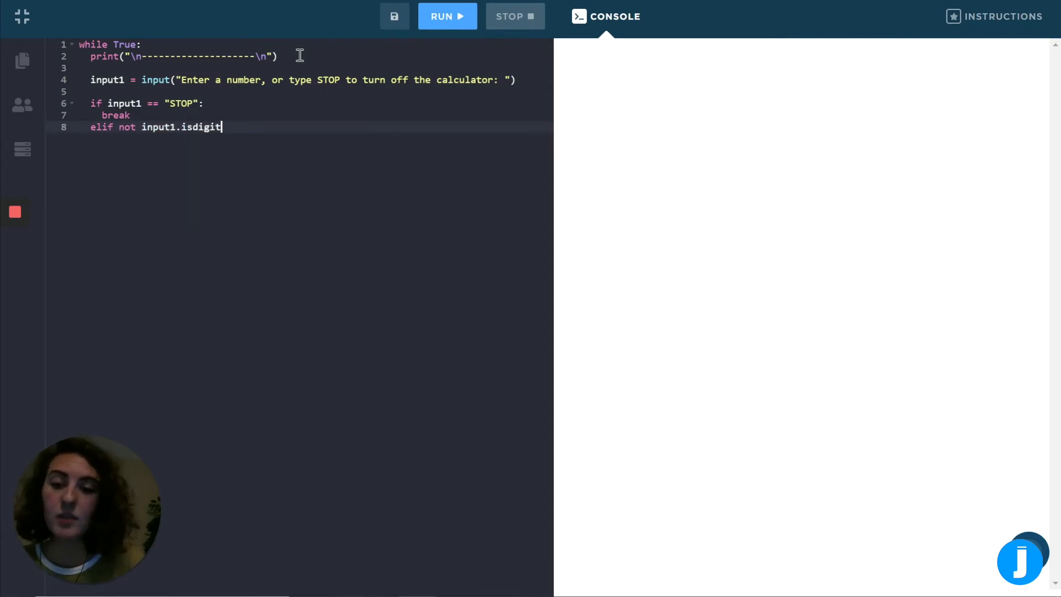
pyautogui.write('():')
pyautogui.write('print("')
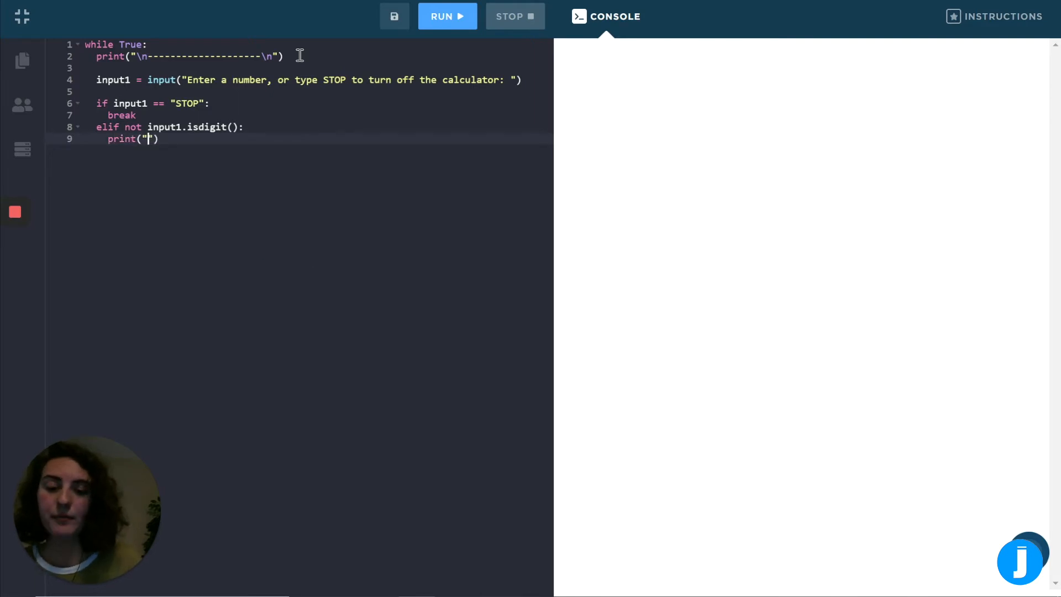
# Print "That is not a valid number." and continue in the non-digit branch.
pyautogui.write('This')
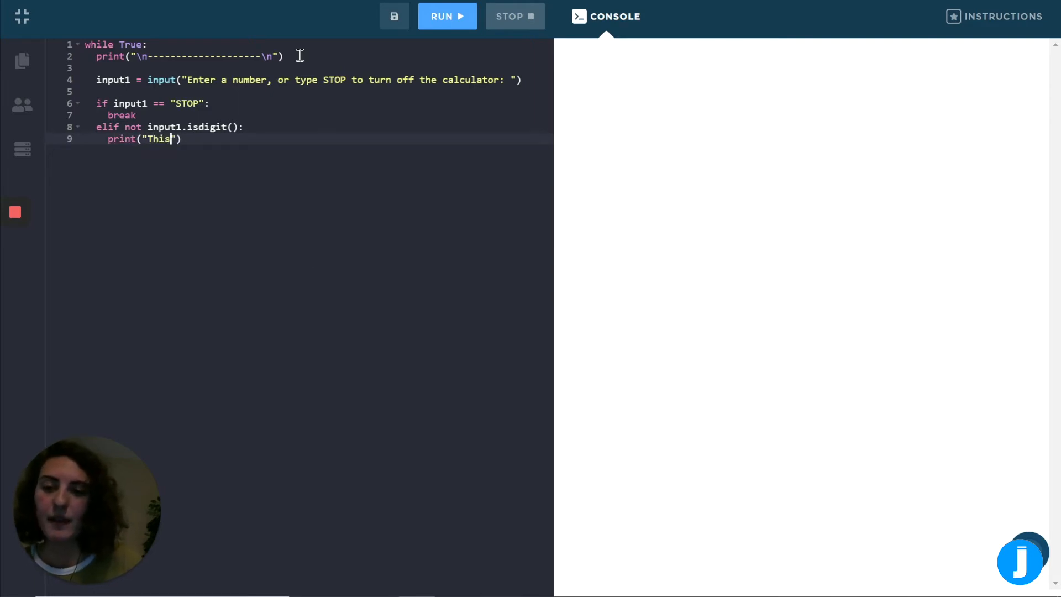
pyautogui.write('hat is not a valid number.')
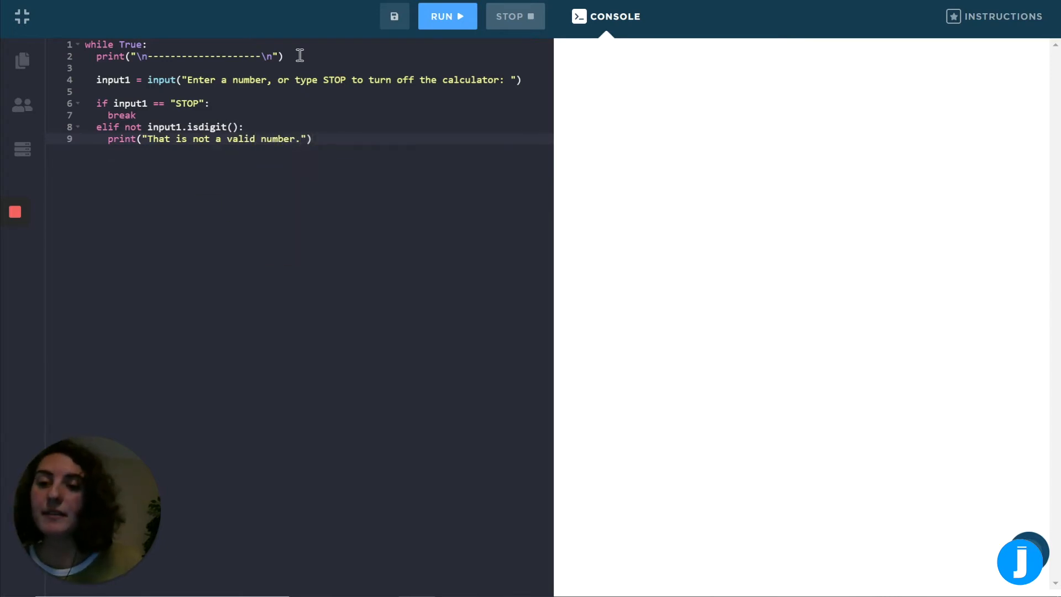
pyautogui.press('Enter')
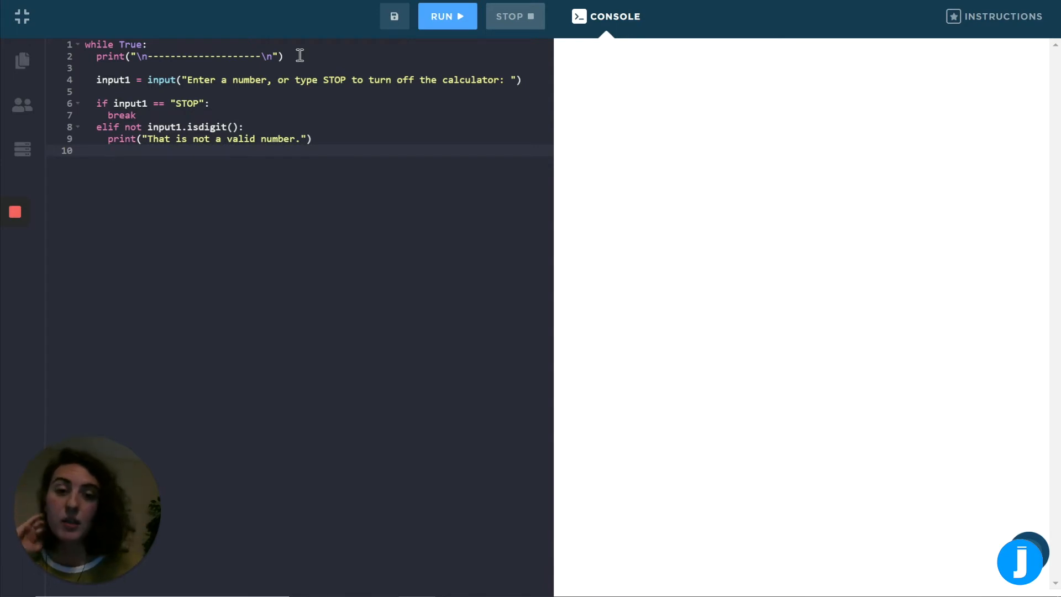
pyautogui.write('c')
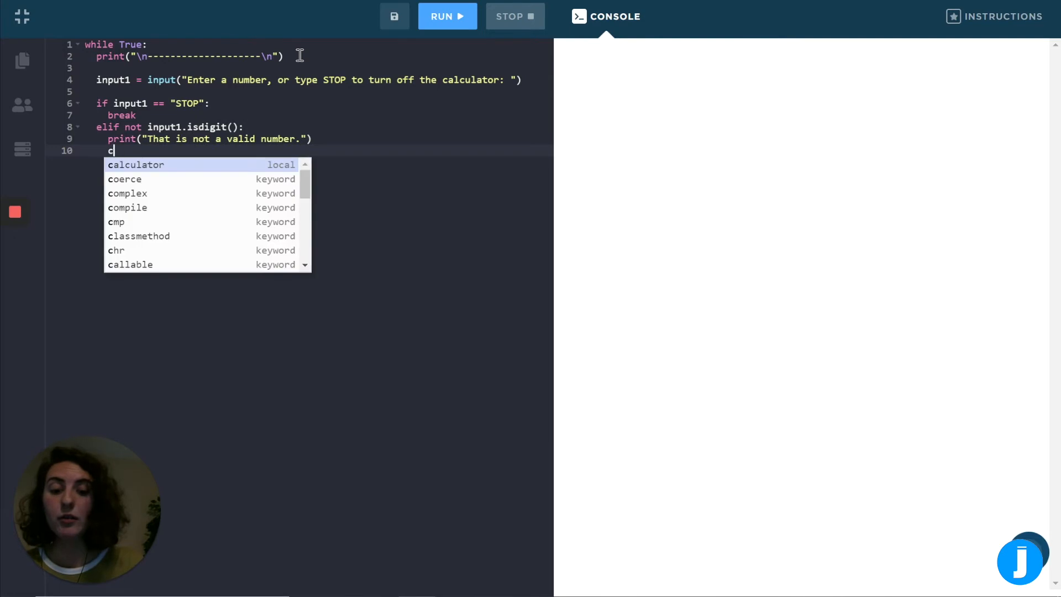
pyautogui.write('ontinue')
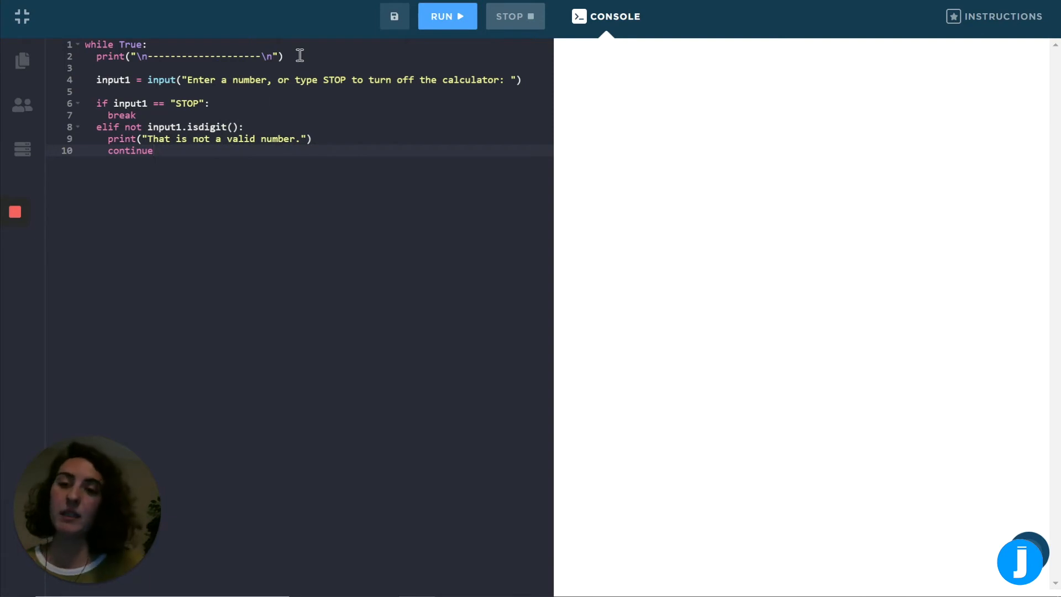
pyautogui.press('Enter')
pyautogui.write('else:')
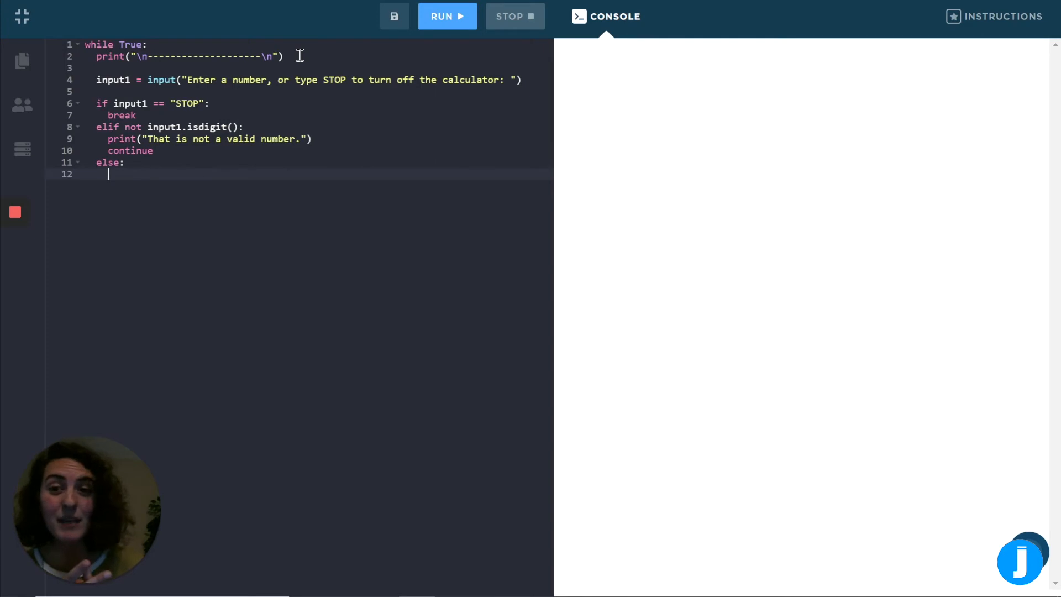
# Write number1 = int(input1) in the else branch.
pyautogui.write('number')
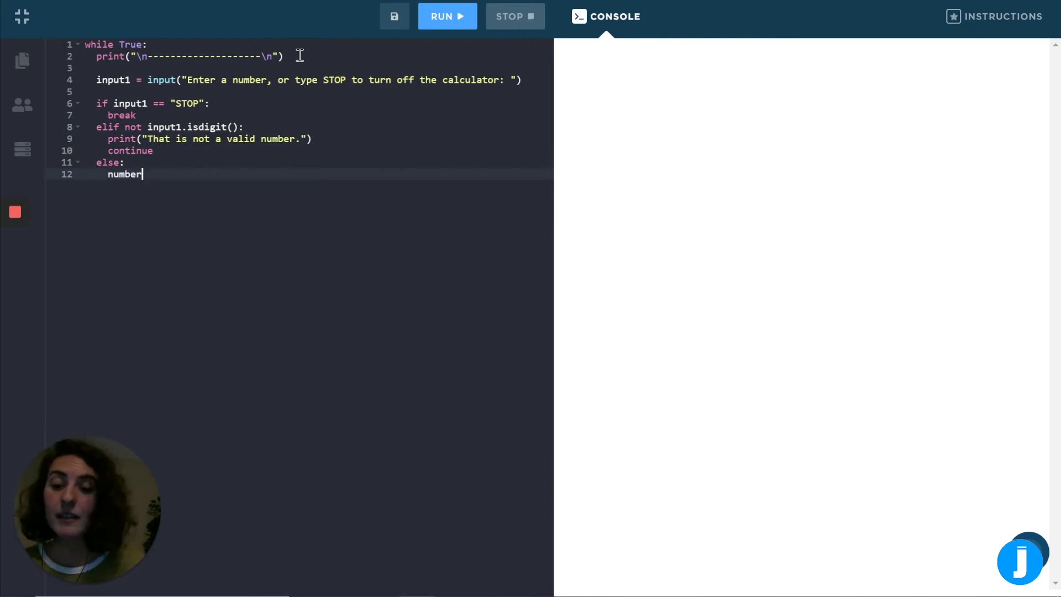
pyautogui.write('1 =')
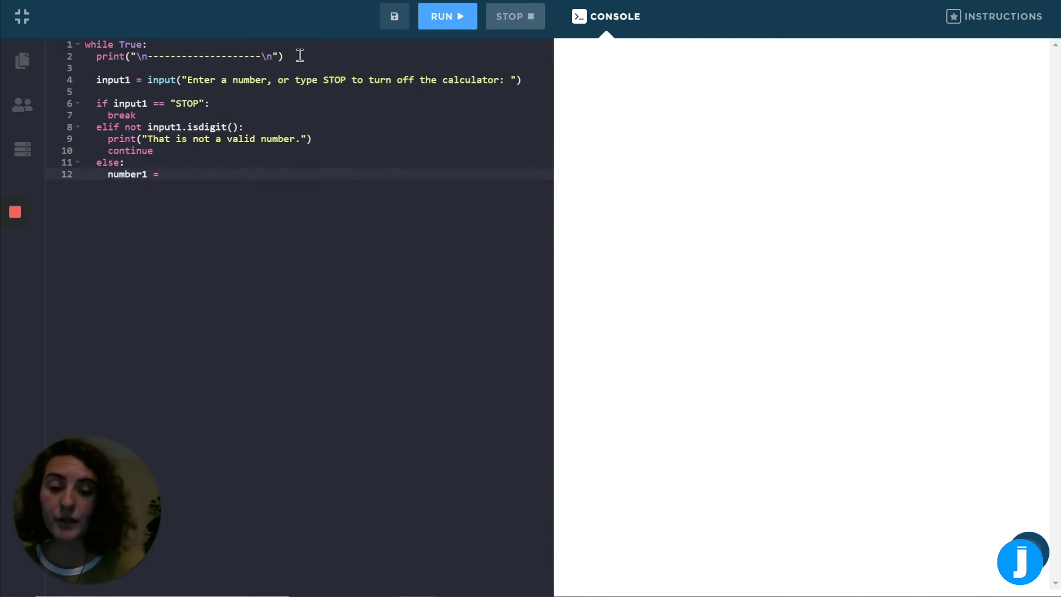
pyautogui.write('int()')
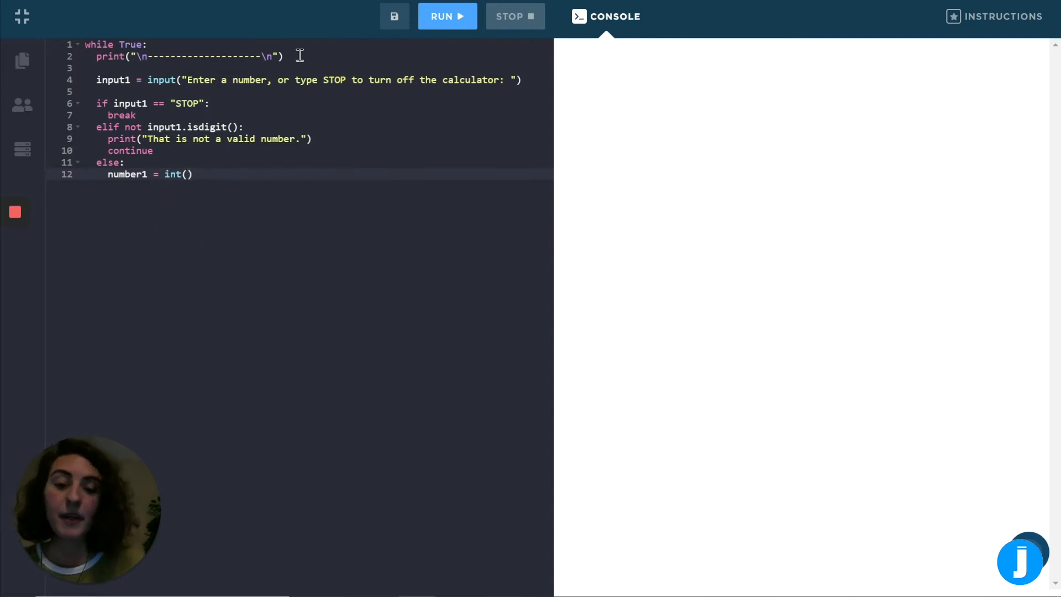
pyautogui.write('input1')
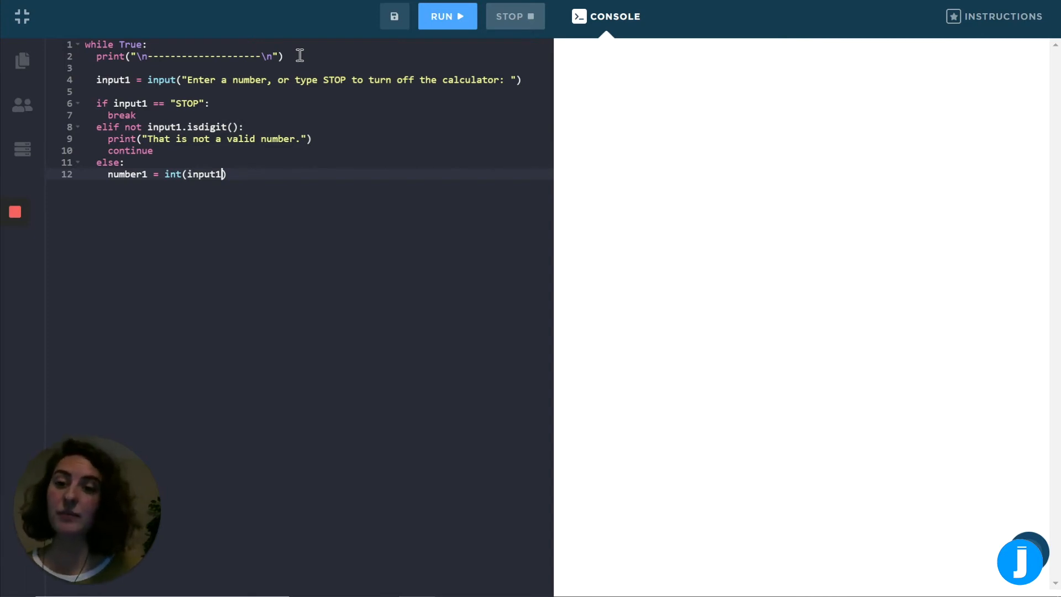
pyautogui.press('Enter')
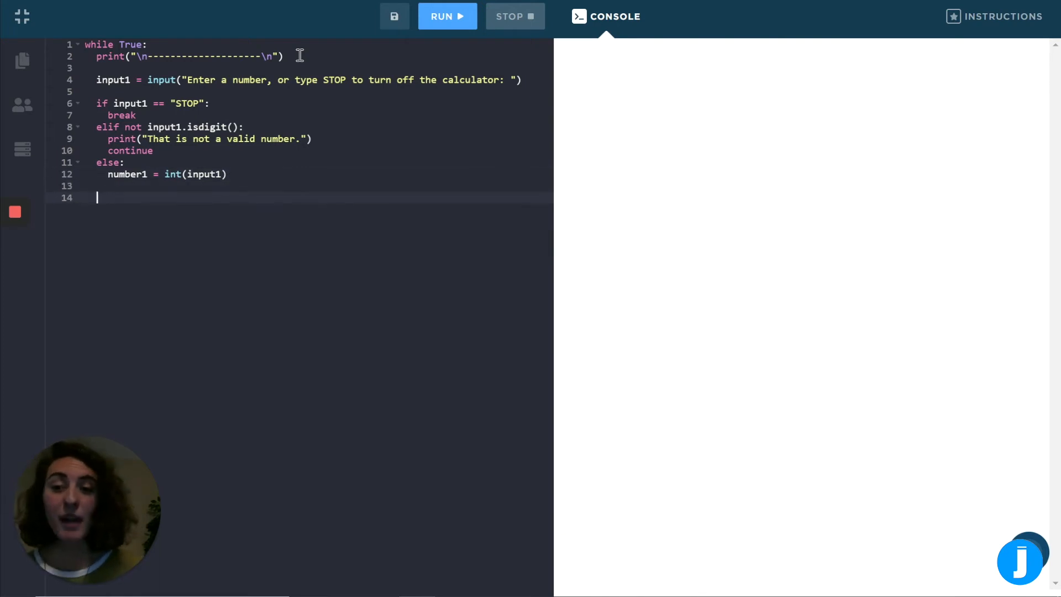
# Write op = input("Enter an operation (+, -, *, /, %): ") to read the operation.
pyautogui.write('op =')
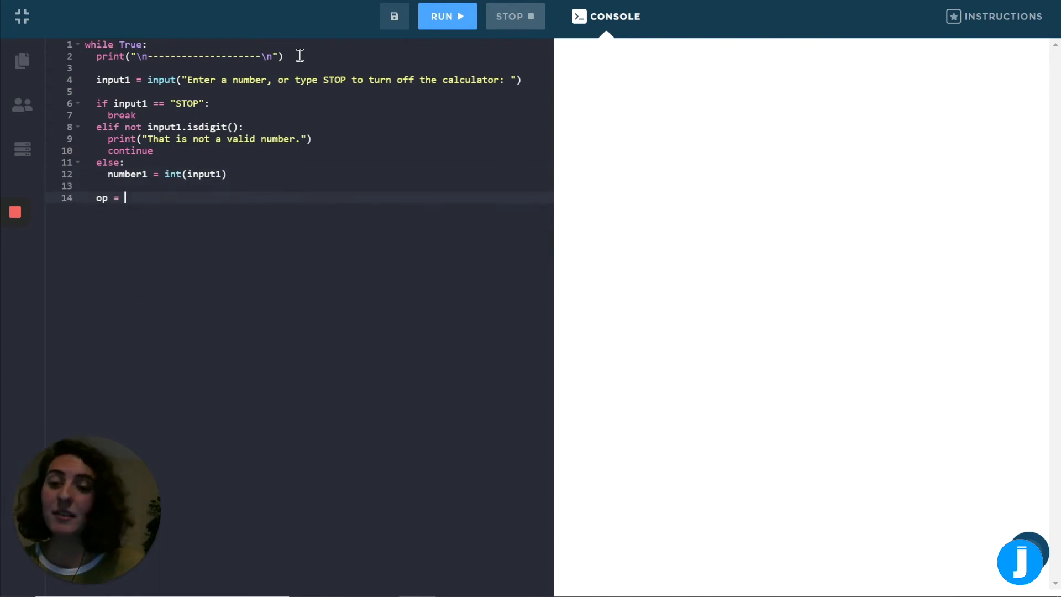
pyautogui.write('input("E')
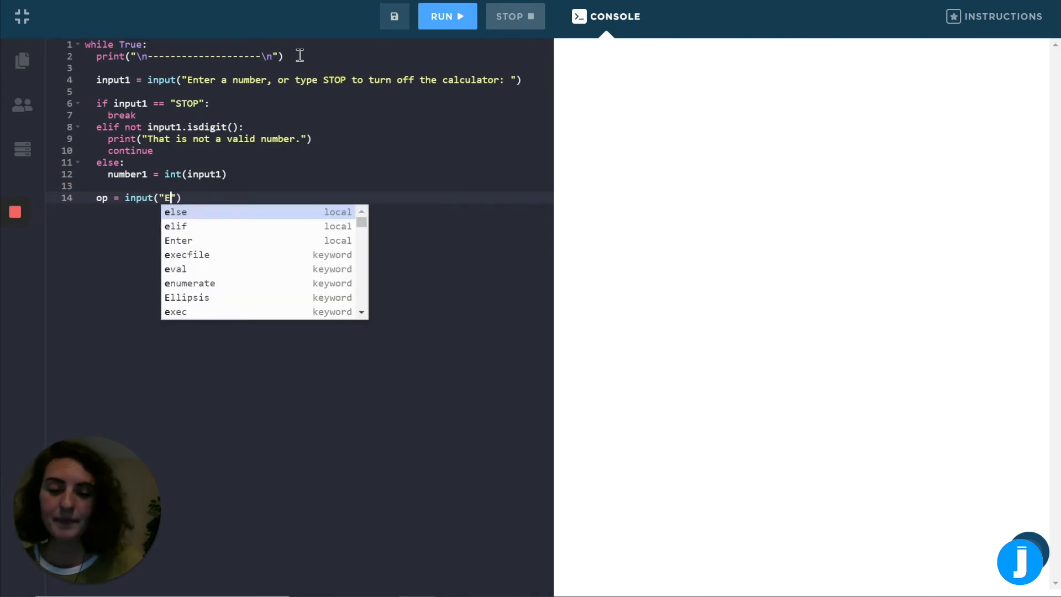
pyautogui.write('nter an')
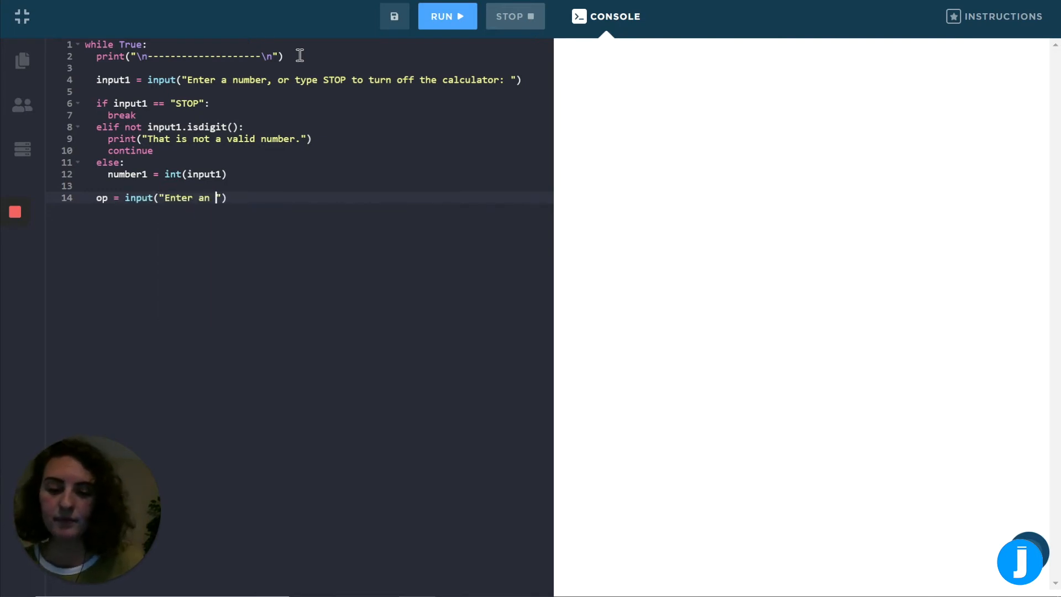
pyautogui.write('operation ()')
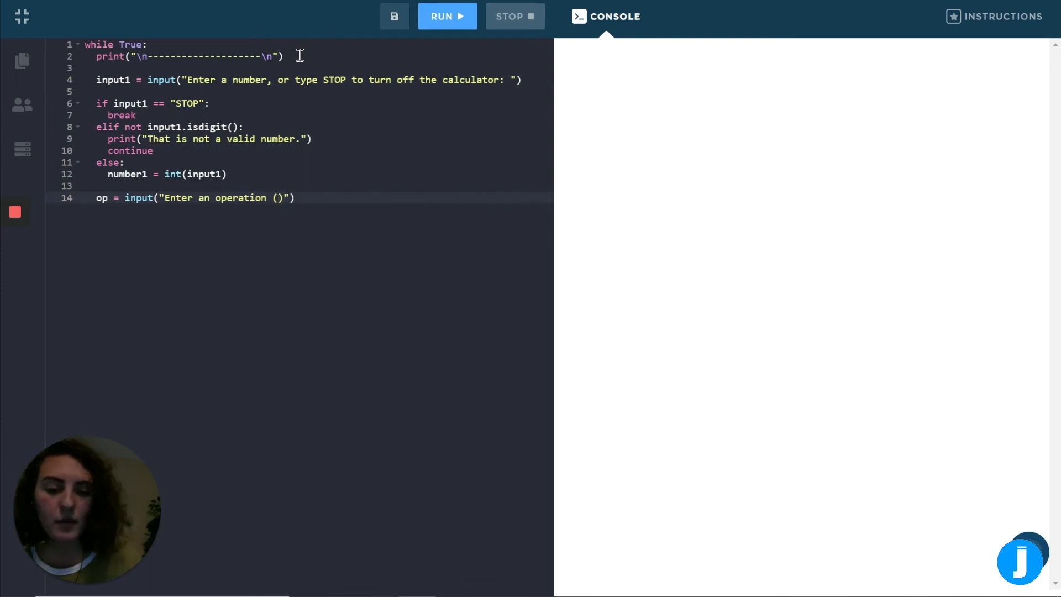
pyautogui.write('+, -,')
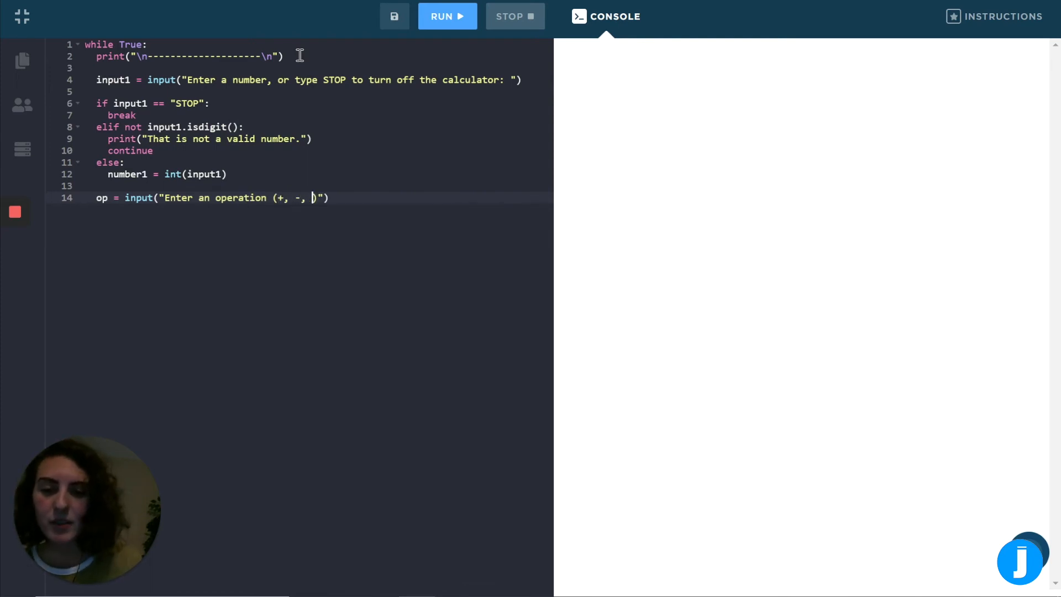
pyautogui.write('*, /, %')
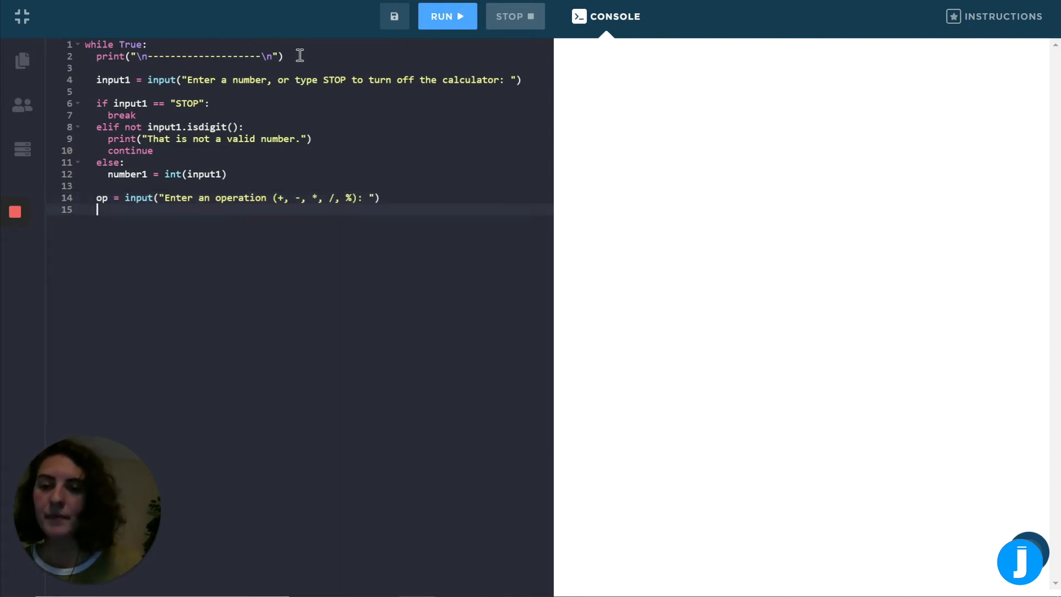
pyautogui.press('Enter')
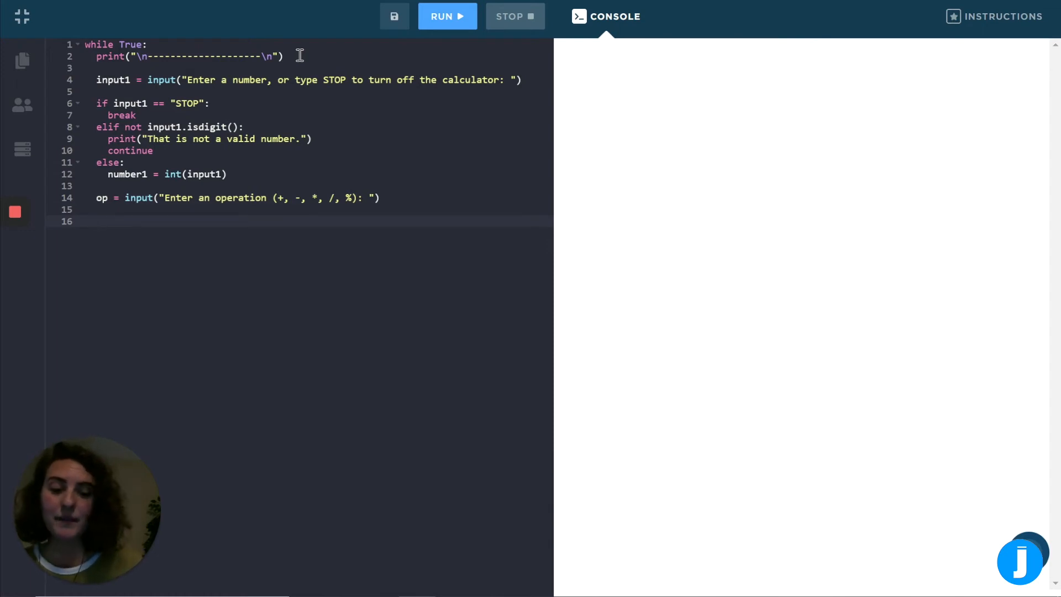
# Read input2 with an "Enter a number: " prompt and check if not input2.isdigit():.
pyautogui.write('input2 =')
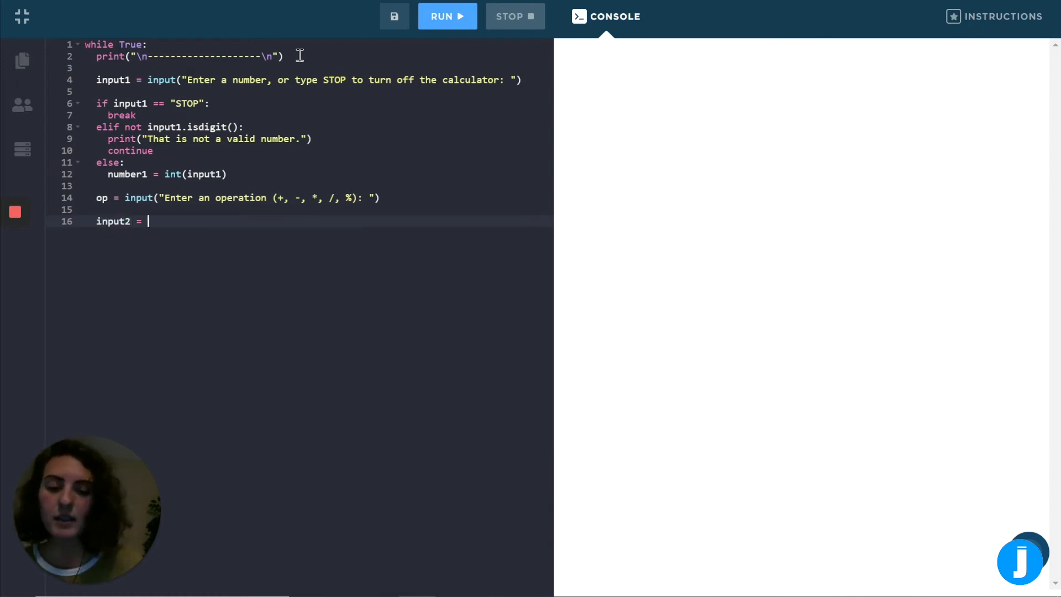
pyautogui.write('input("")')
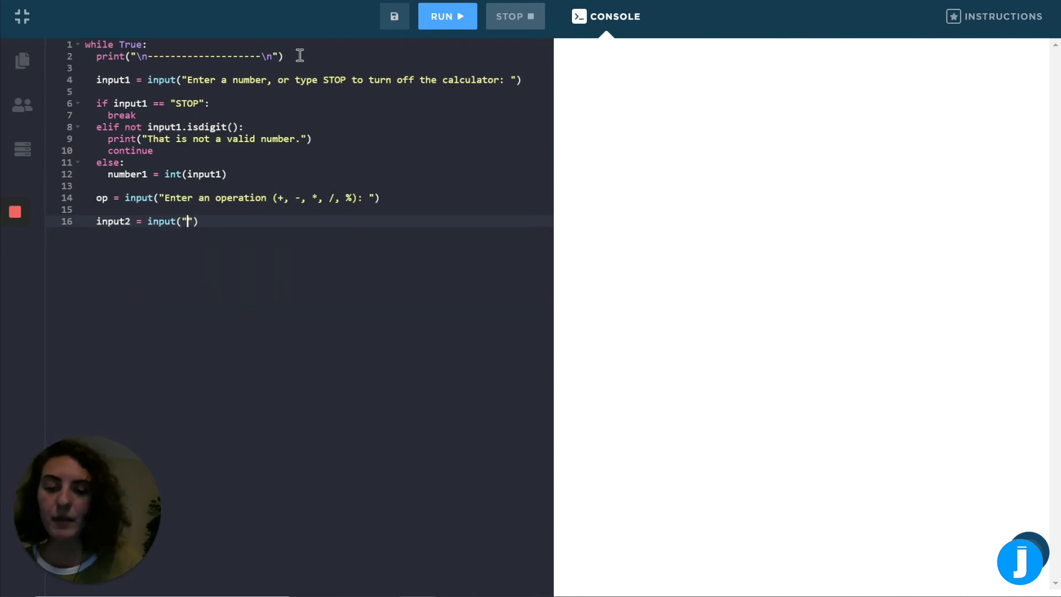
pyautogui.write('Enter a number:')
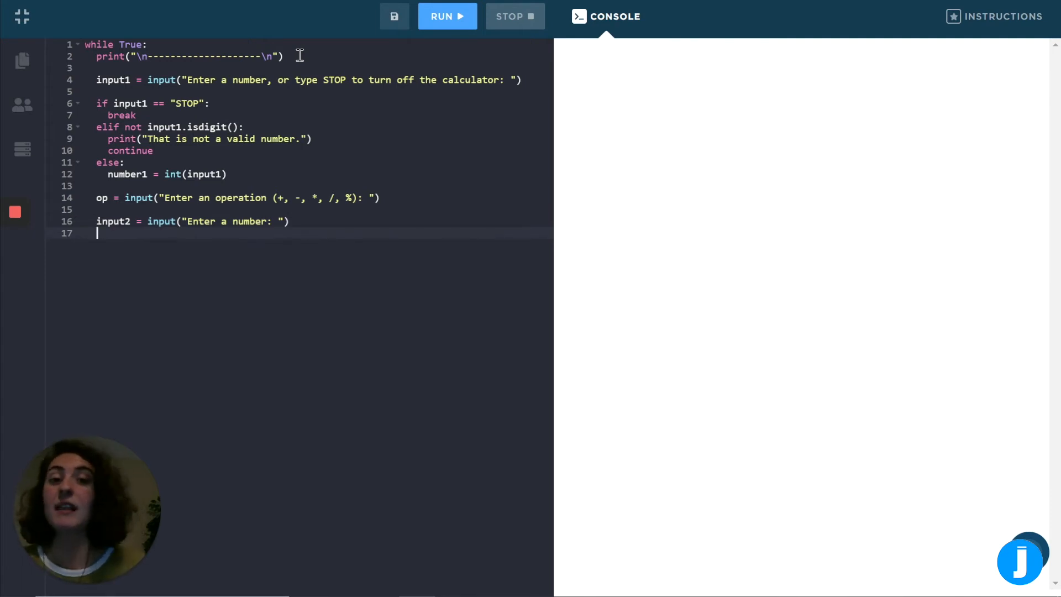
pyautogui.write('if not')
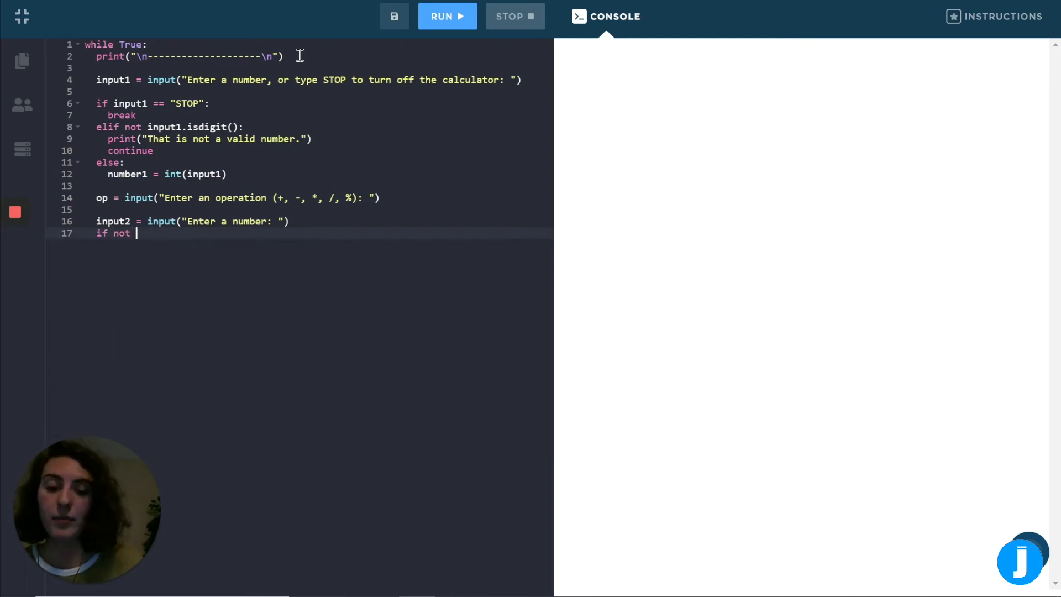
pyautogui.write('input2.')
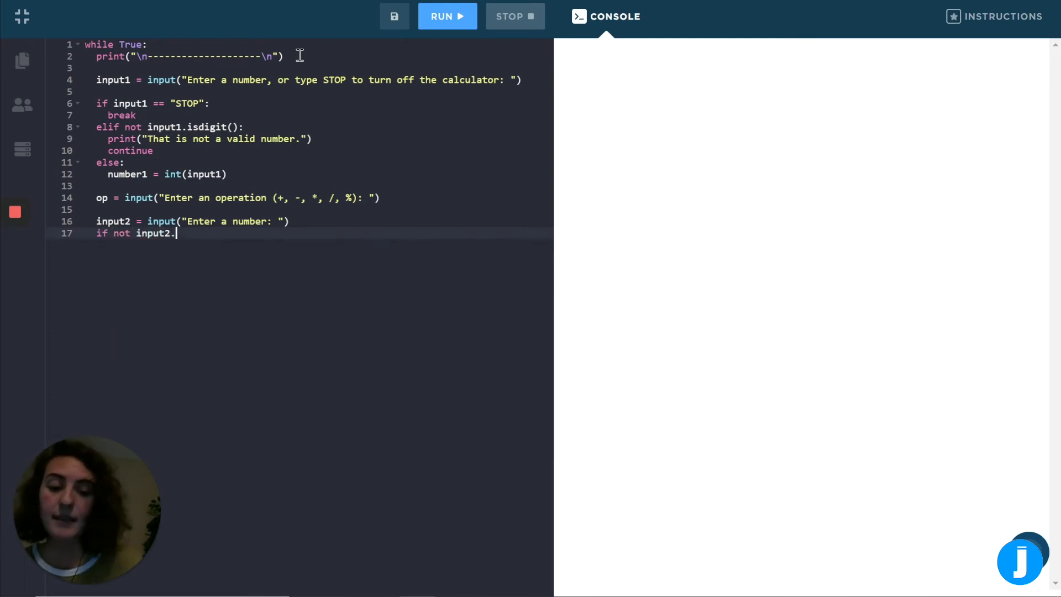
pyautogui.write('isdigit():')
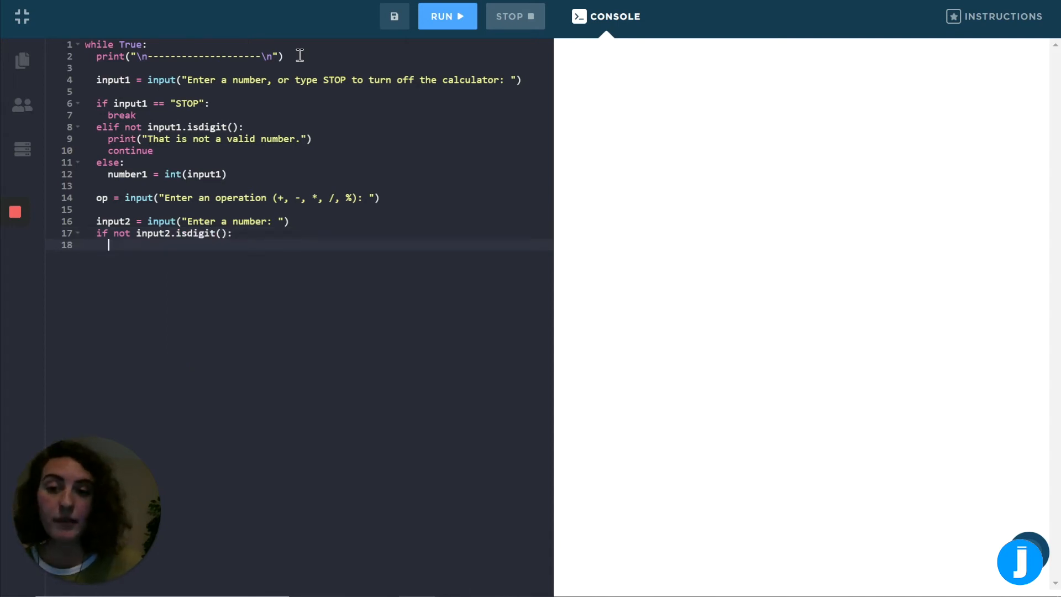
# Print the invalid-number message and continue, else store number2 = int(input2).
pyautogui.write('print()')
pyautogui.write('c')
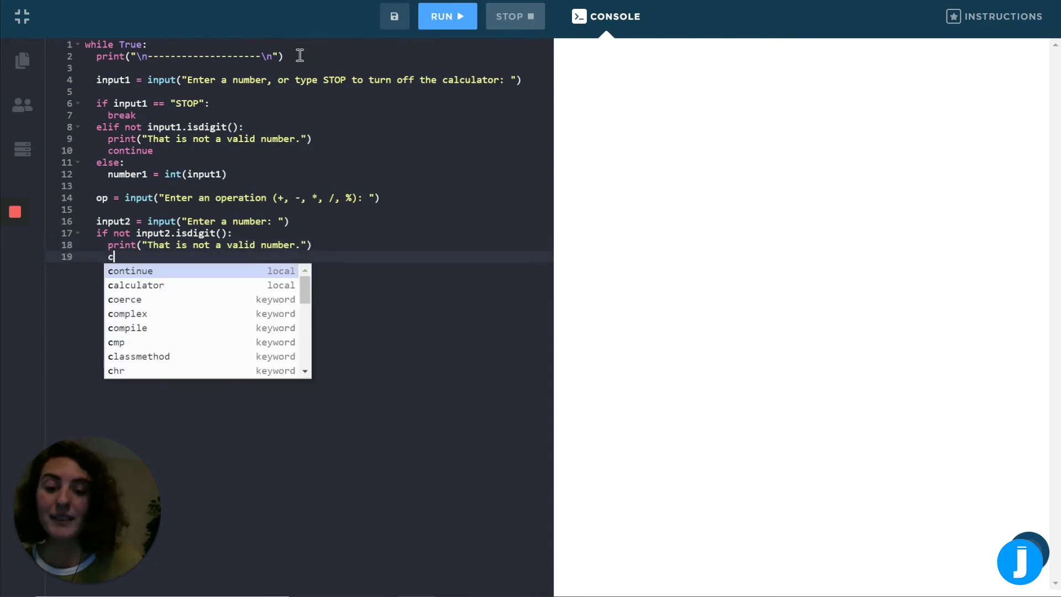
pyautogui.write('ontinue')
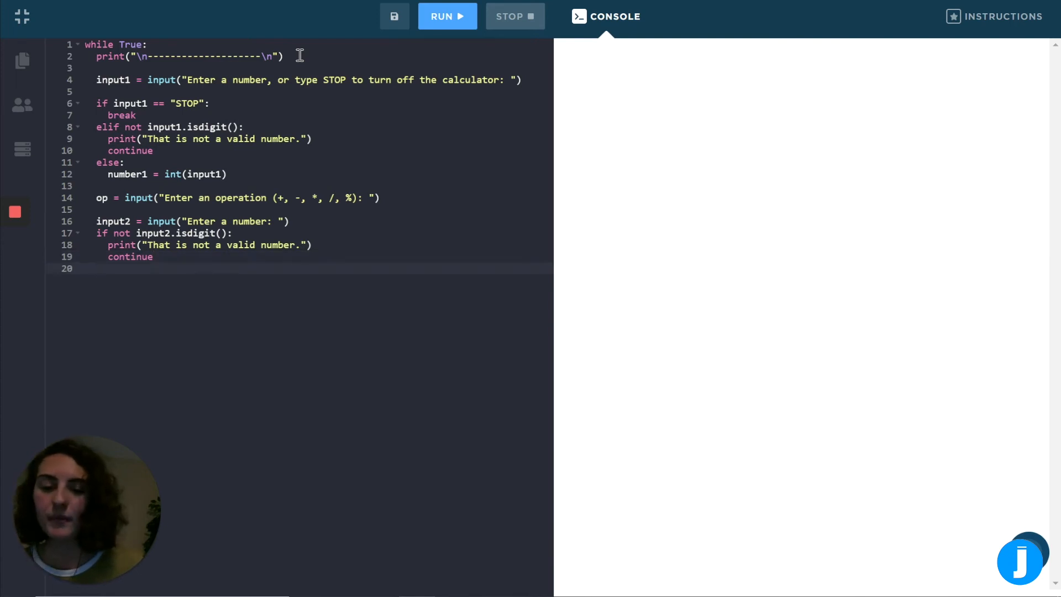
pyautogui.write('else:')
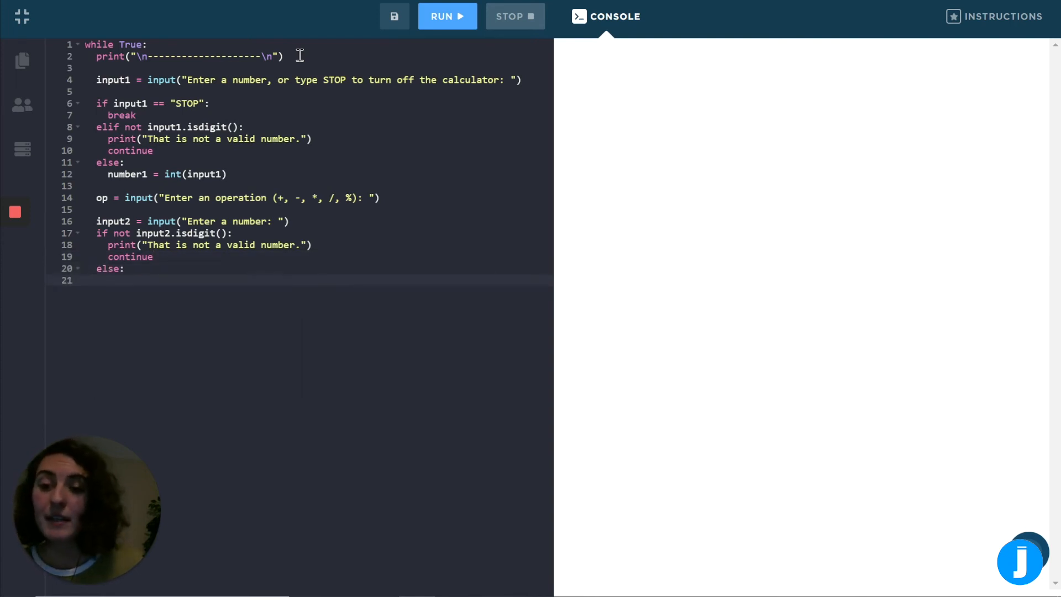
pyautogui.write('number2 =')
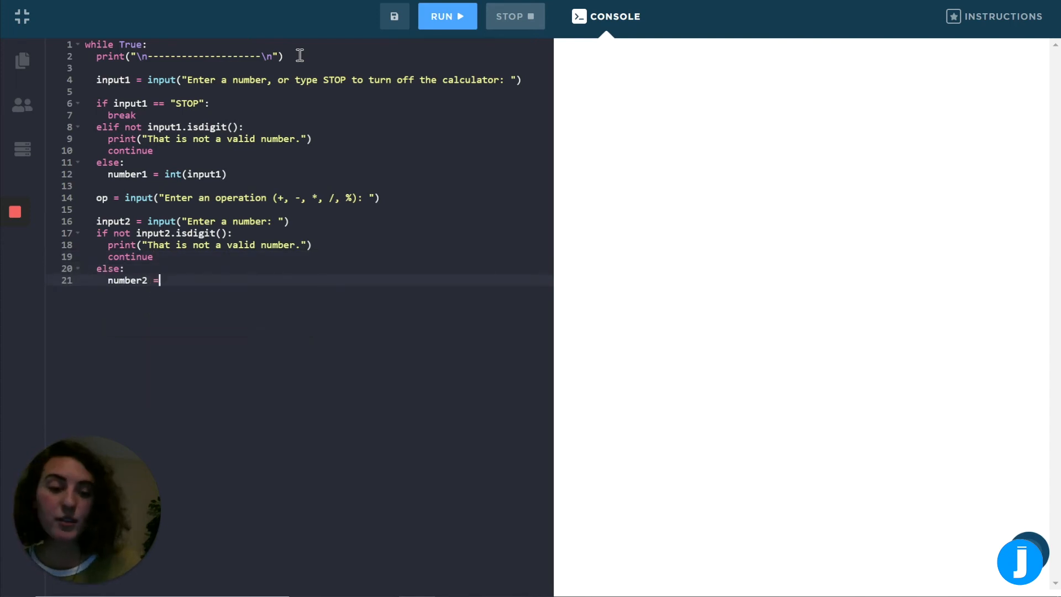
pyautogui.write('int(')
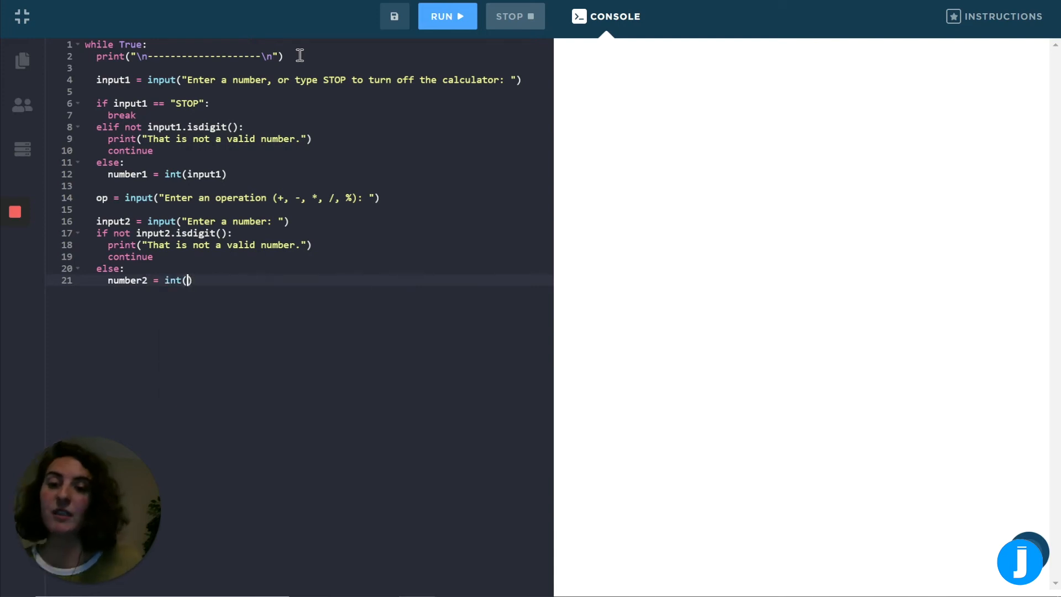
pyautogui.write('input2')
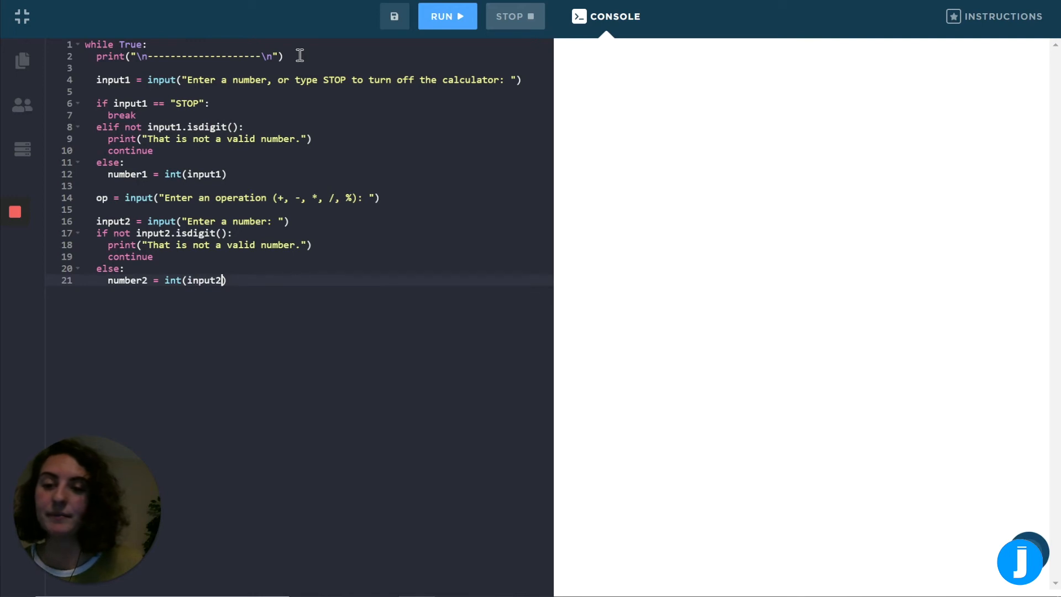
pyautogui.press('Enter')
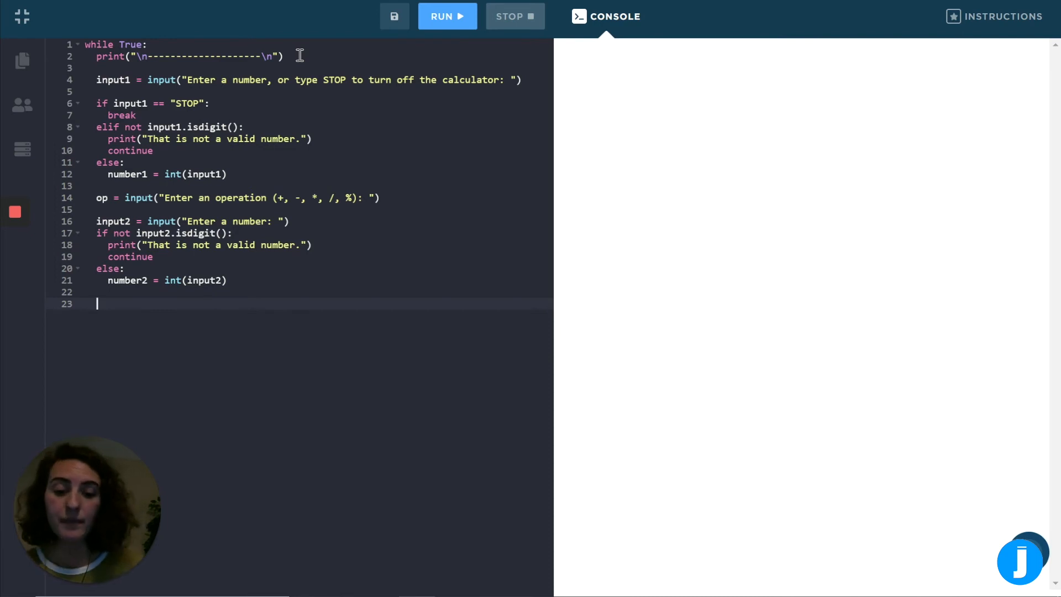
# Write the if op == "+" branch setting ans = number1 + number2.
pyautogui.write('if')
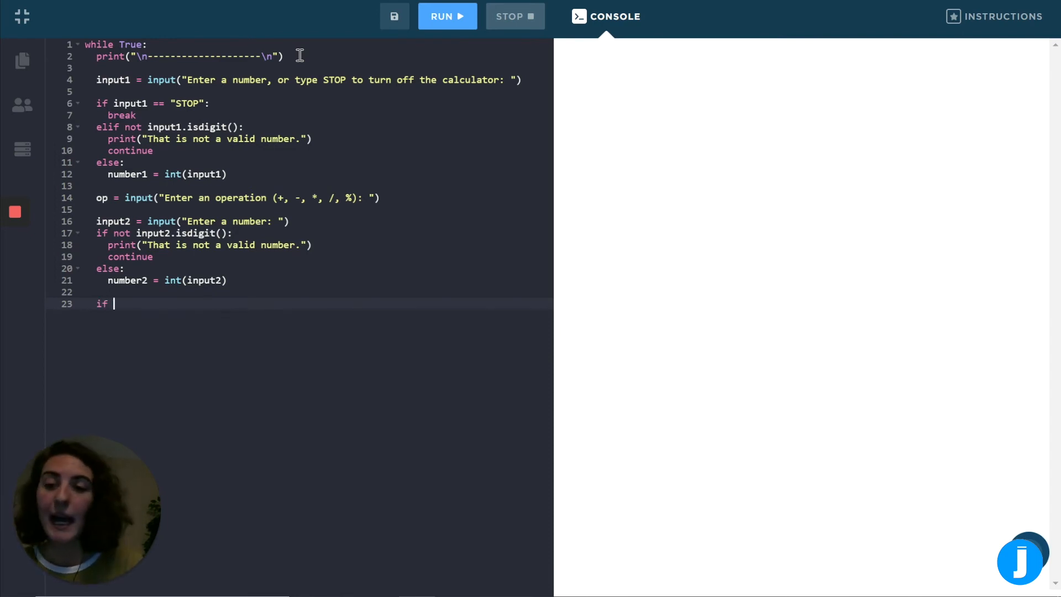
pyautogui.write('op == "')
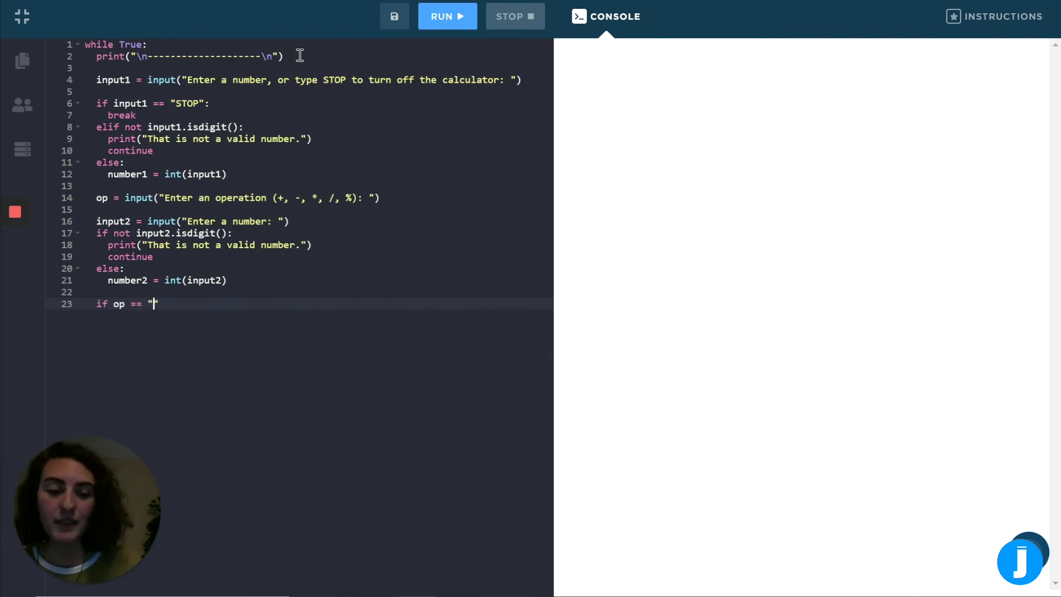
pyautogui.write('+":')
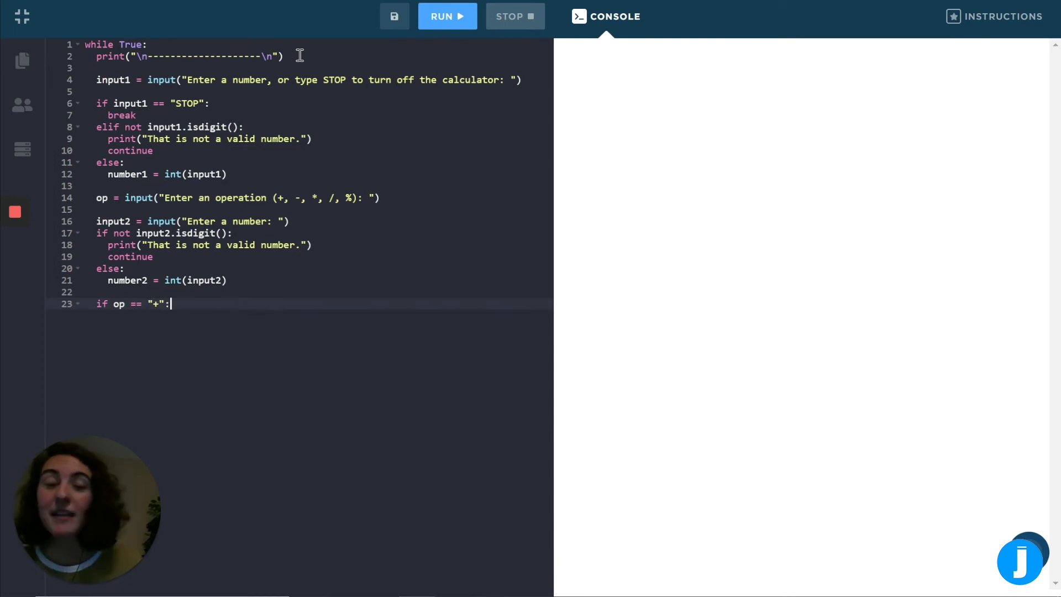
pyautogui.press('Enter')
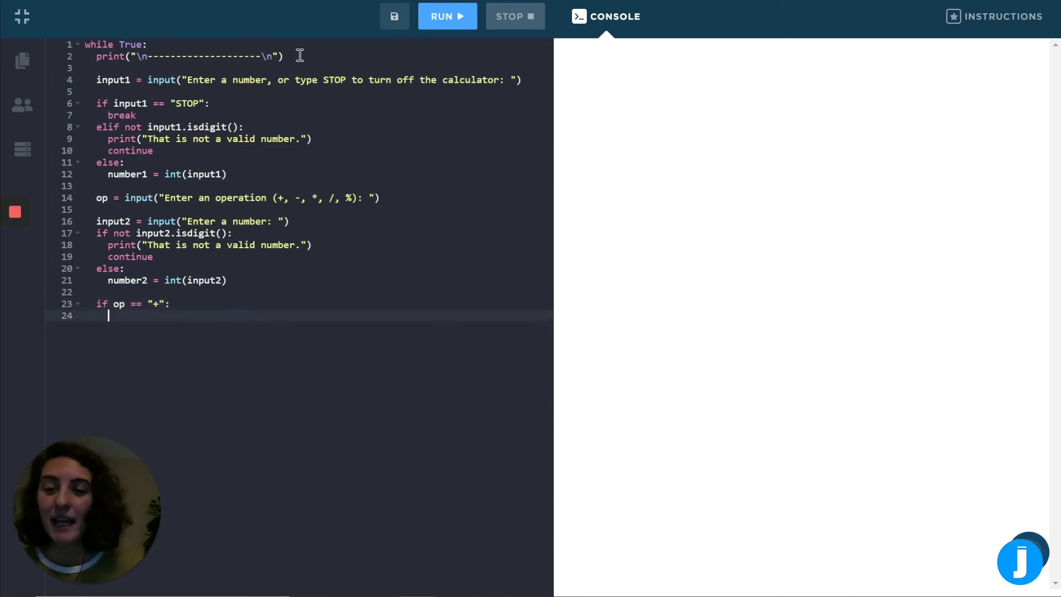
pyautogui.write('ans =')
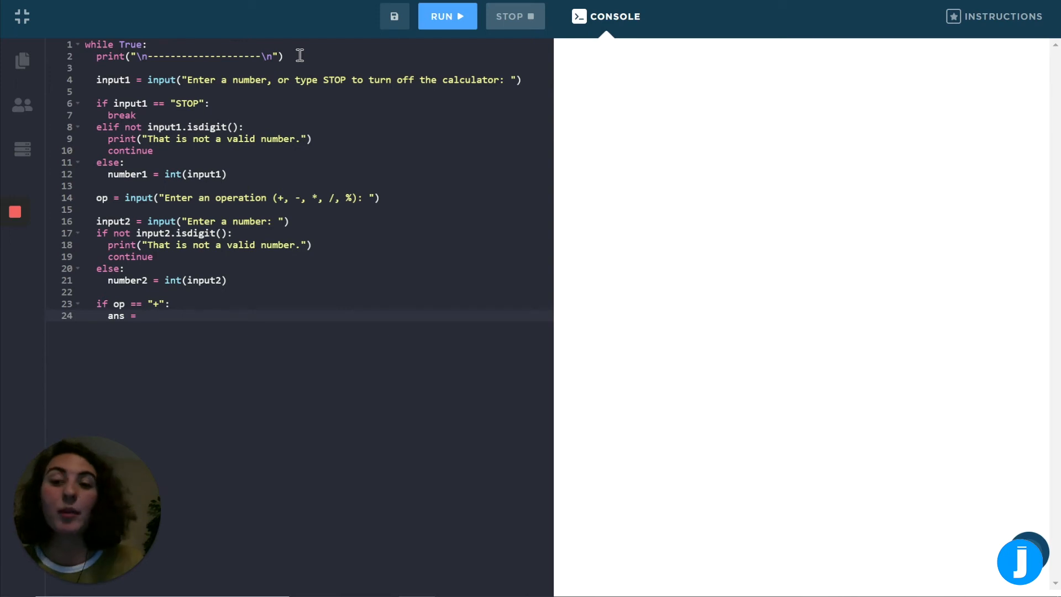
pyautogui.write('number1')
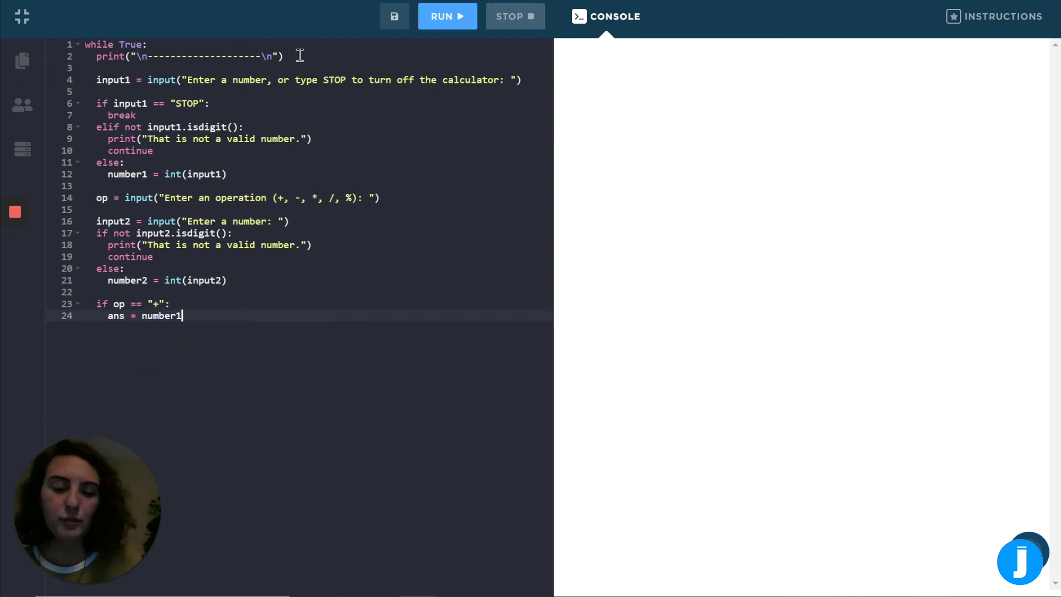
pyautogui.write('+ number2')
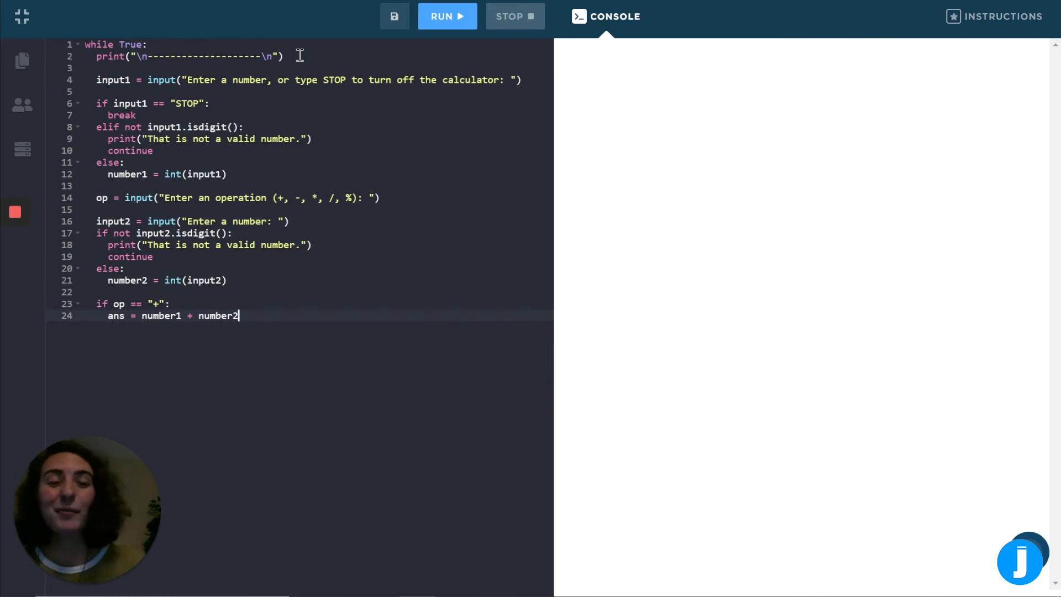
pyautogui.press('Enter')
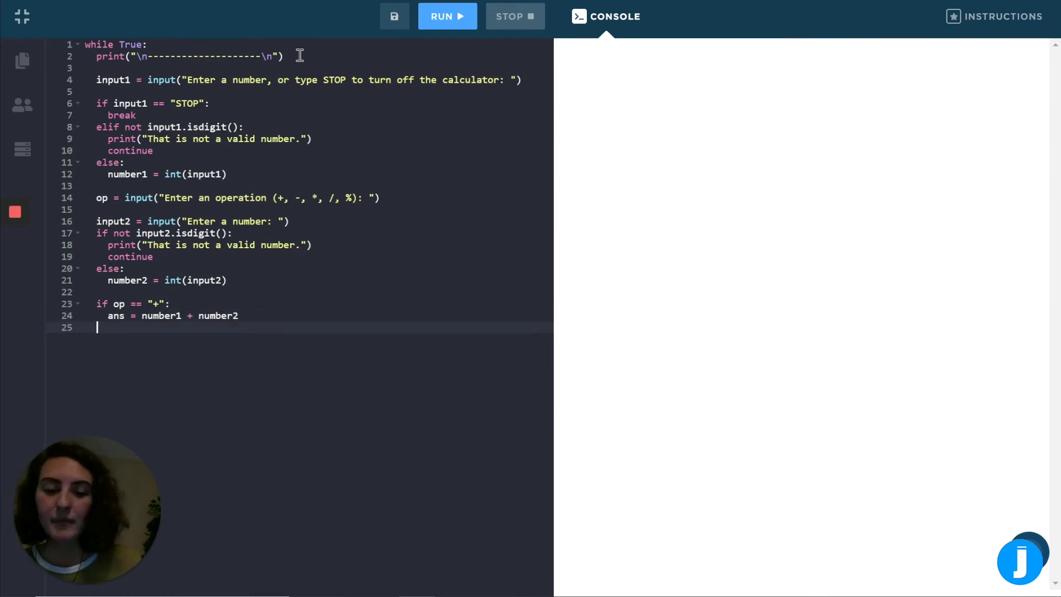
# Add elif branches for "-" and "*" setting ans to number1 - number2 and number1 * number2.
pyautogui.write('elif')
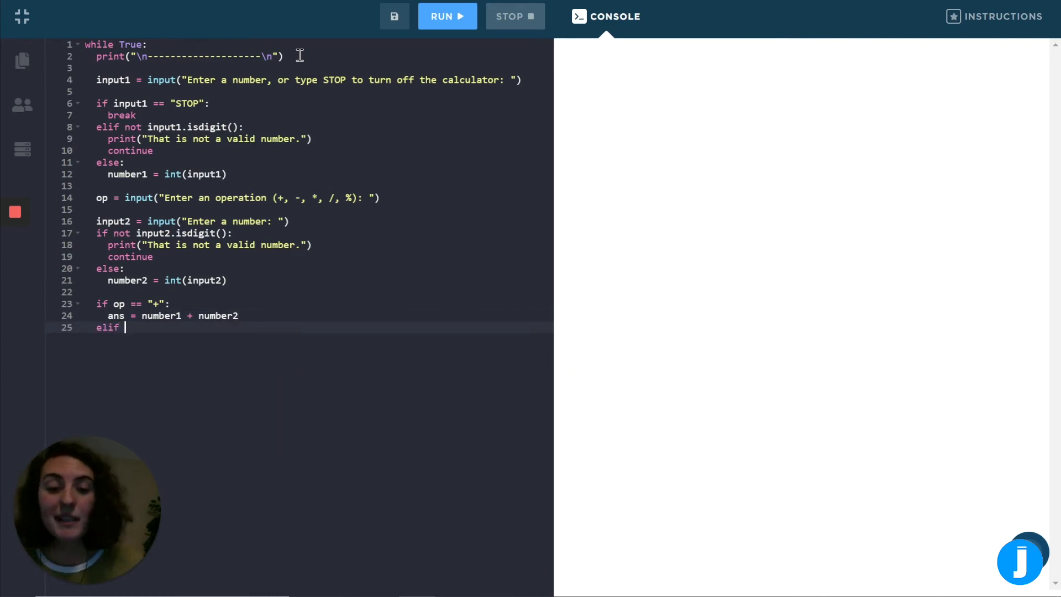
pyautogui.write('op == "')
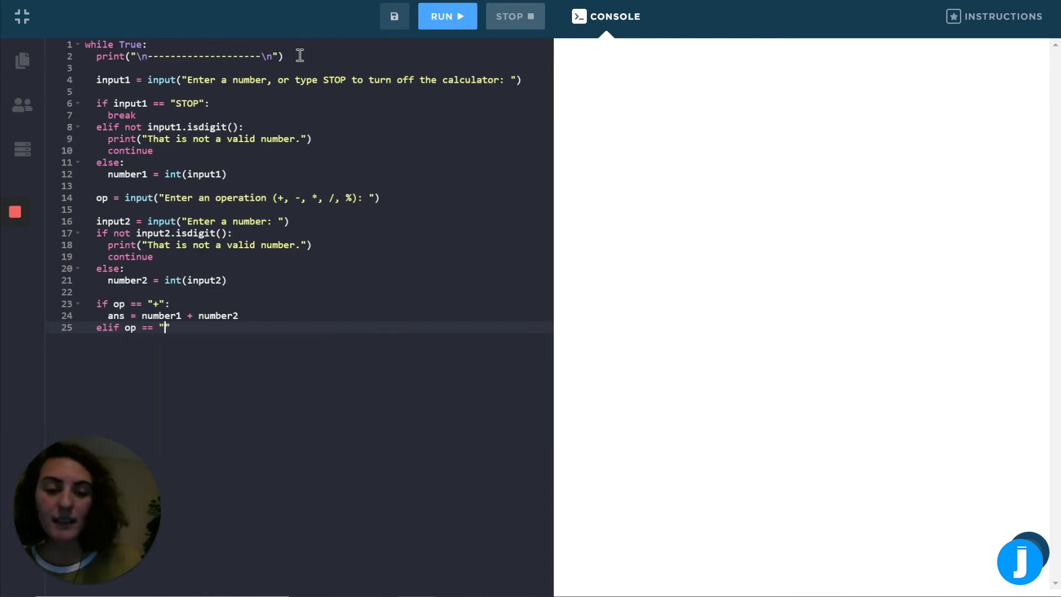
pyautogui.write('-":')
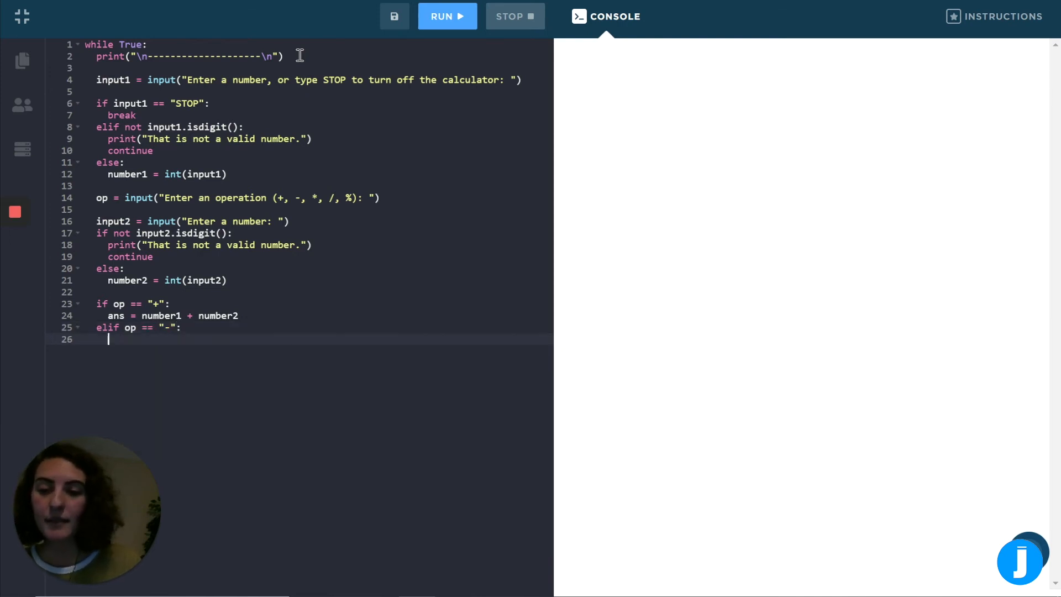
pyautogui.write('ans =')
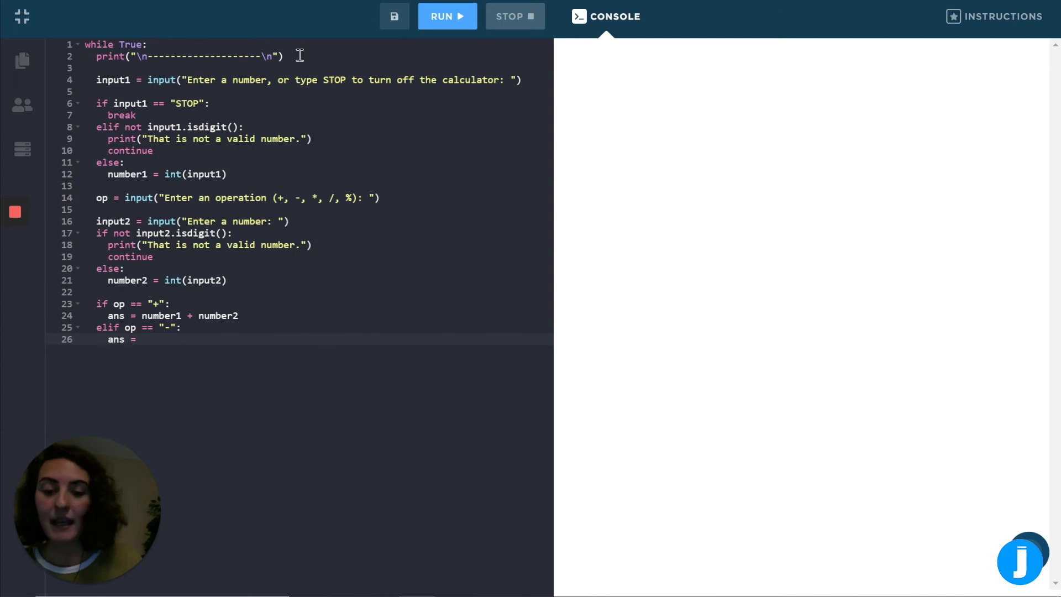
pyautogui.write('number1')
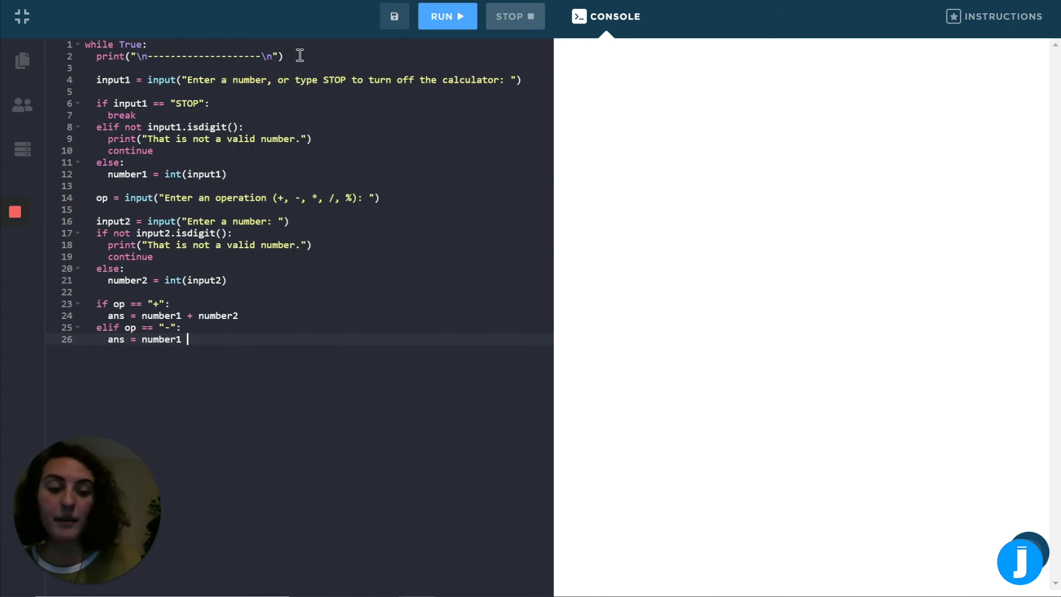
pyautogui.write('- number2')
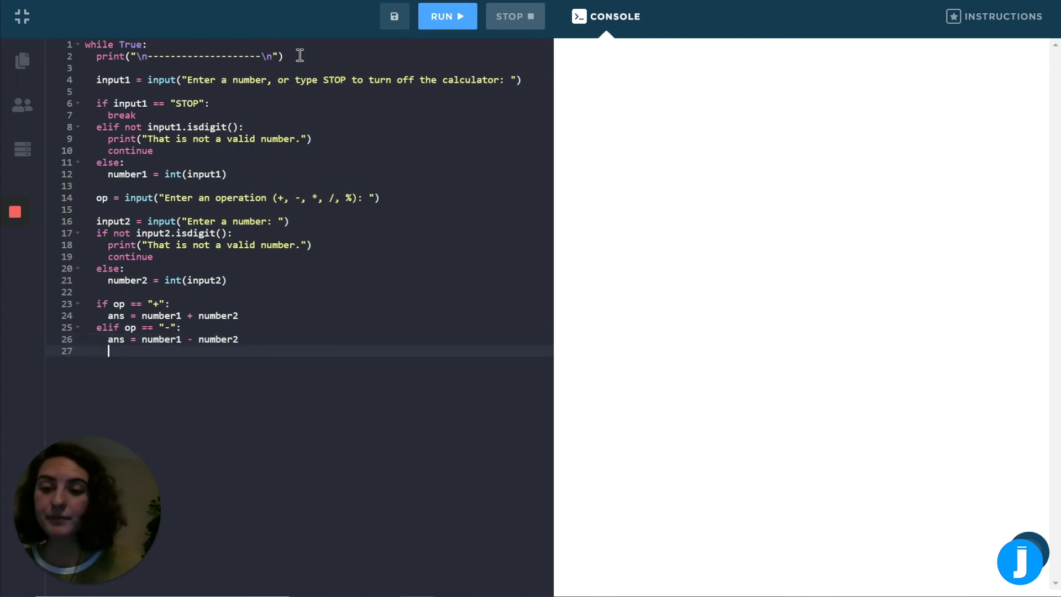
pyautogui.write('elif op')
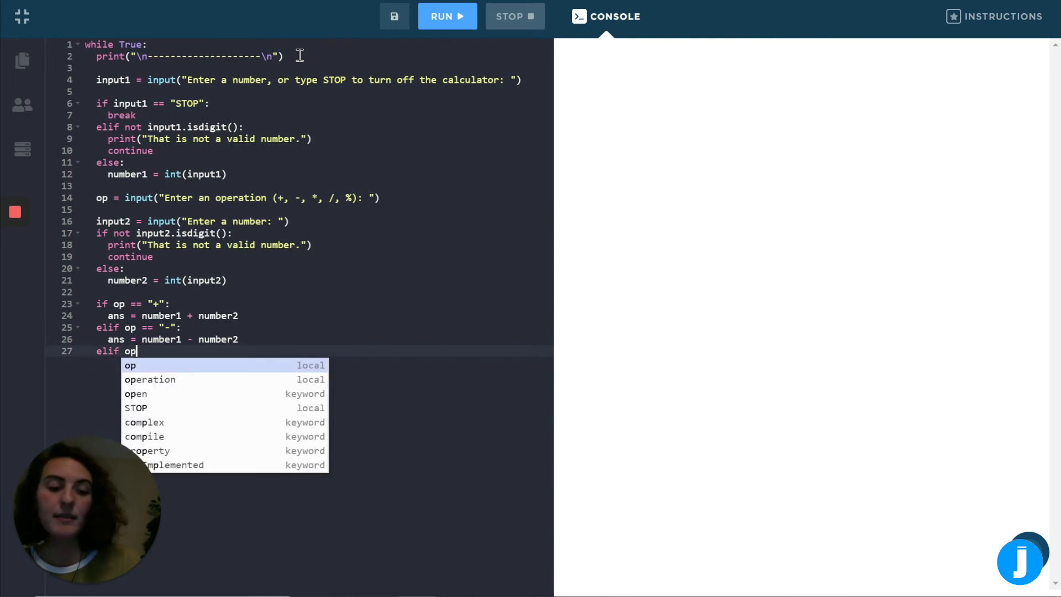
pyautogui.write('== "*":')
pyautogui.write('ans = number')
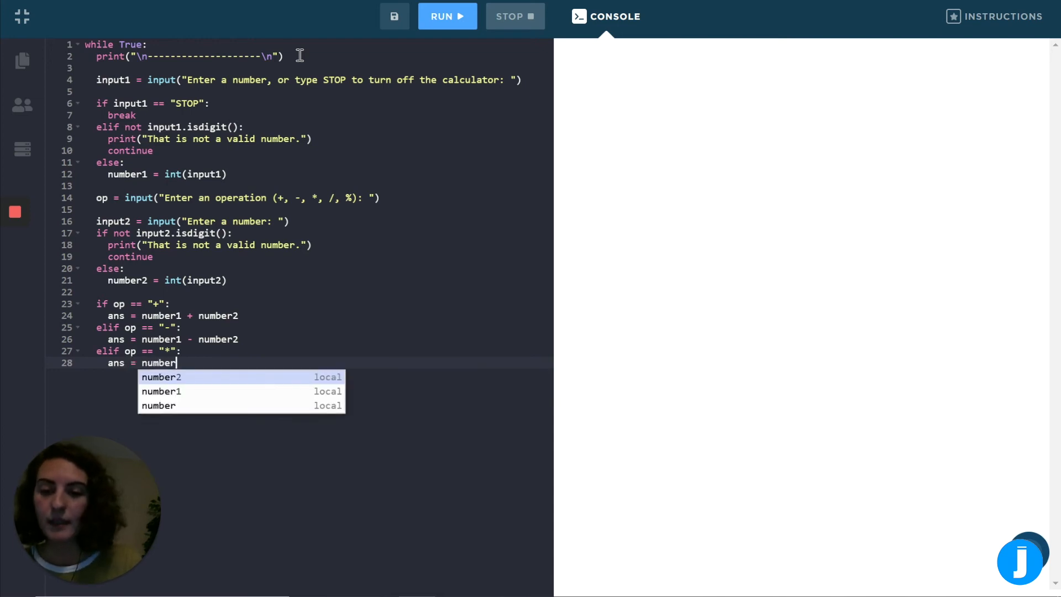
pyautogui.write('1 * number2')
pyautogui.write('elif')
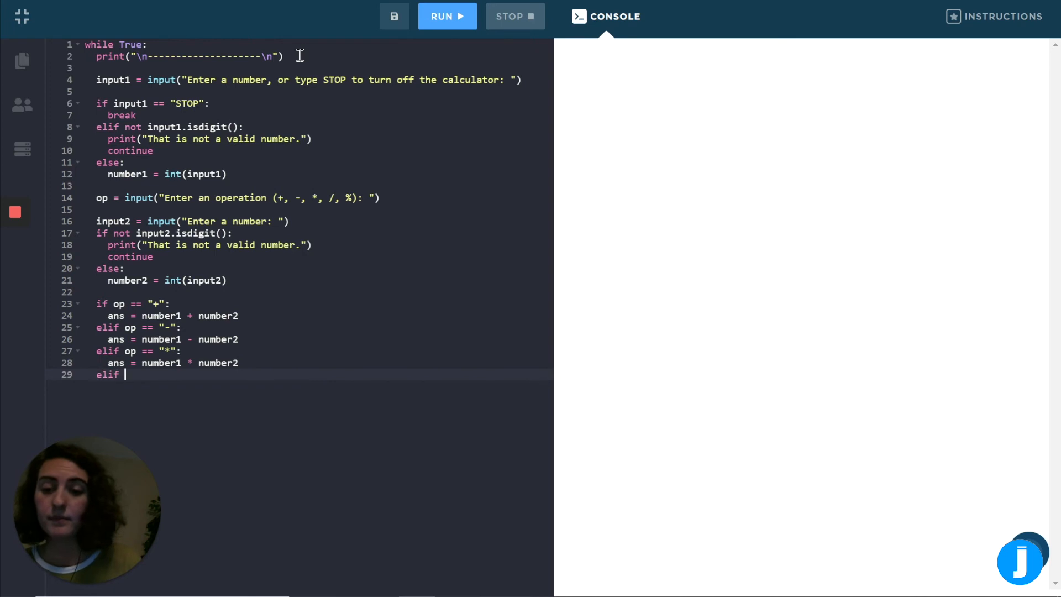
# Add elif branches for "/" and "%" setting ans to number1 / number2 and number1 % number2.
pyautogui.write('op  ==')
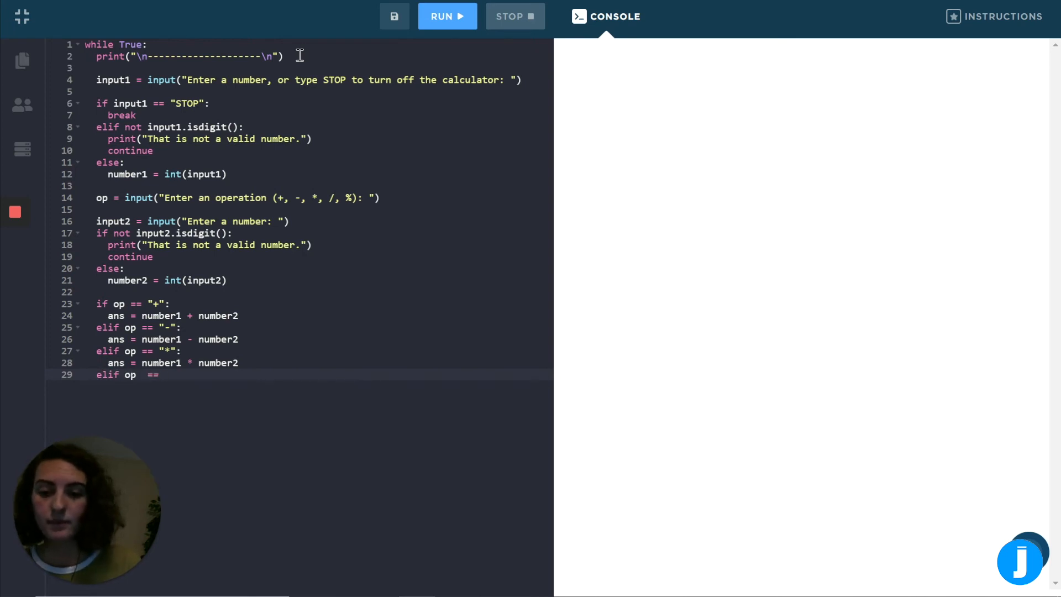
pyautogui.write('"/":')
pyautogui.write('ans =')
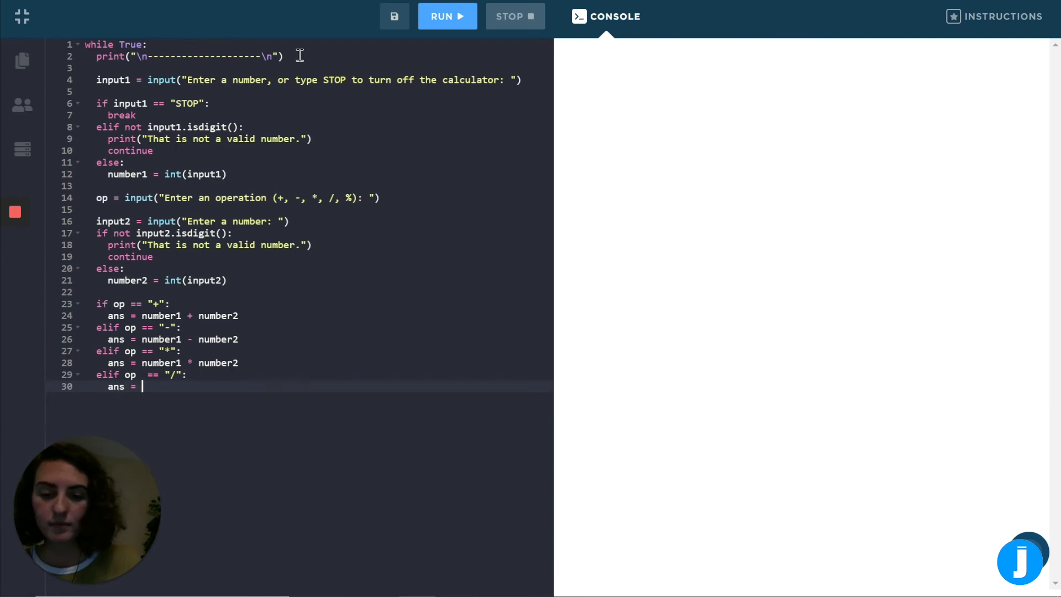
pyautogui.write('number1 /')
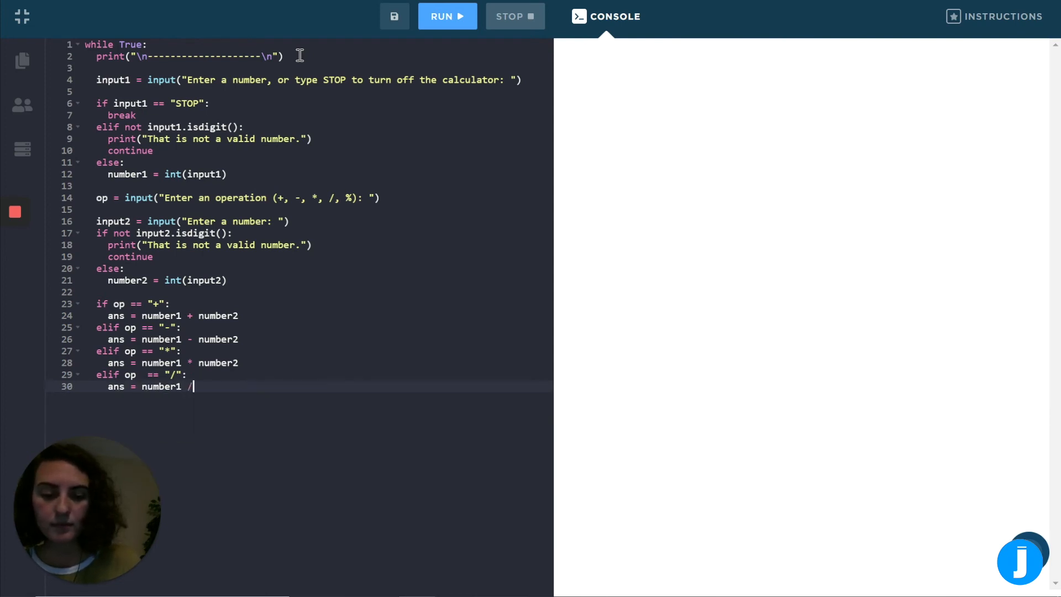
pyautogui.write('number2')
pyautogui.write('elif')
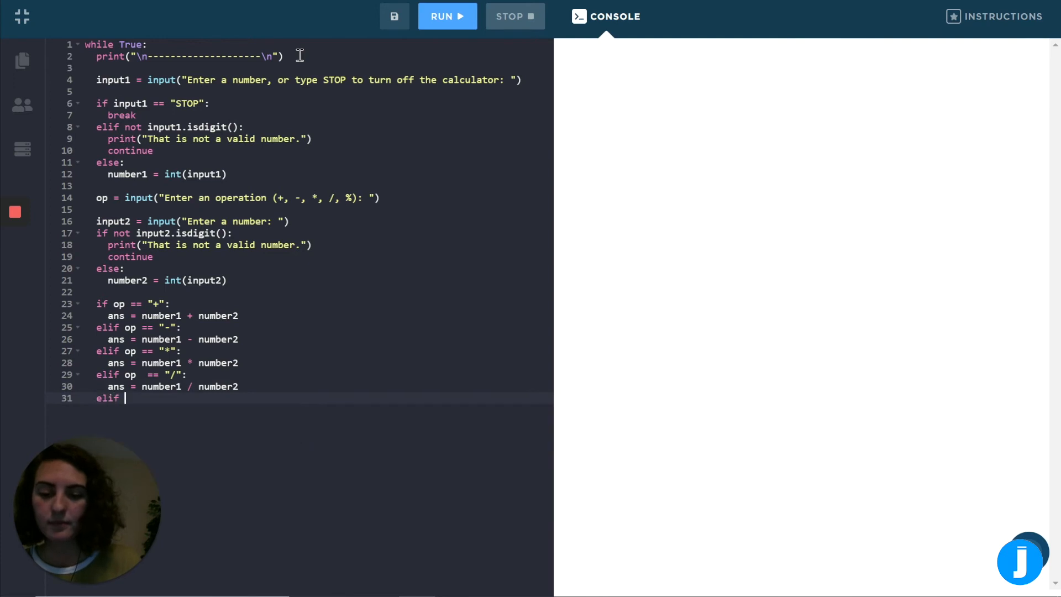
pyautogui.write('op ==')
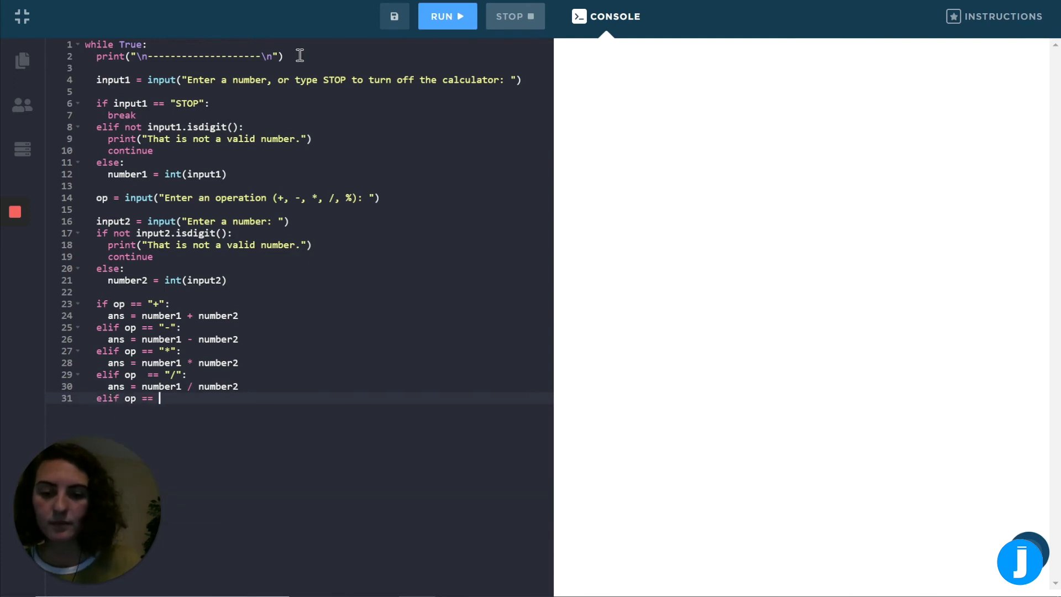
pyautogui.write('"%":')
pyautogui.write('ans =')
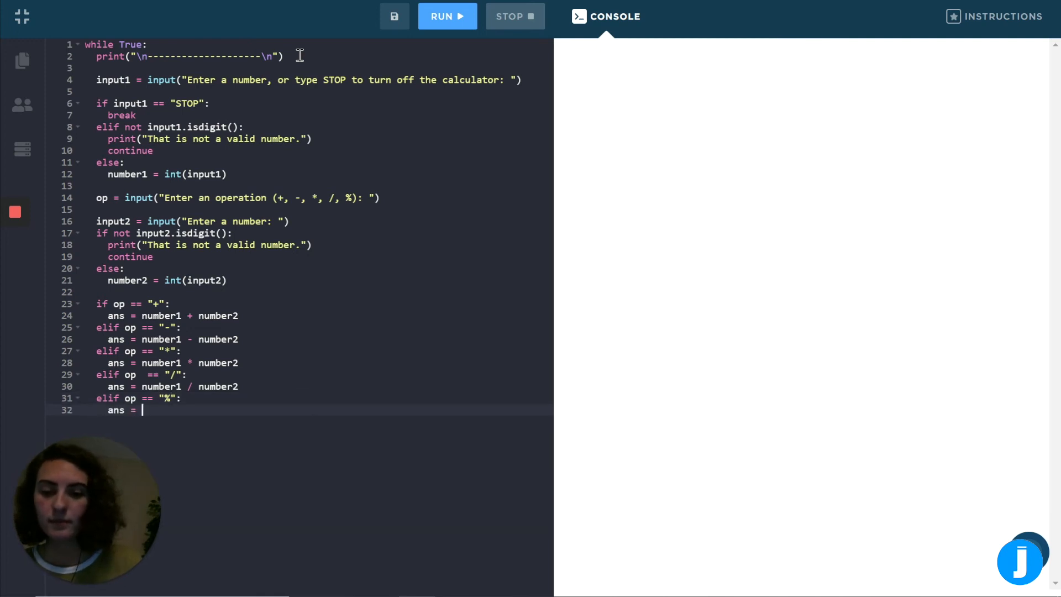
pyautogui.write('number1')
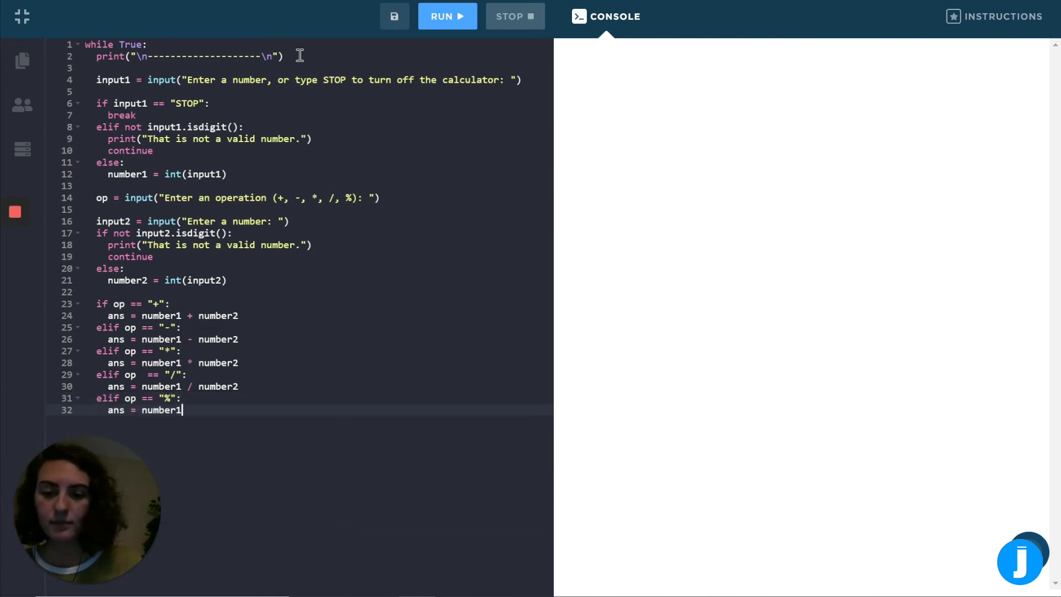
pyautogui.write('%')
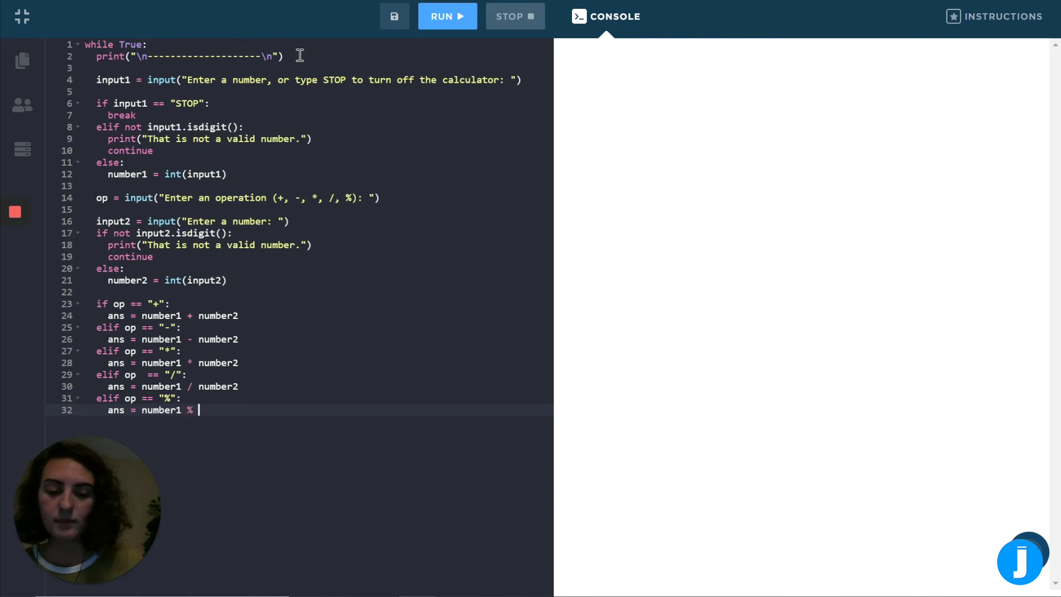
pyautogui.write('number2')
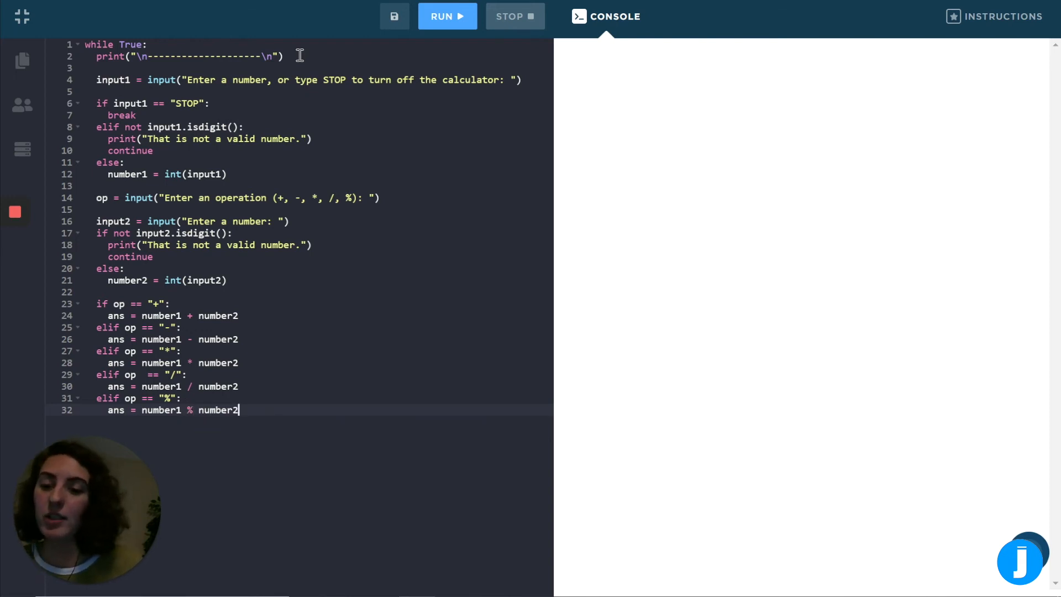
pyautogui.press('Enter')
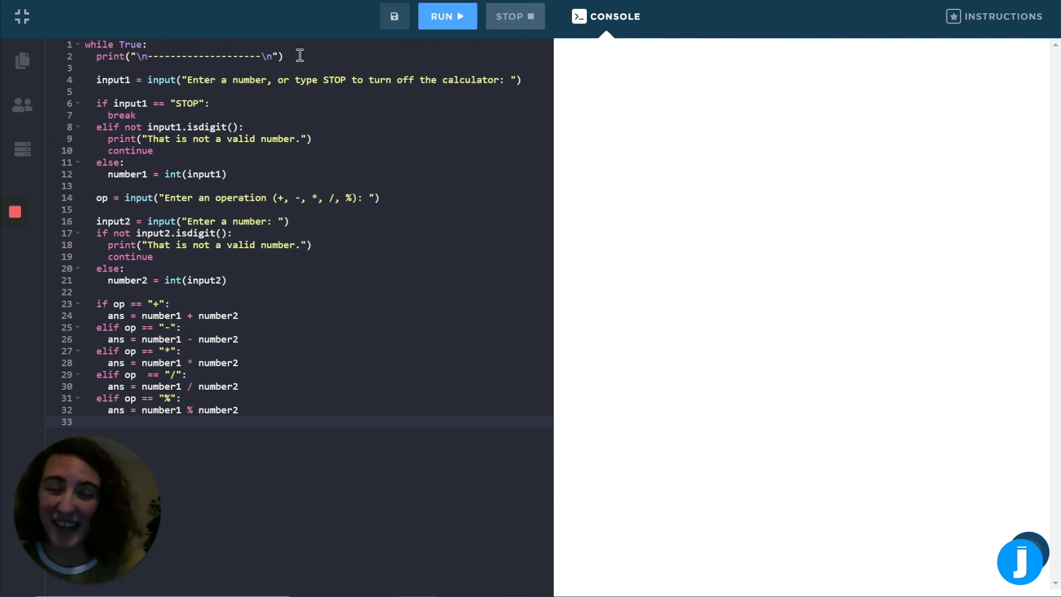
# Write the else branch printing "This is not a valid operation." for unknown operations.
pyautogui.write('else:')
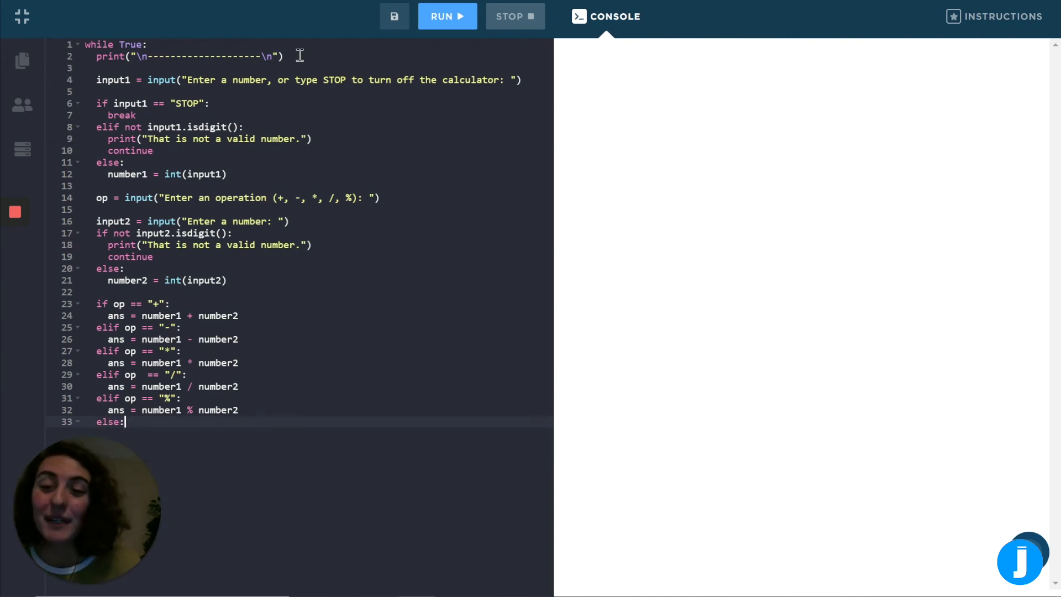
pyautogui.press('Enter')
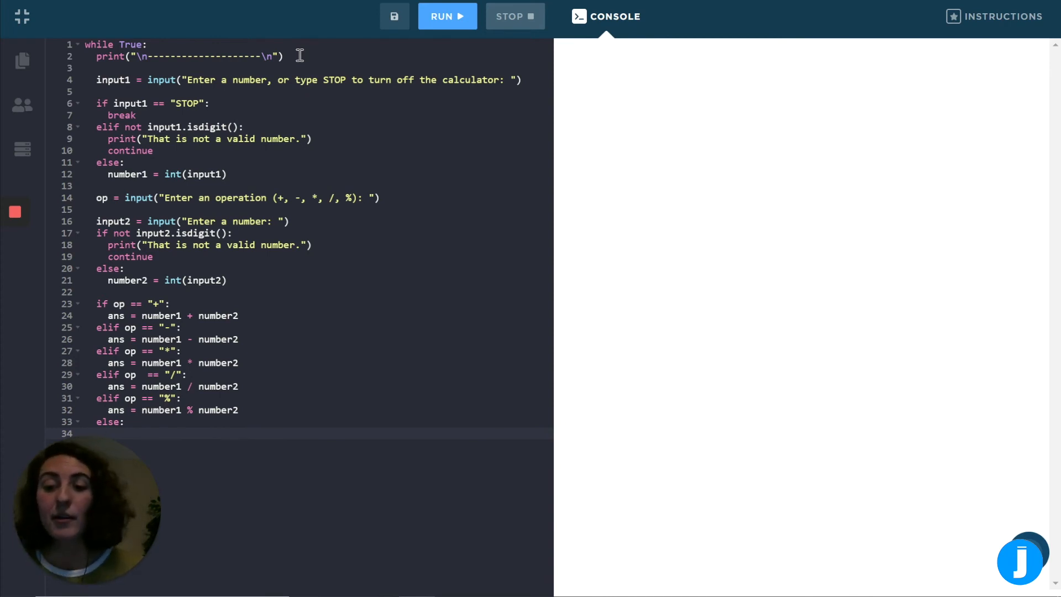
pyautogui.write('print')
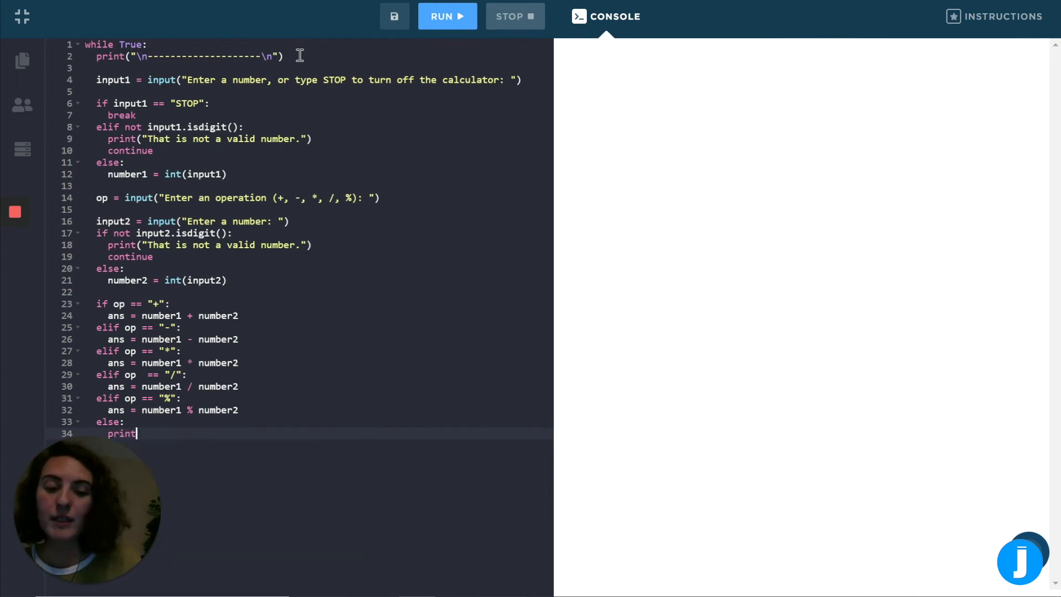
pyautogui.write('("")')
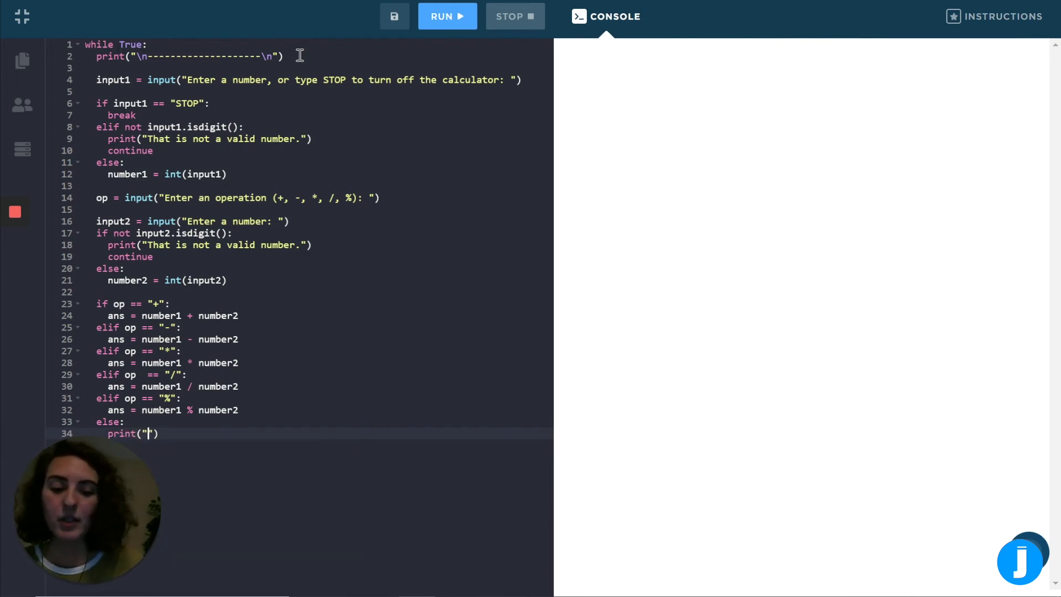
pyautogui.write('This is not a v')
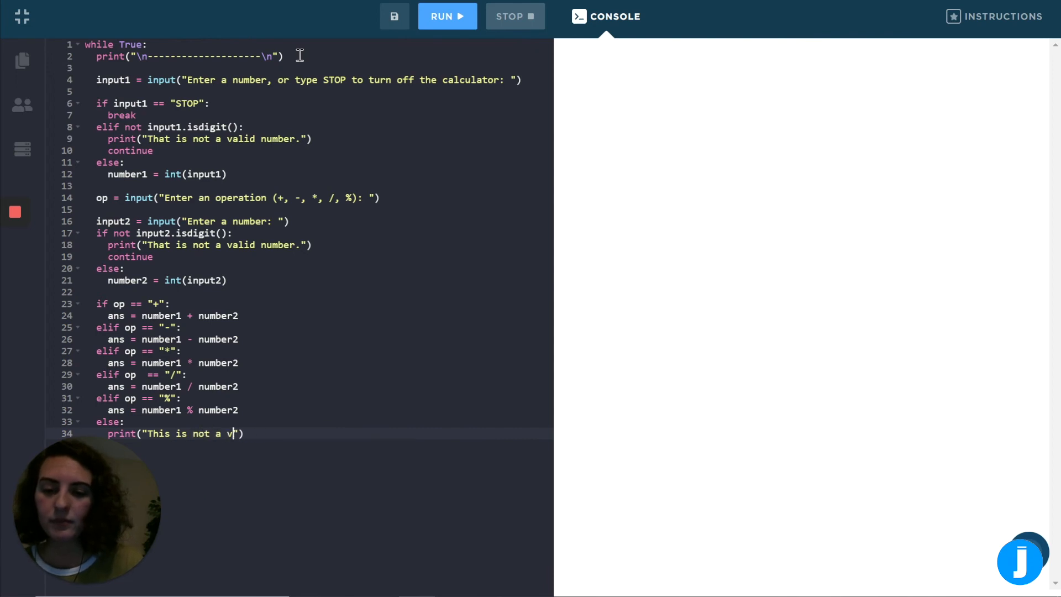
pyautogui.write('alid operation.')
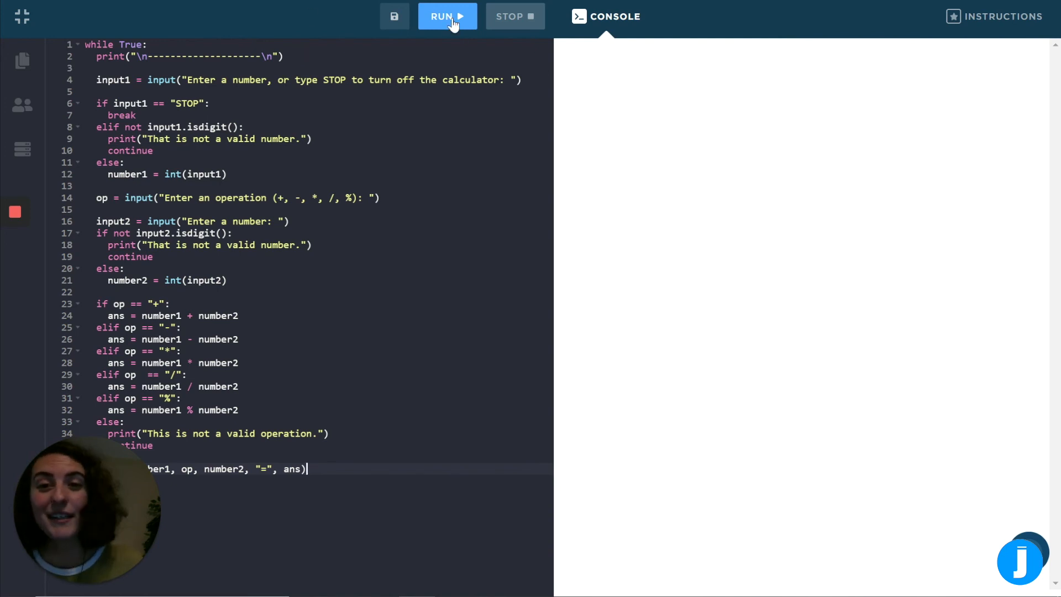
# Run the calculator and compute 18 * 5 = 90 in the console.
pyautogui.click(447, 16)
pyautogui.write('18')
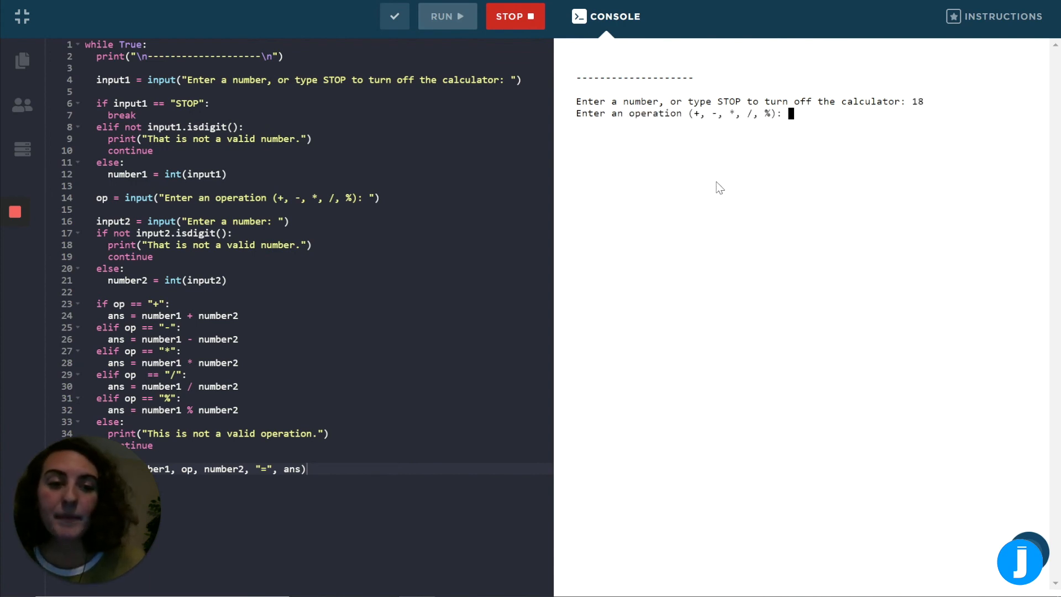
pyautogui.write('*')
pyautogui.write('5')
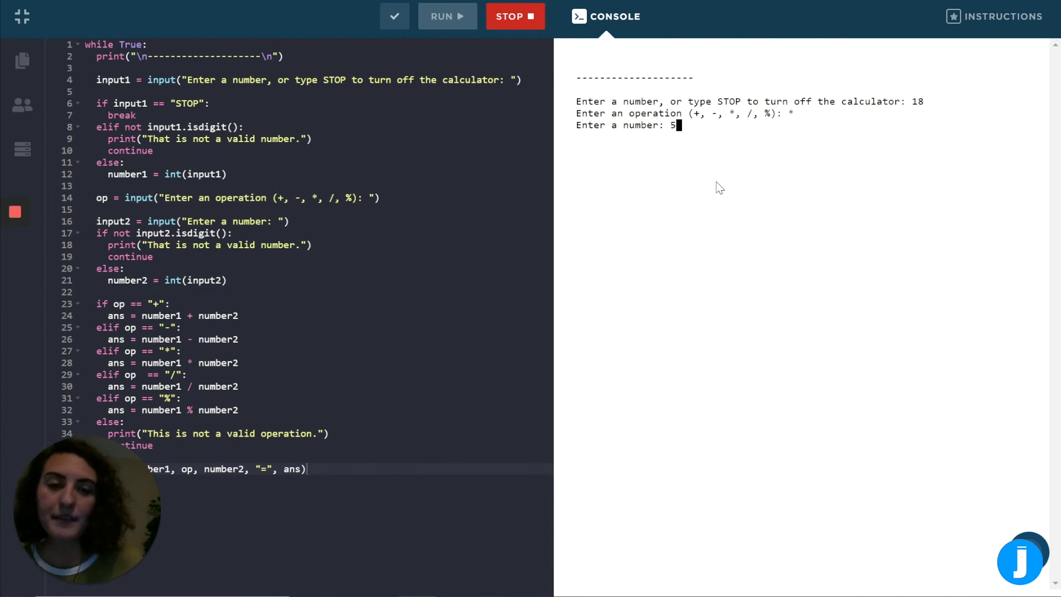
pyautogui.press('Enter')
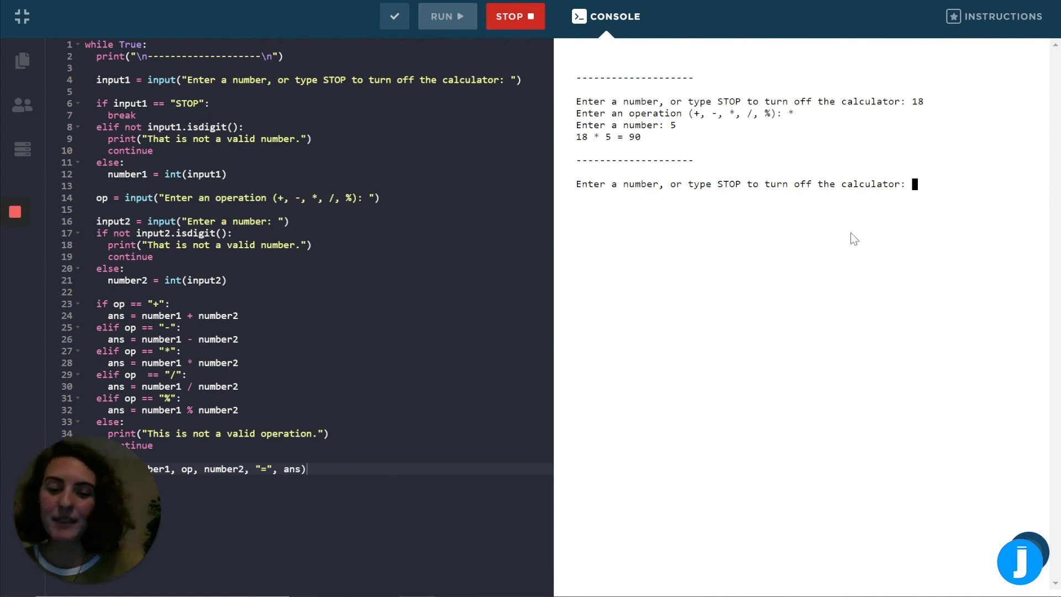
# Enter hi as a number to trigger the invalid-number message.
pyautogui.write('hiek')
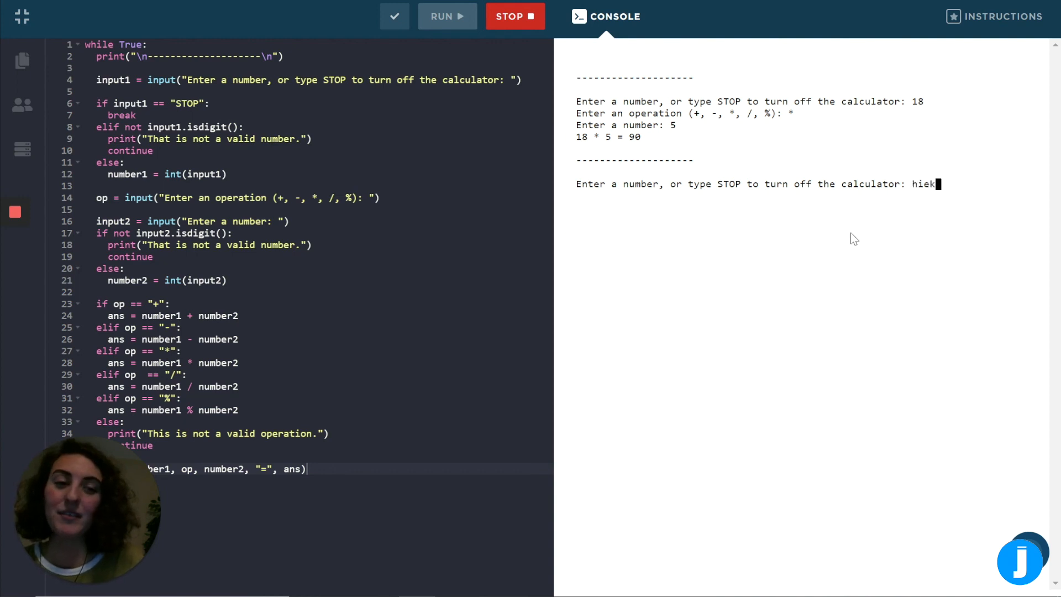
pyautogui.press('Backspace')
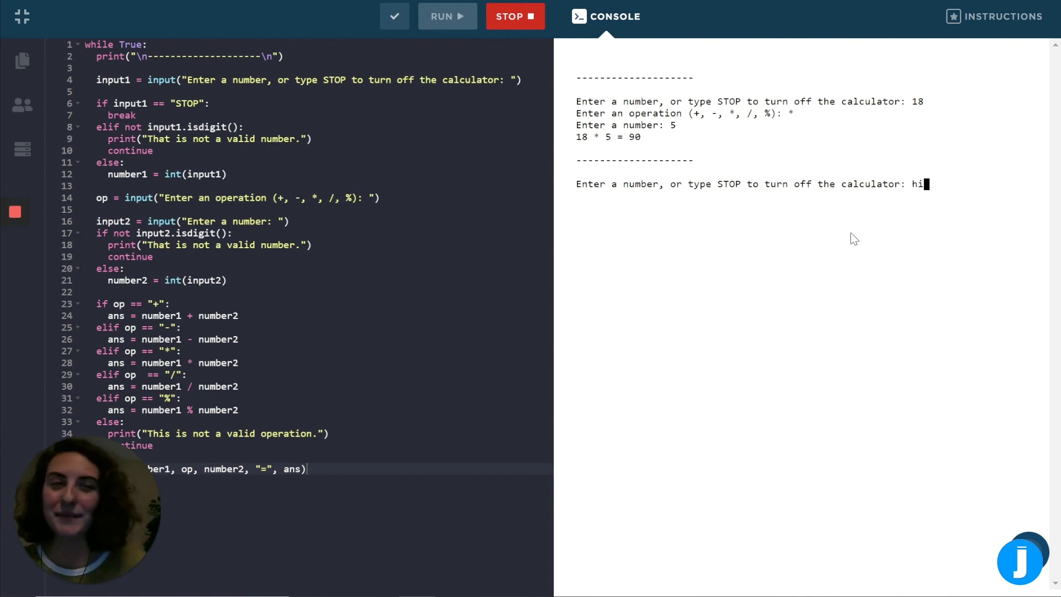
pyautogui.press('Enter')
pyautogui.write('67')
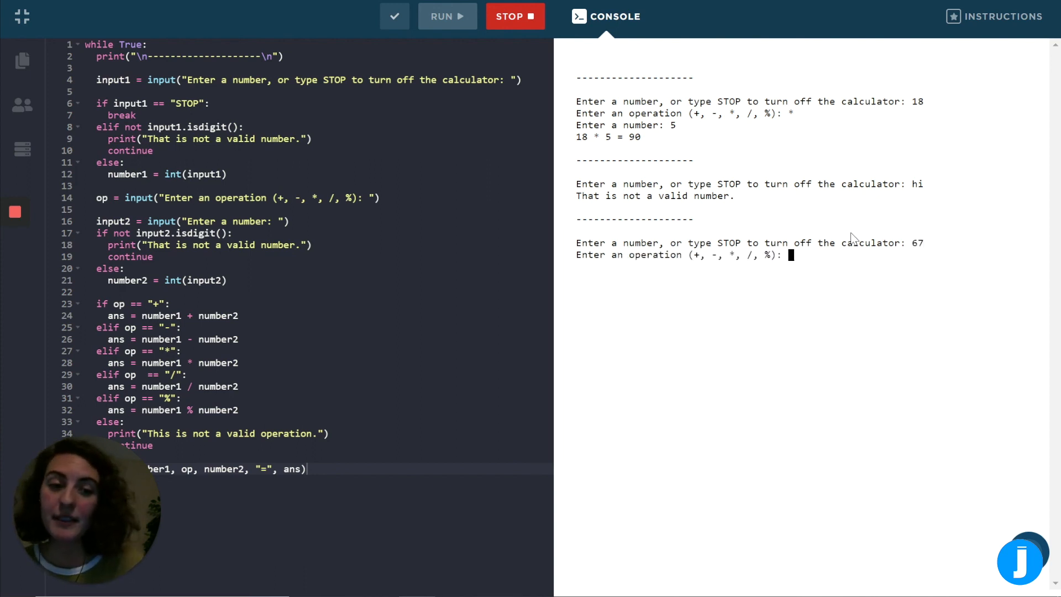
# Enter hi as an operation and hello as a number to trigger both error messages.
pyautogui.write('hi')
pyautogui.write('45')
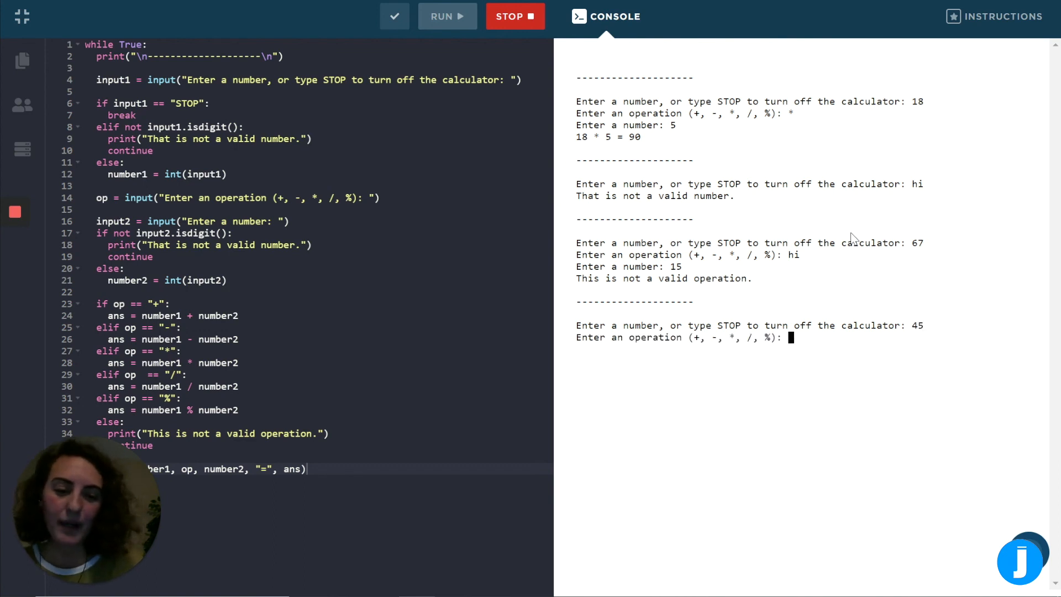
pyautogui.write('%')
pyautogui.write('7')
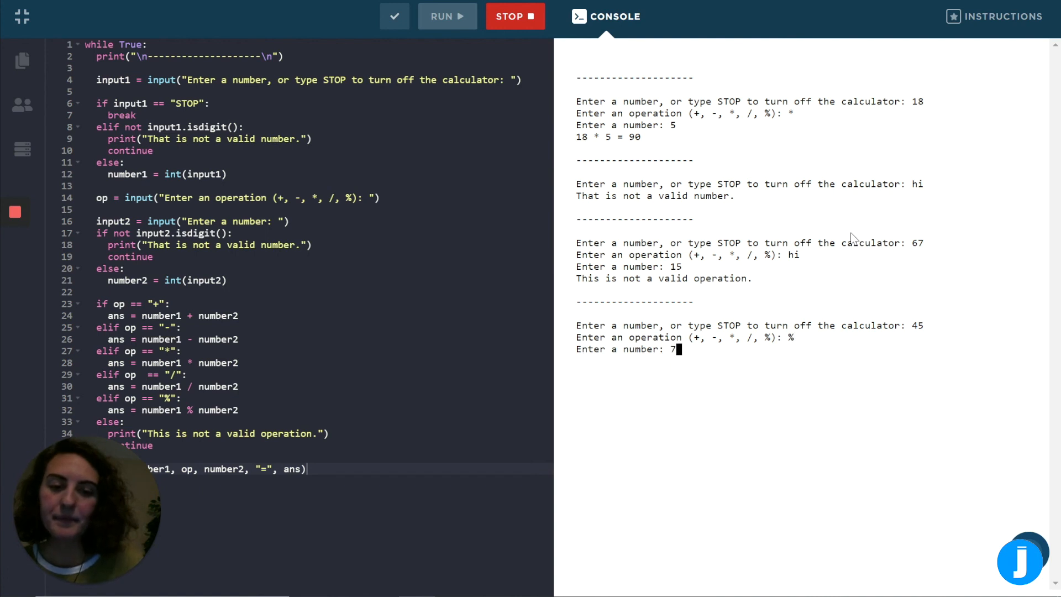
pyautogui.press('Backspace')
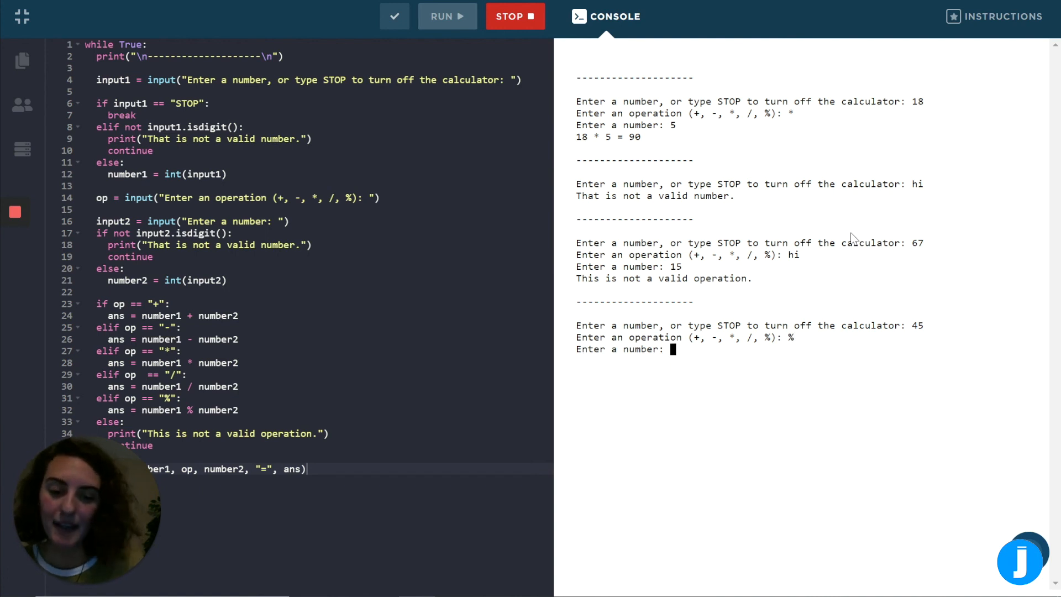
pyautogui.write('hello')
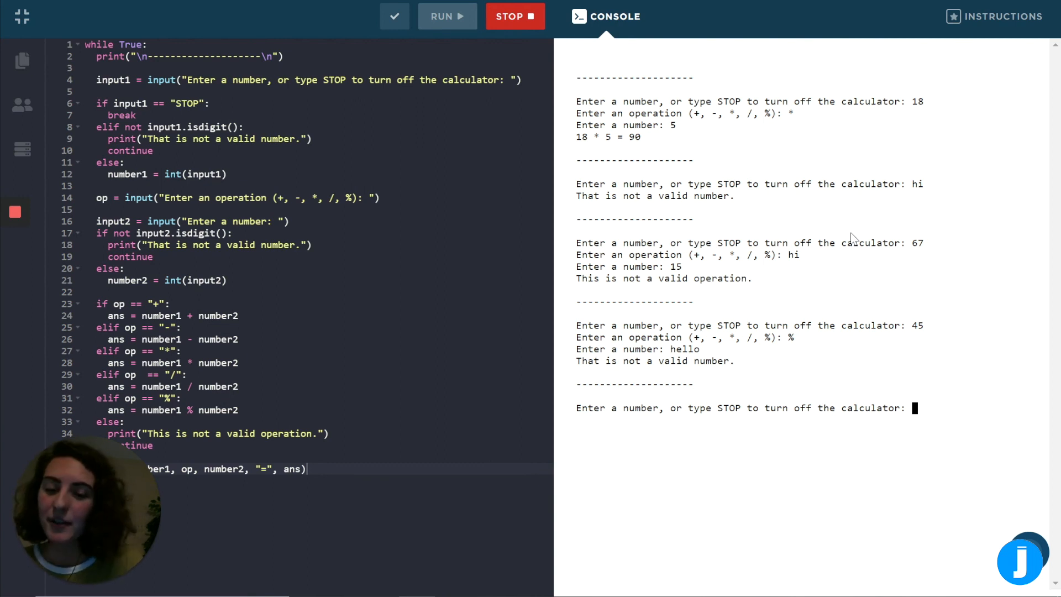
# Show '13 + 5' rejected as a number, then compute 13 + 5 = 18 and enter STOP.
pyautogui.write('13')
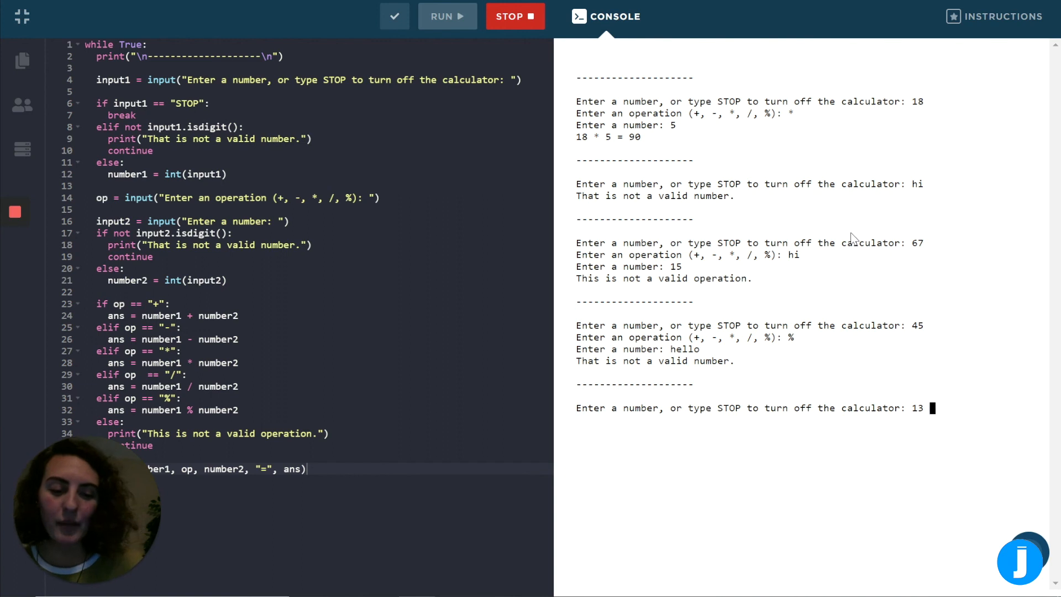
pyautogui.write('+ 5')
pyautogui.write('5')
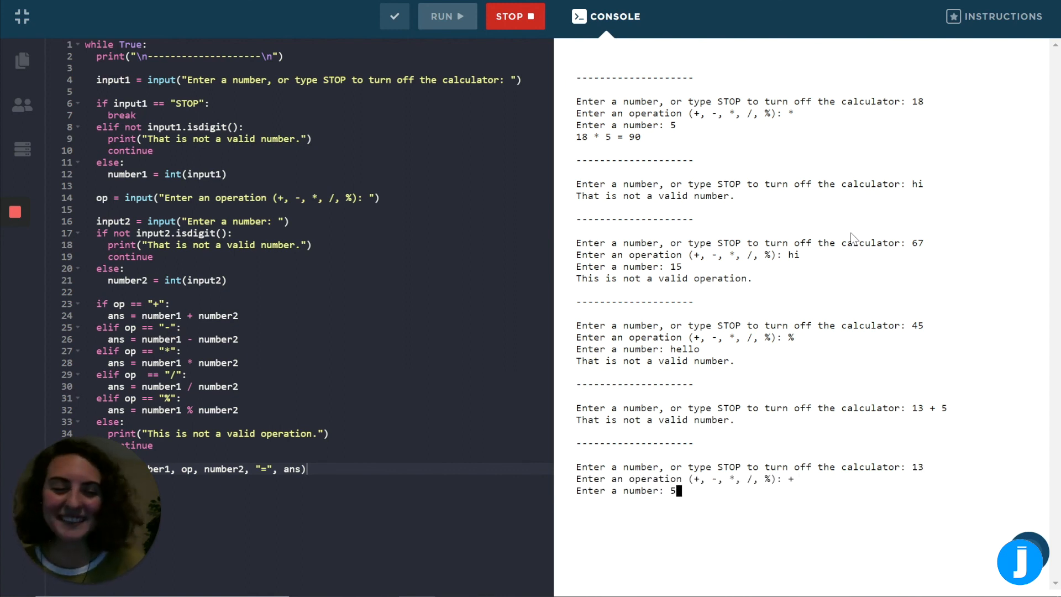
pyautogui.press('Enter')
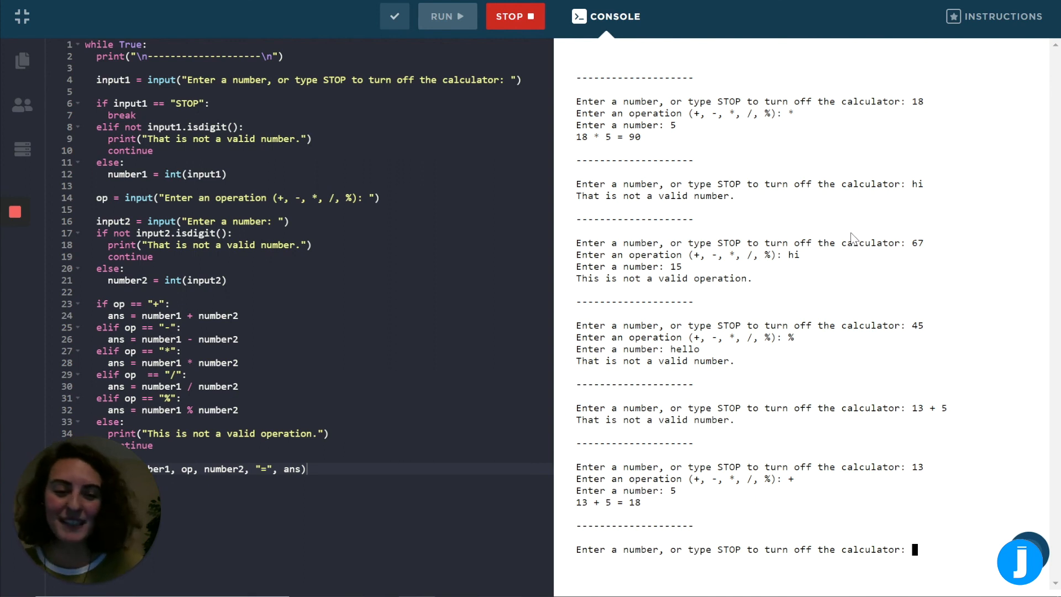
pyautogui.write('STOP')
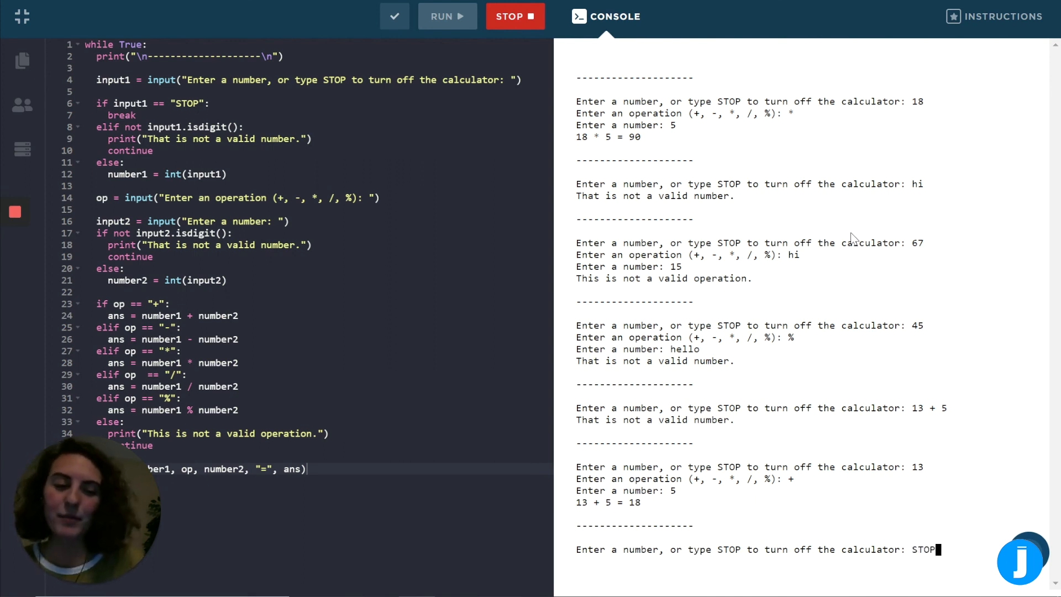